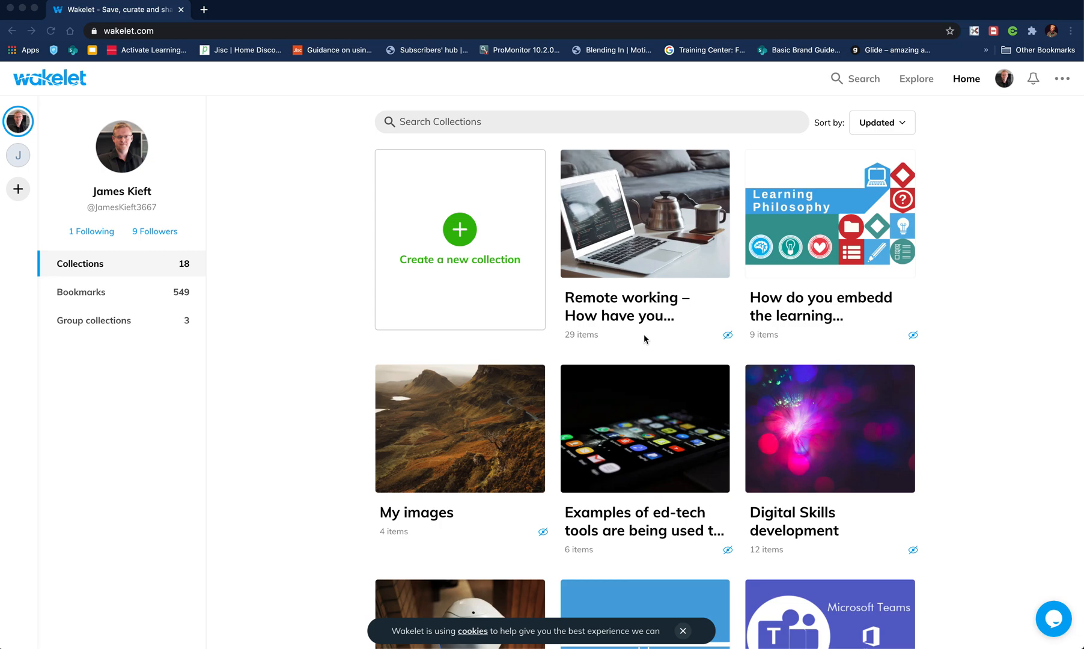
{"action": "mouse_move", "coordinate": [644, 337]}
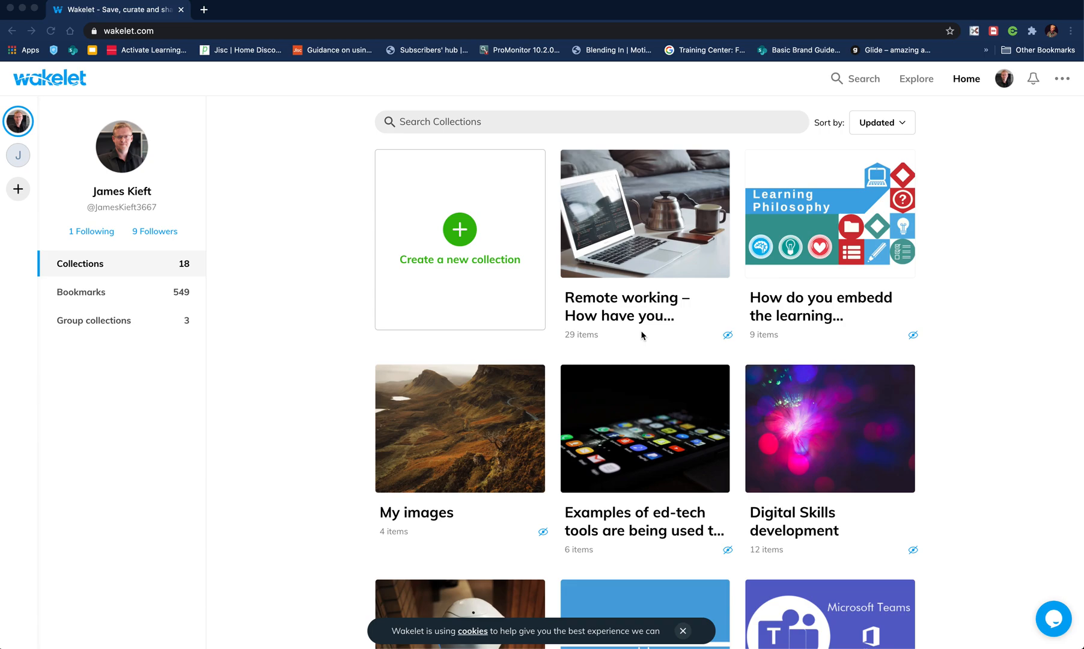
{"action": "mouse_move", "coordinate": [642, 335]}
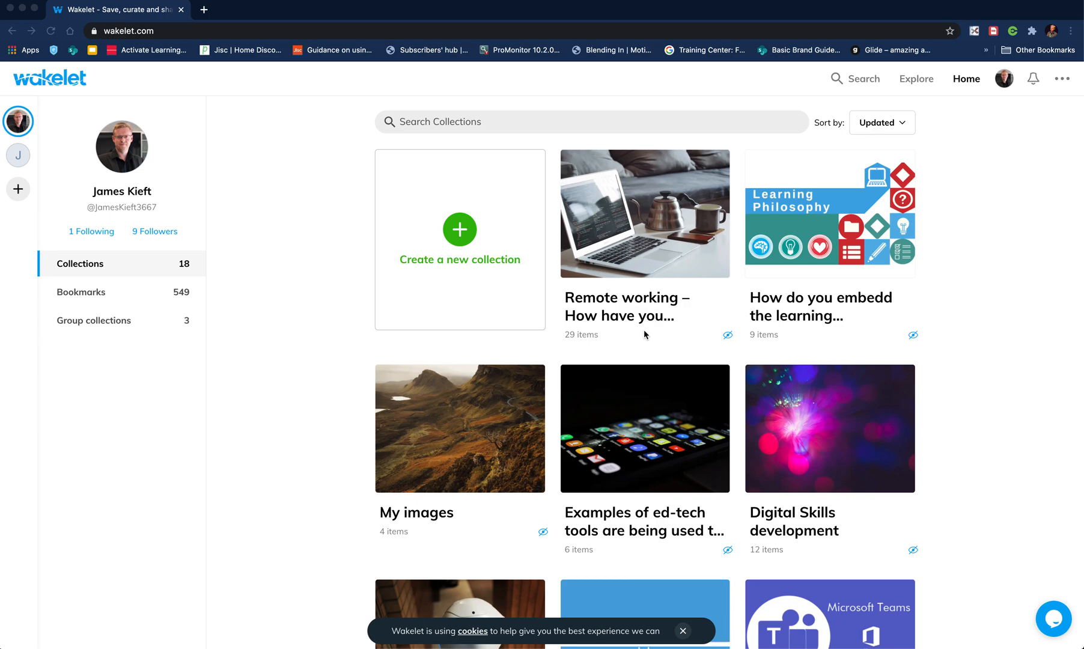
{"action": "mouse_move", "coordinate": [18, 150]}
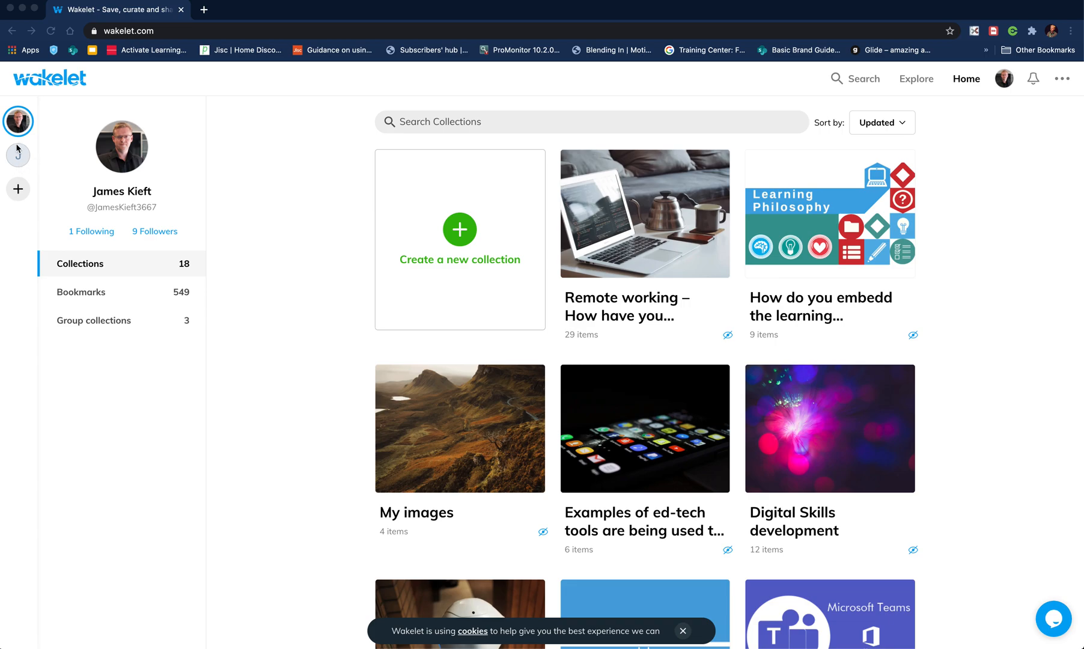
{"action": "mouse_move", "coordinate": [23, 125]}
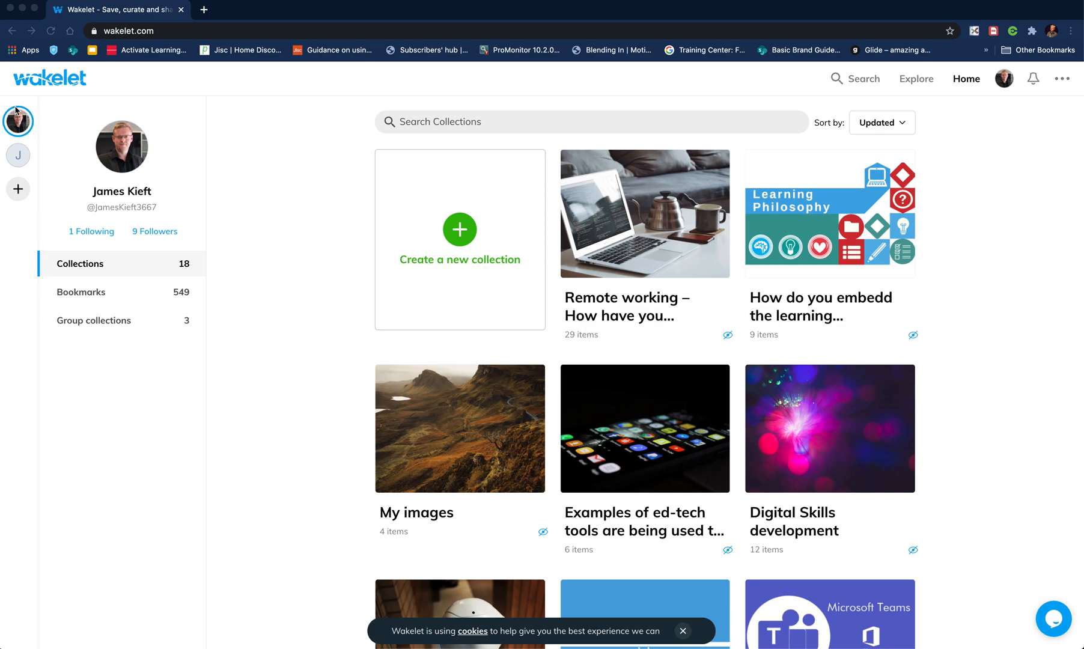
{"action": "mouse_move", "coordinate": [19, 157]}
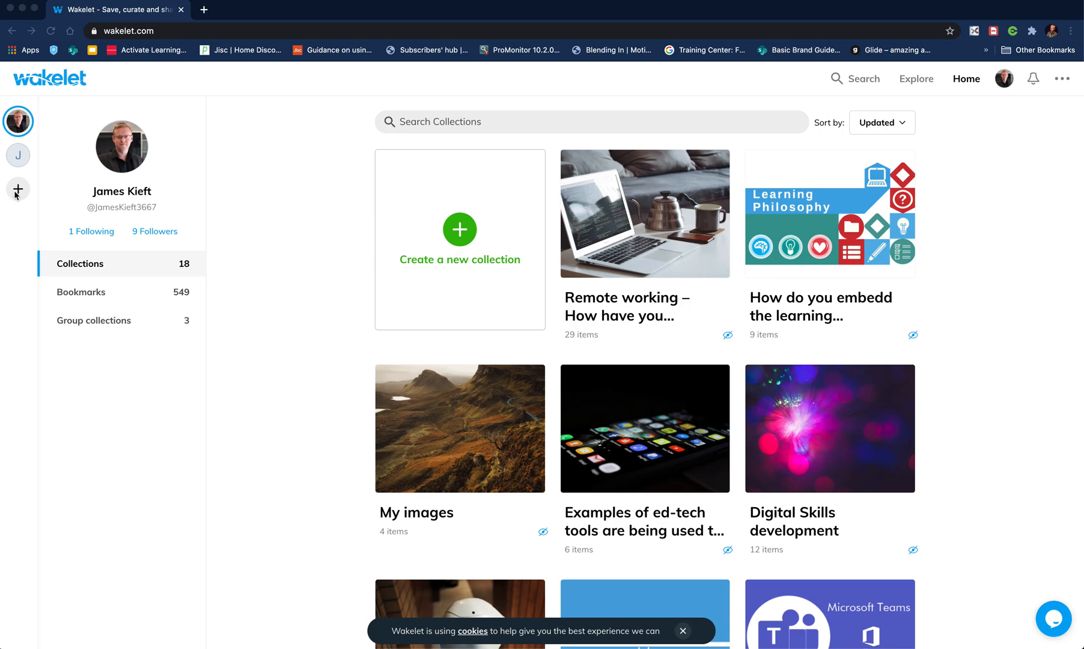
{"action": "mouse_move", "coordinate": [18, 189]}
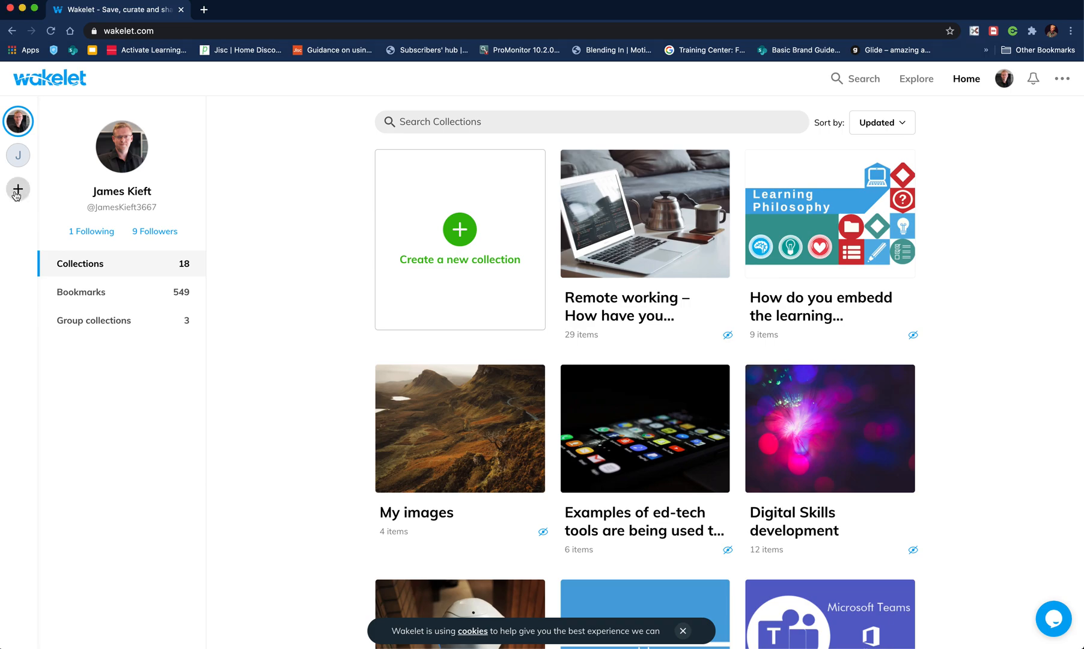
Step: Start creating a new space from the + in the spaces sidebar
{"action": "left_click", "coordinate": [18, 189]}
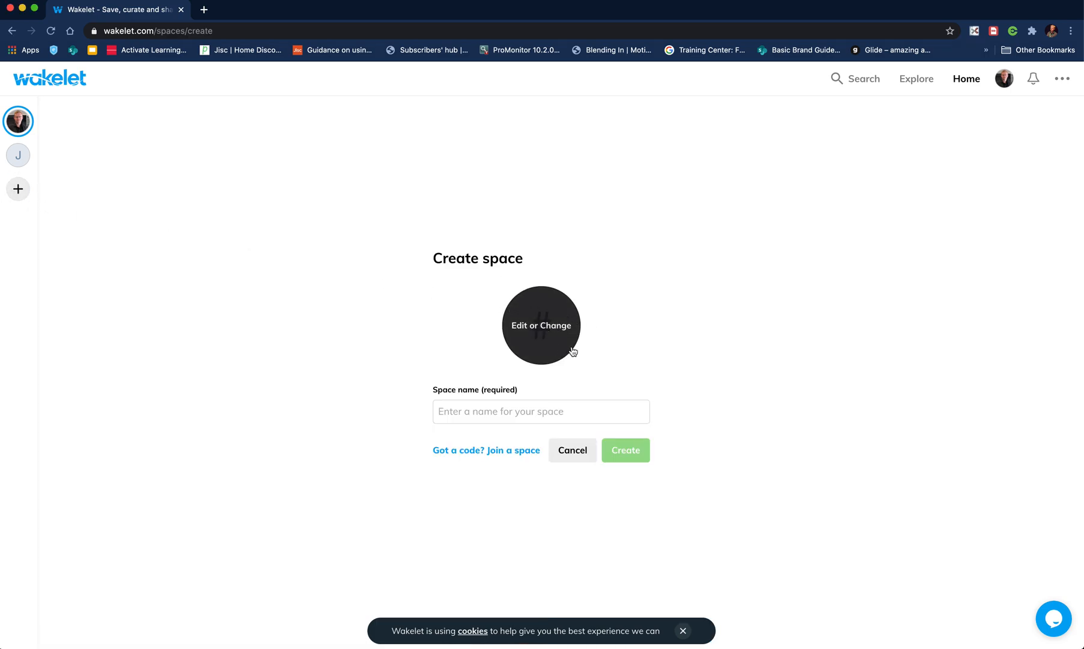
{"action": "mouse_move", "coordinate": [454, 435]}
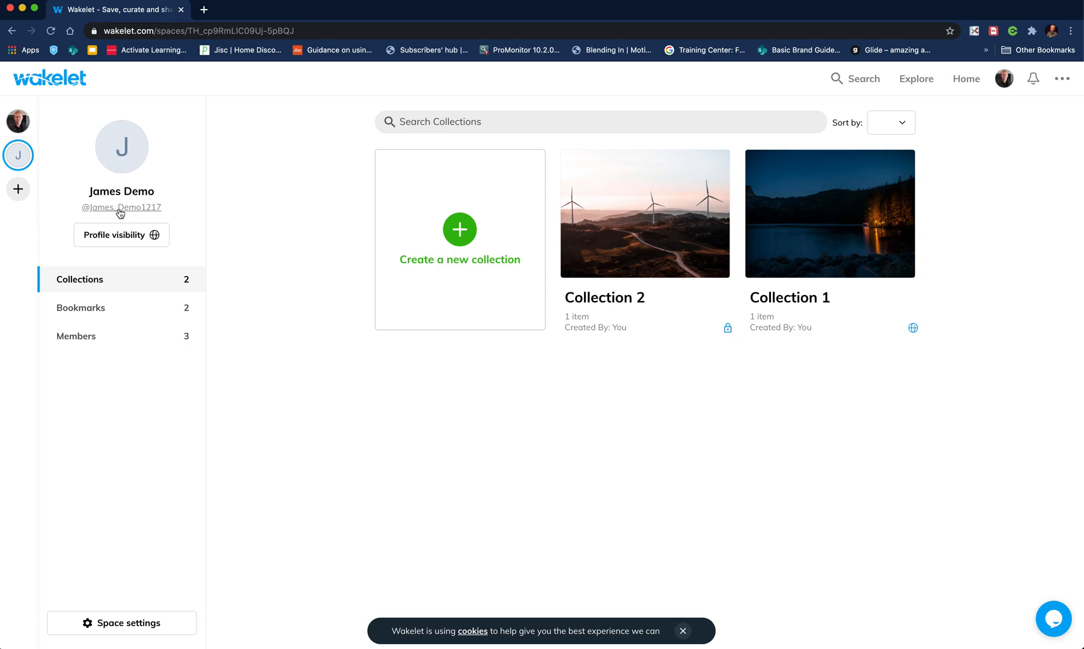
Step: Apply a snowy mountain photo from the stock library as the profile header image
{"action": "left_click", "coordinate": [121, 208]}
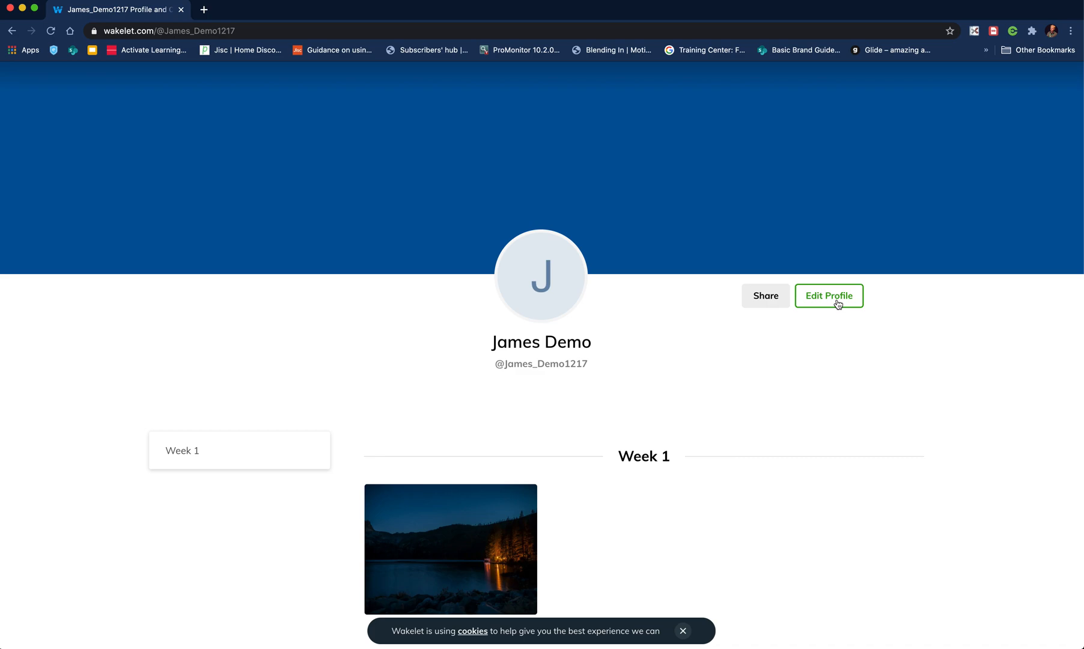
{"action": "left_click", "coordinate": [828, 295]}
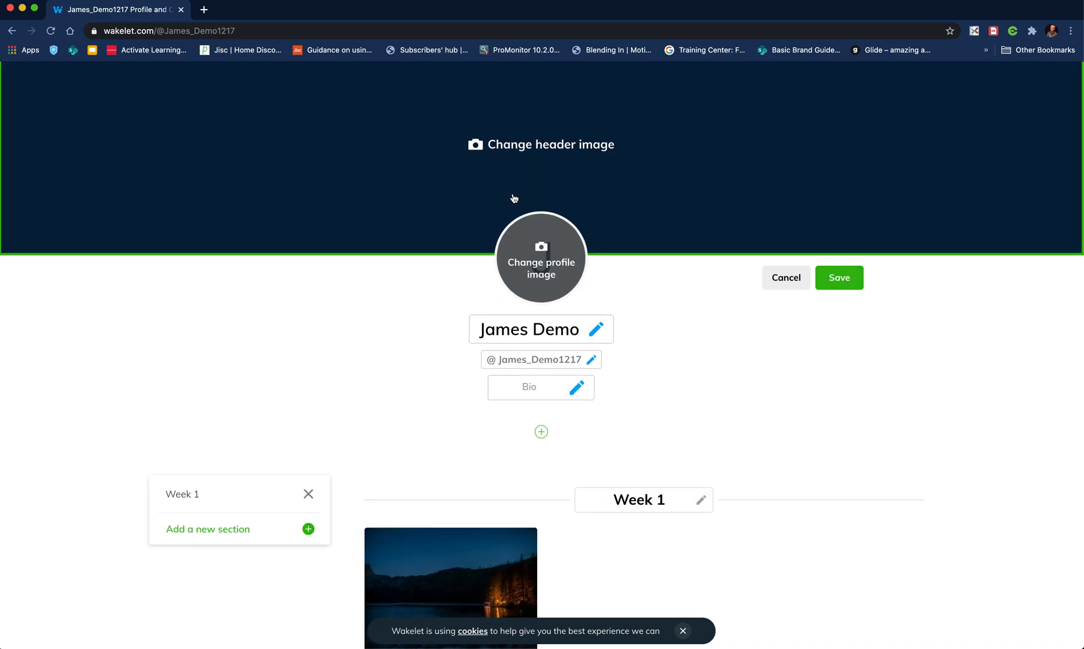
{"action": "left_click", "coordinate": [542, 144]}
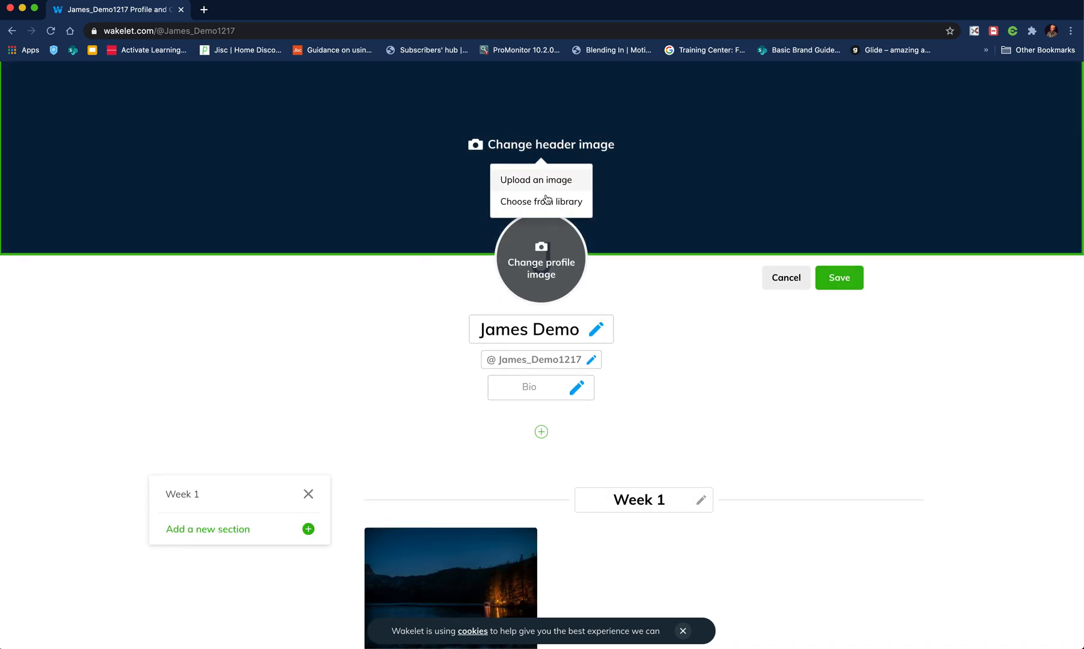
{"action": "left_click", "coordinate": [541, 202]}
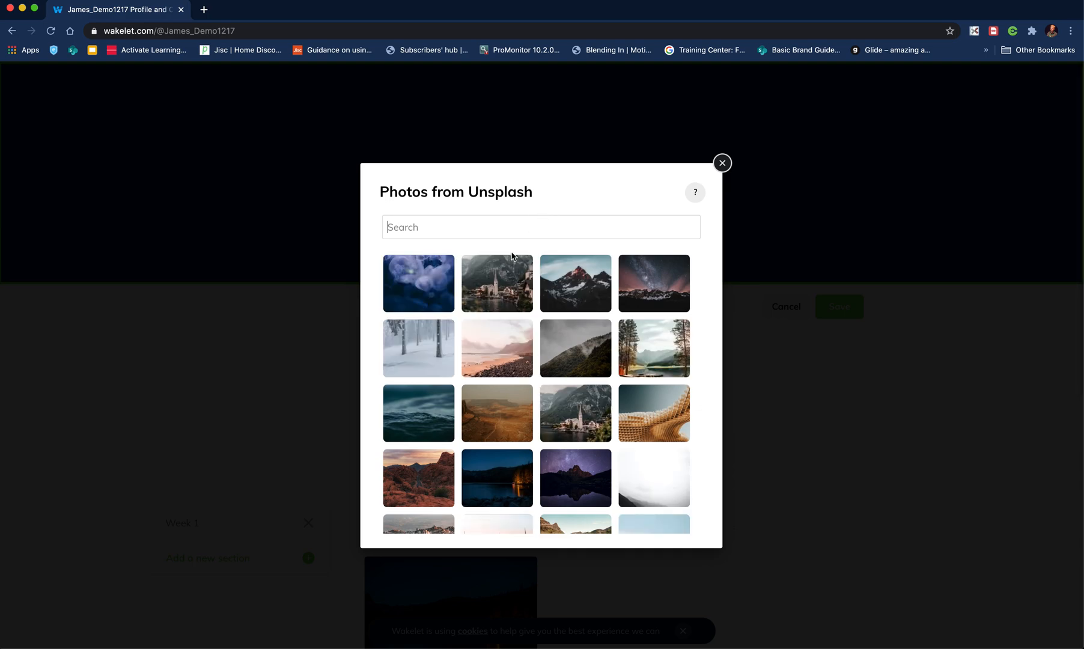
{"action": "mouse_move", "coordinate": [575, 349]}
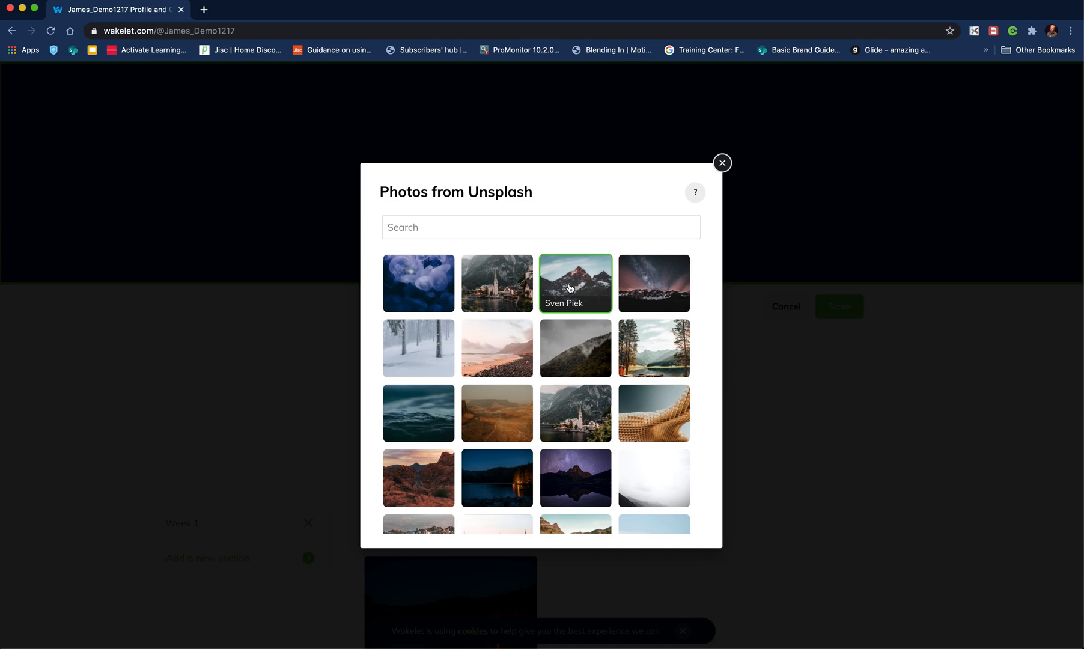
{"action": "left_click", "coordinate": [574, 282]}
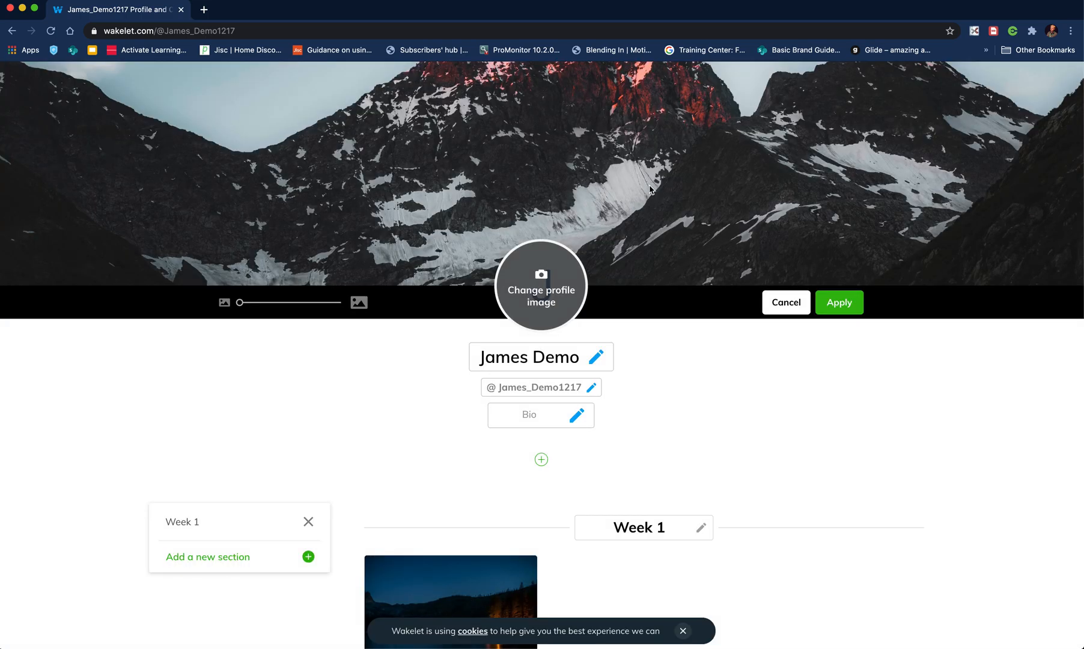
{"action": "mouse_move", "coordinate": [648, 193]}
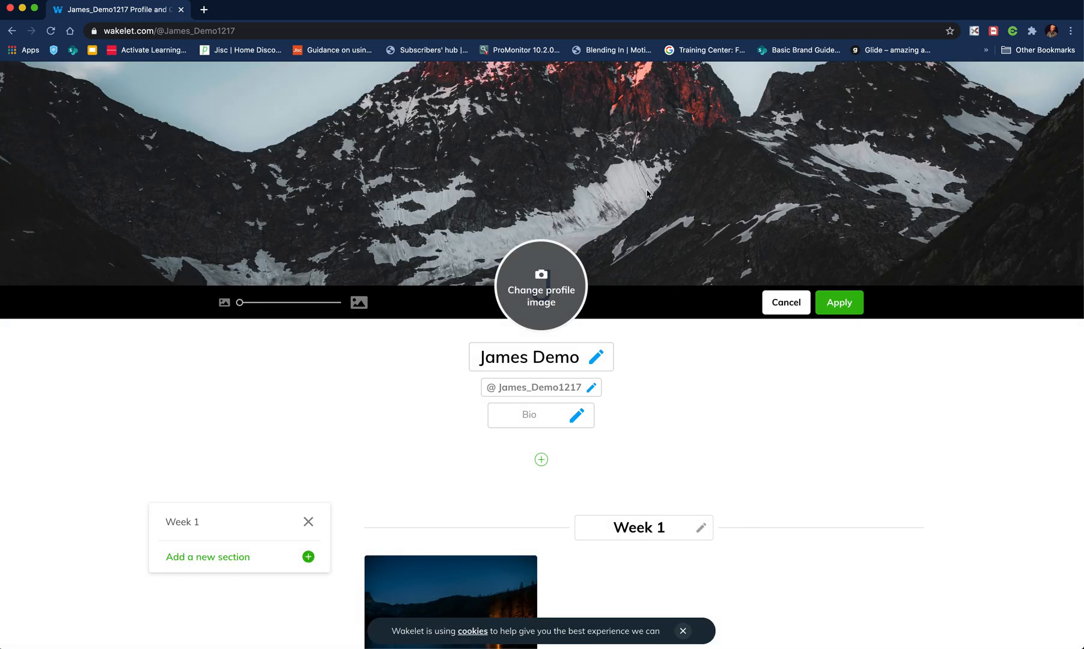
{"action": "left_click", "coordinate": [540, 285]}
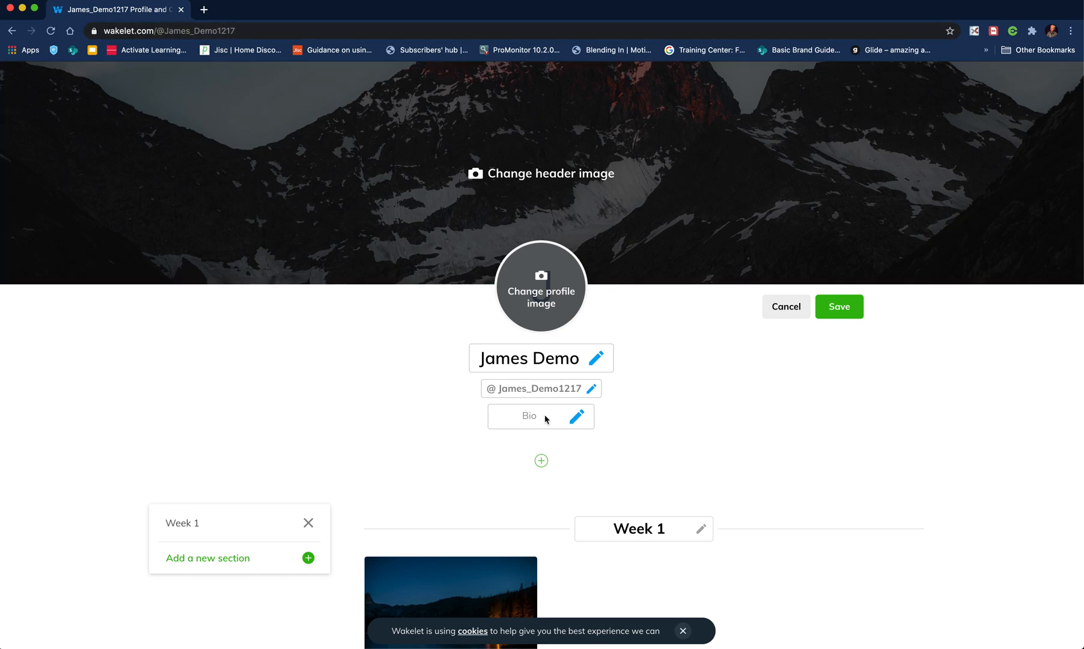
Step: Create two new profile sections named Week 2 and Week 3
{"action": "scroll", "scroll_direction": "down", "scroll_amount": 3}
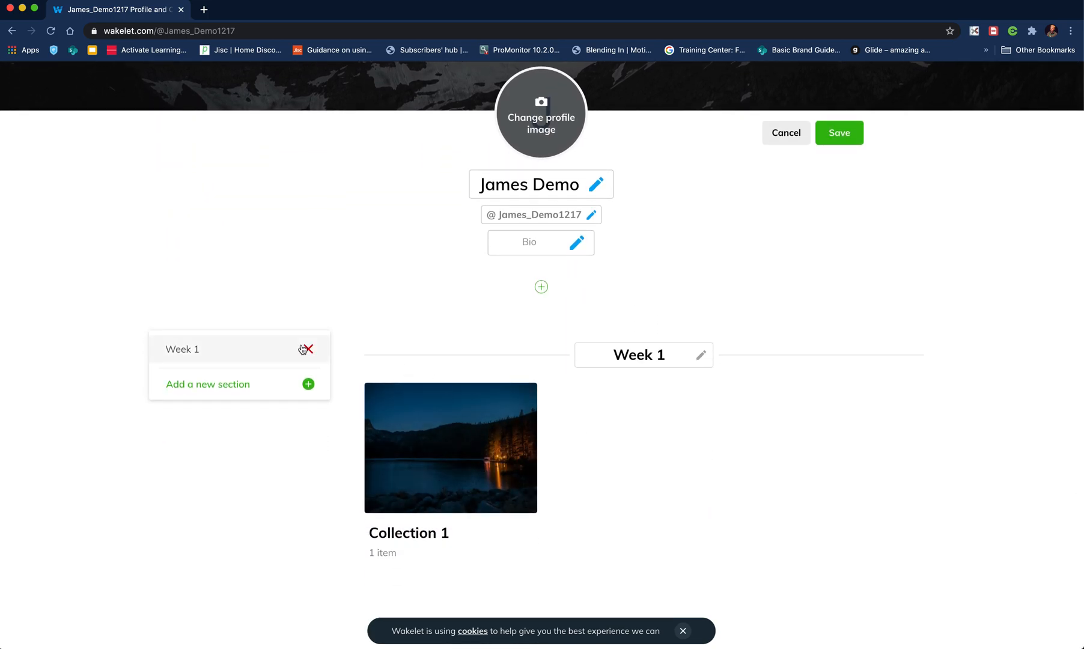
{"action": "mouse_move", "coordinate": [310, 390]}
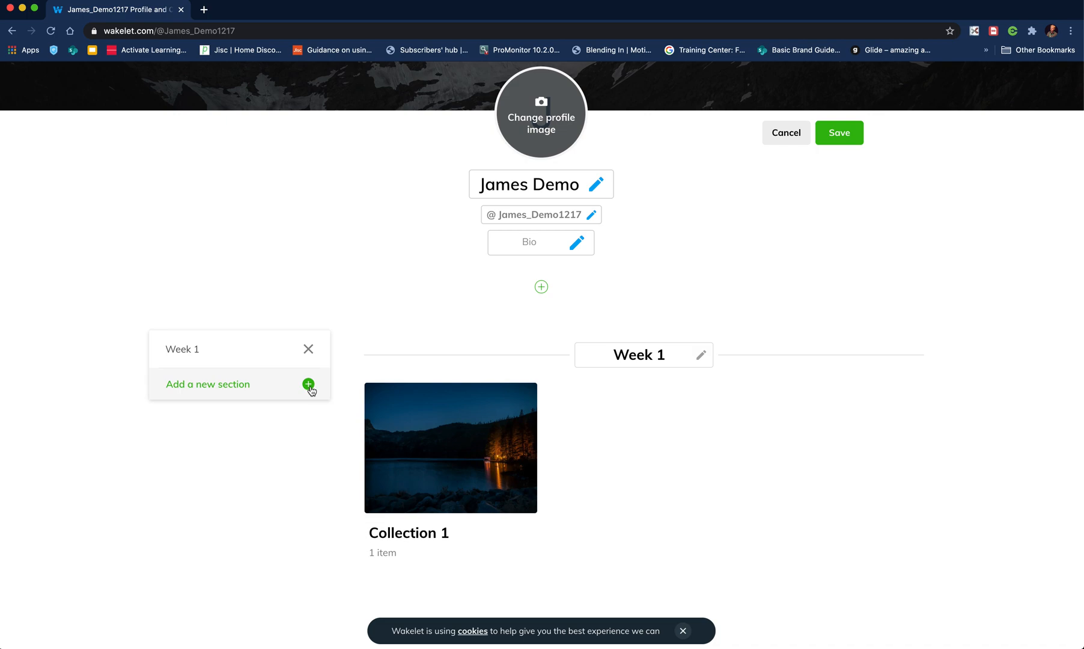
{"action": "left_click", "coordinate": [308, 385]}
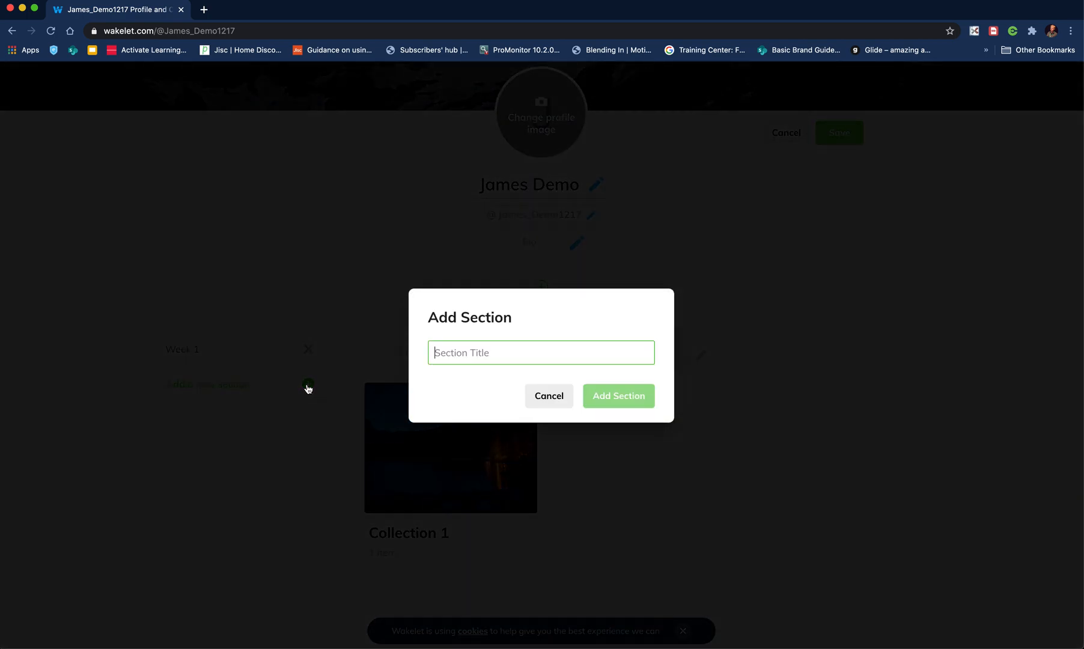
{"action": "type", "text": "ee"}
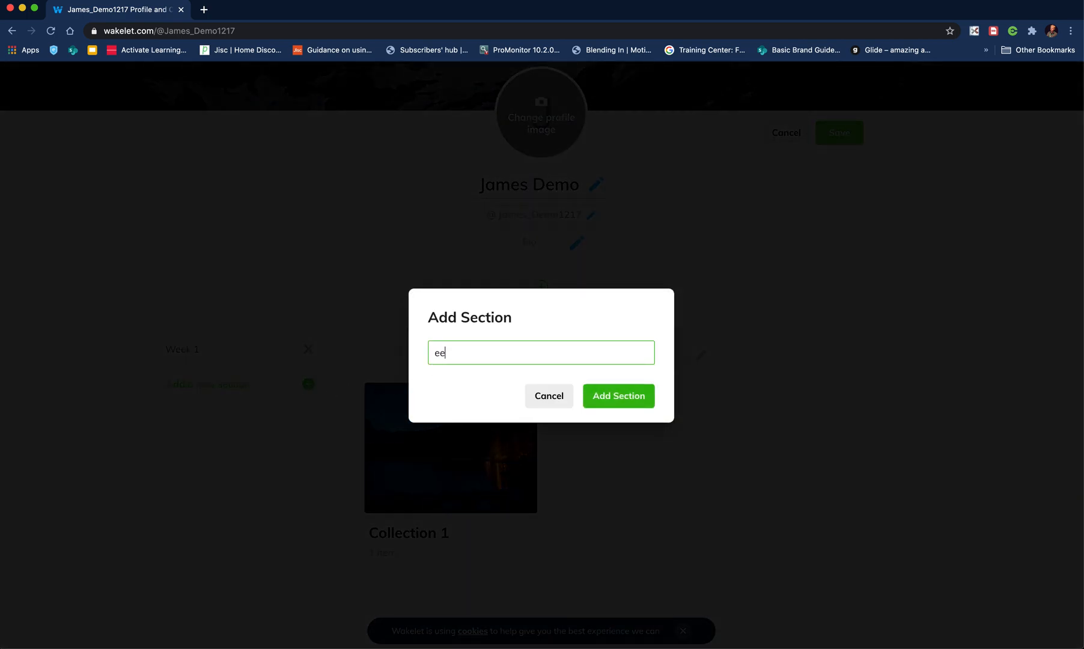
{"action": "type", "text": "Week"}
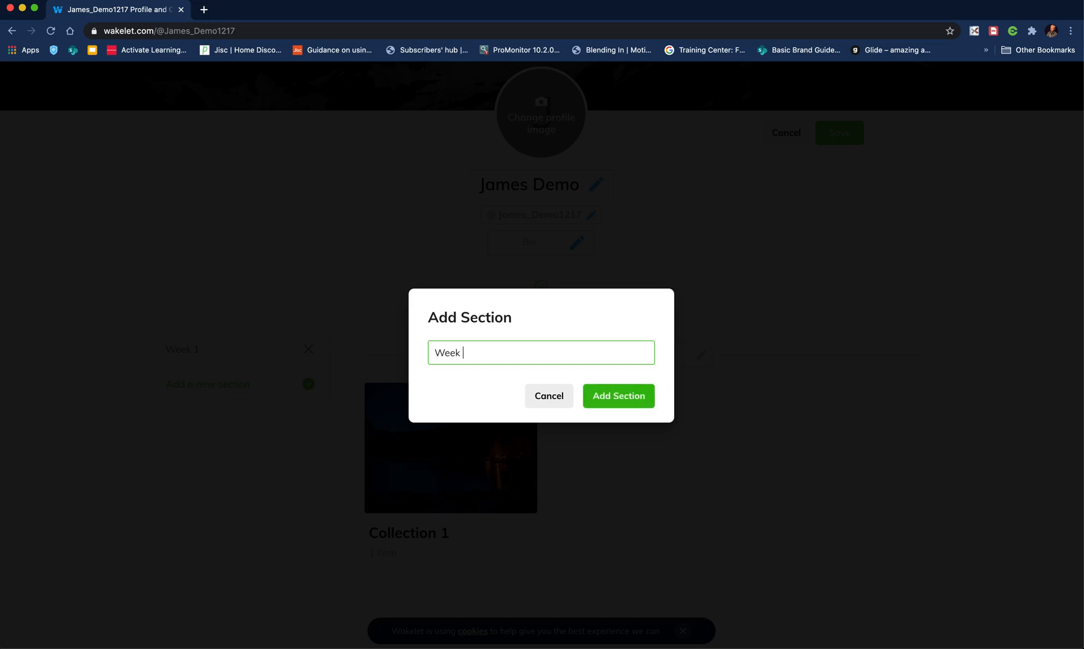
{"action": "left_click", "coordinate": [618, 396]}
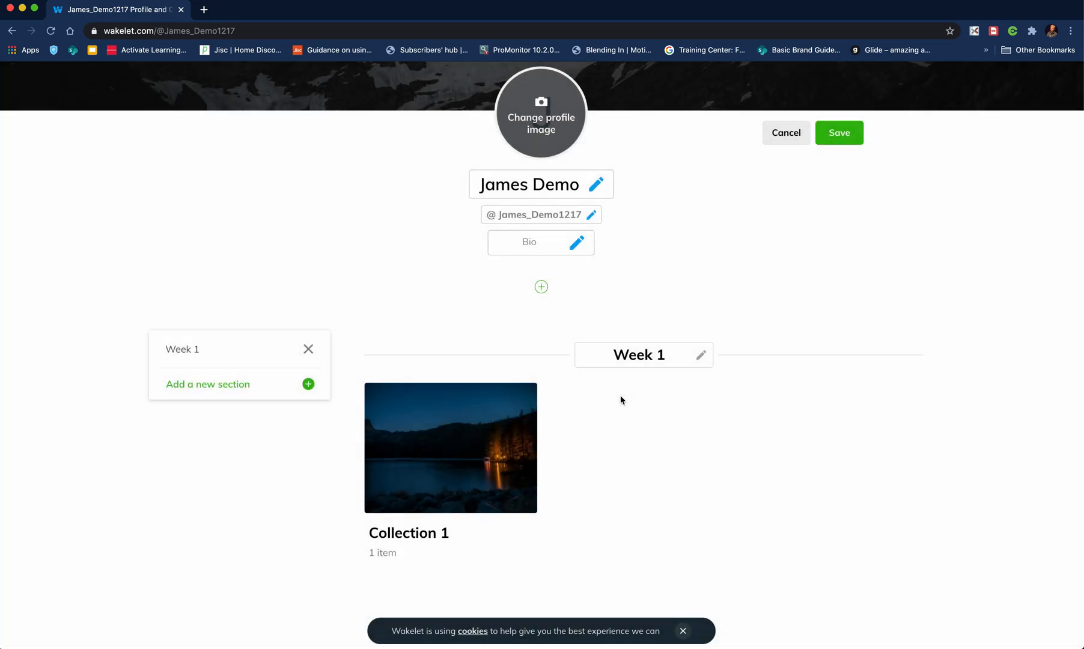
{"action": "left_click", "coordinate": [307, 383]}
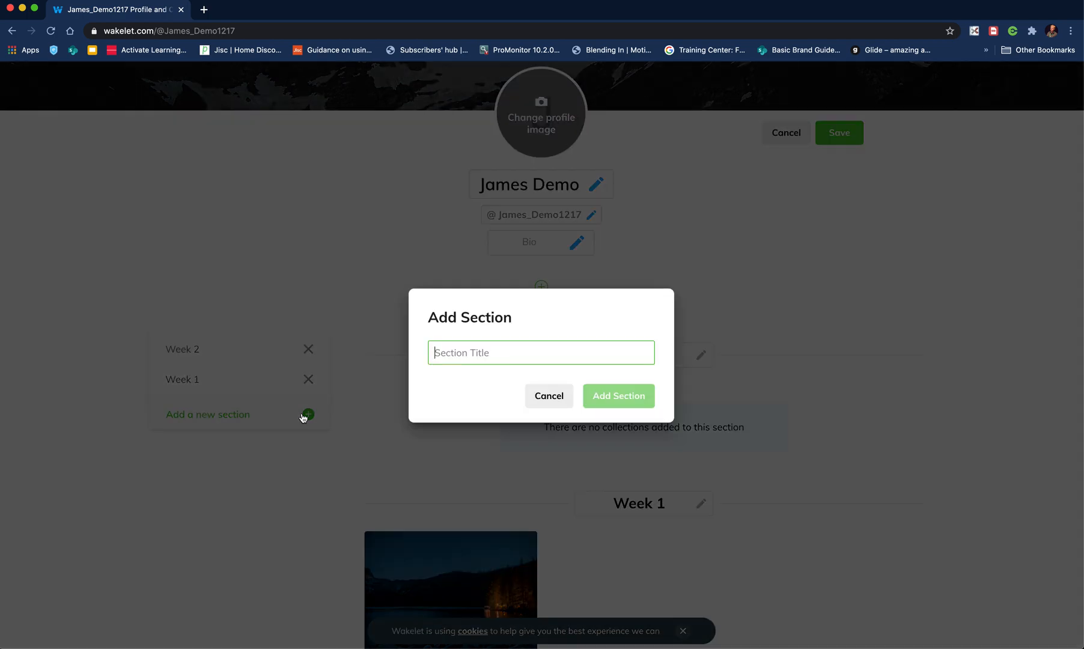
{"action": "type", "text": "Week 3"}
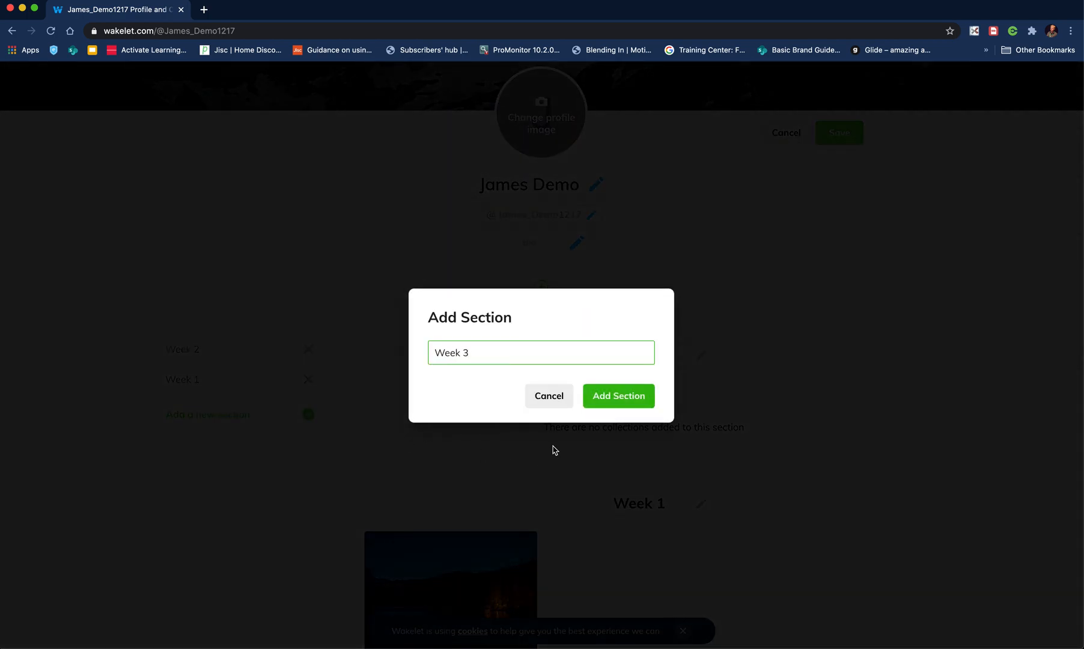
{"action": "left_click", "coordinate": [617, 396]}
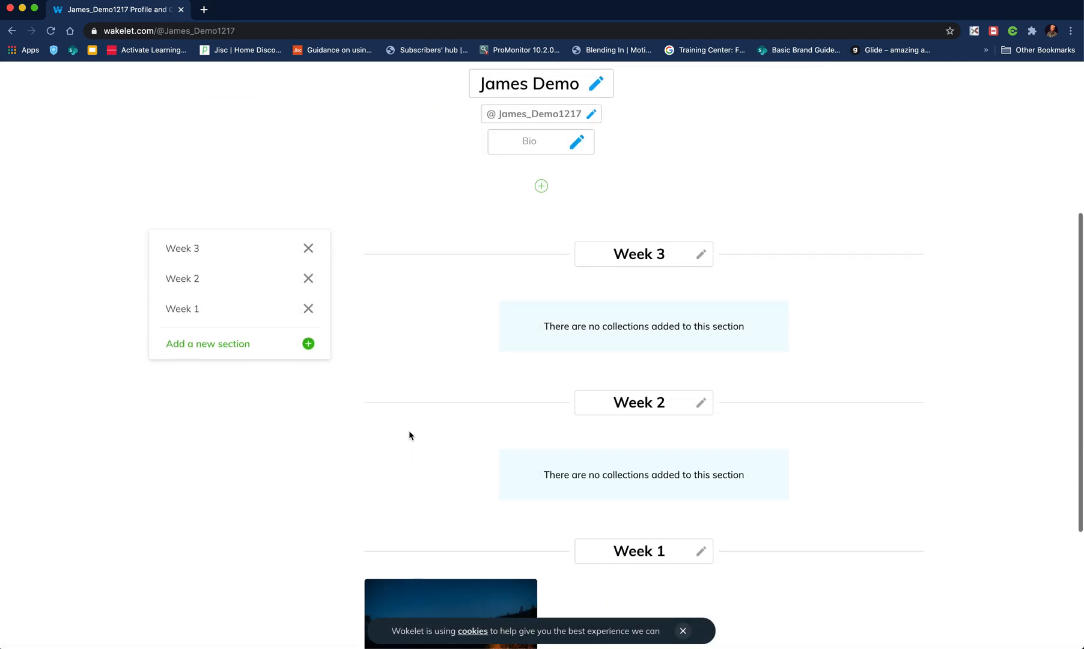
Step: Move Collection 1 into the Week 3 section
{"action": "scroll", "scroll_direction": "down", "scroll_amount": 3}
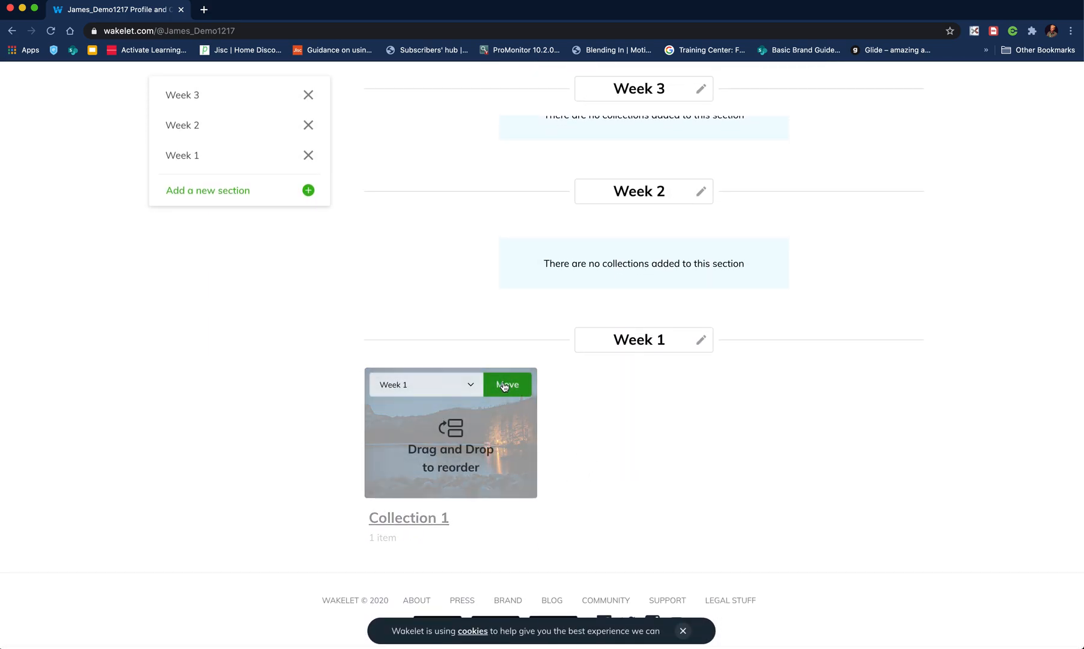
{"action": "left_click", "coordinate": [425, 385]}
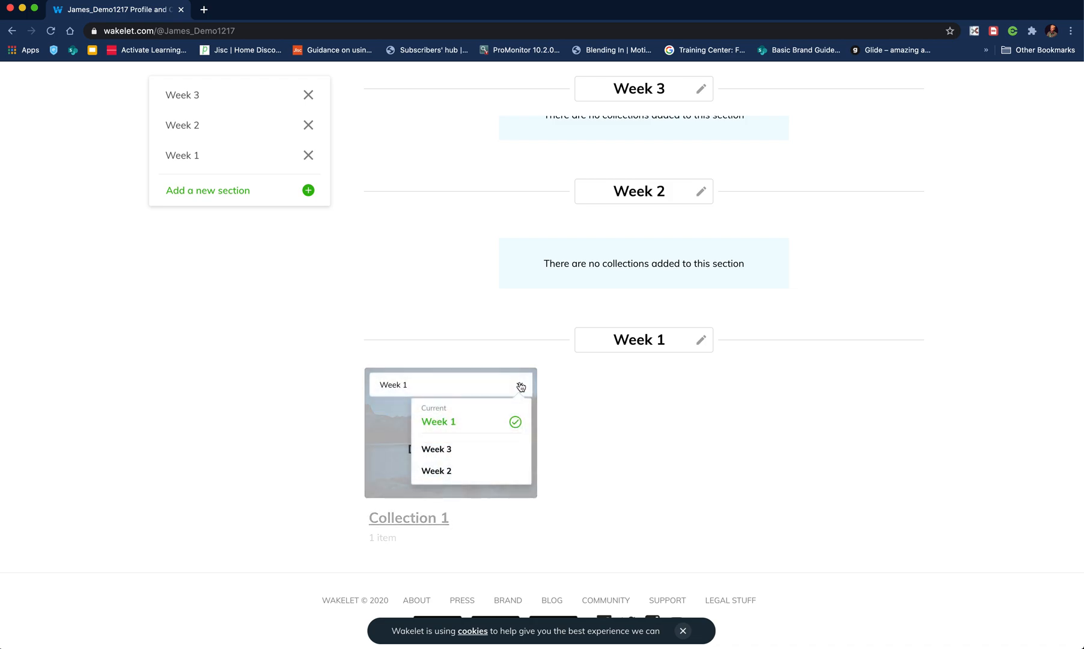
{"action": "left_click", "coordinate": [435, 448]}
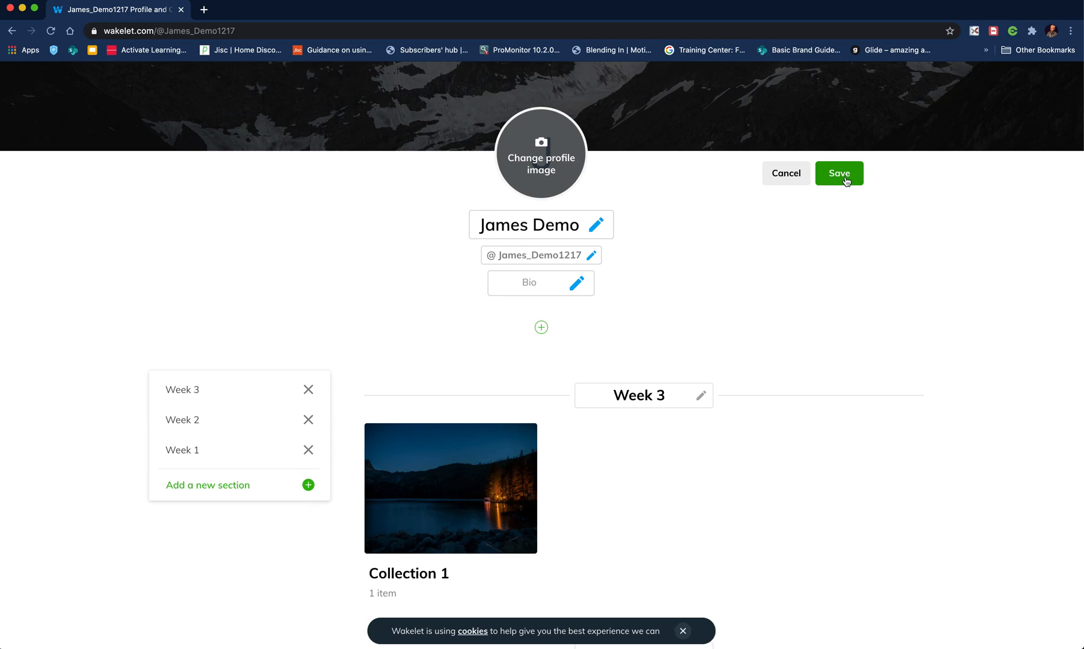
Step: Save the profile's Week sections, then view and close the Share Profile options
{"action": "left_click", "coordinate": [839, 173]}
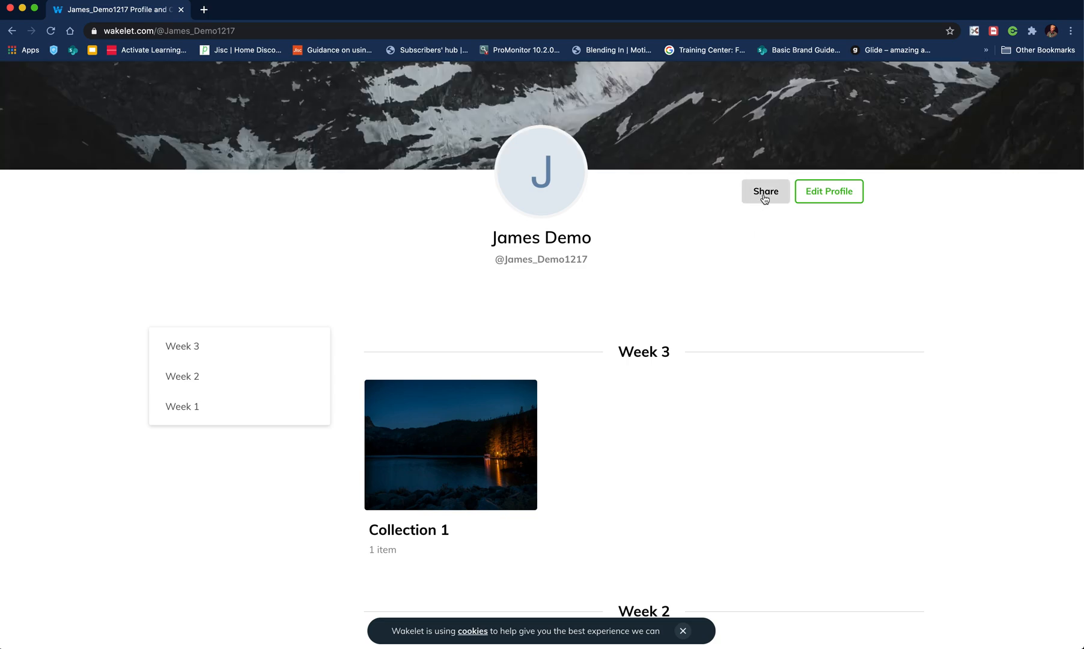
{"action": "left_click", "coordinate": [765, 191]}
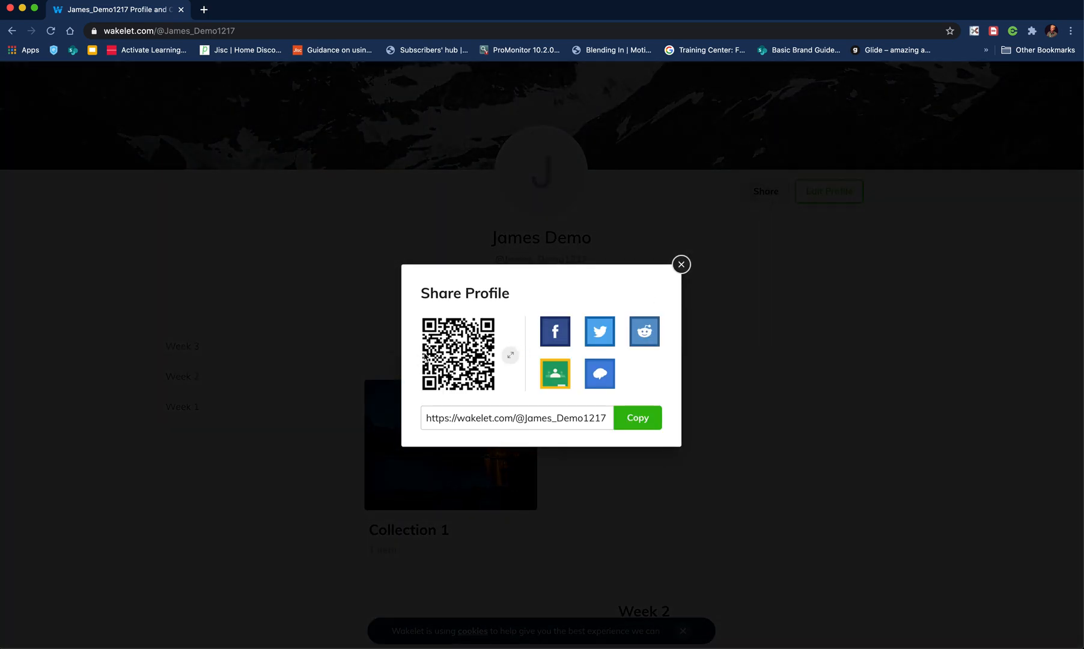
{"action": "mouse_move", "coordinate": [390, 397]}
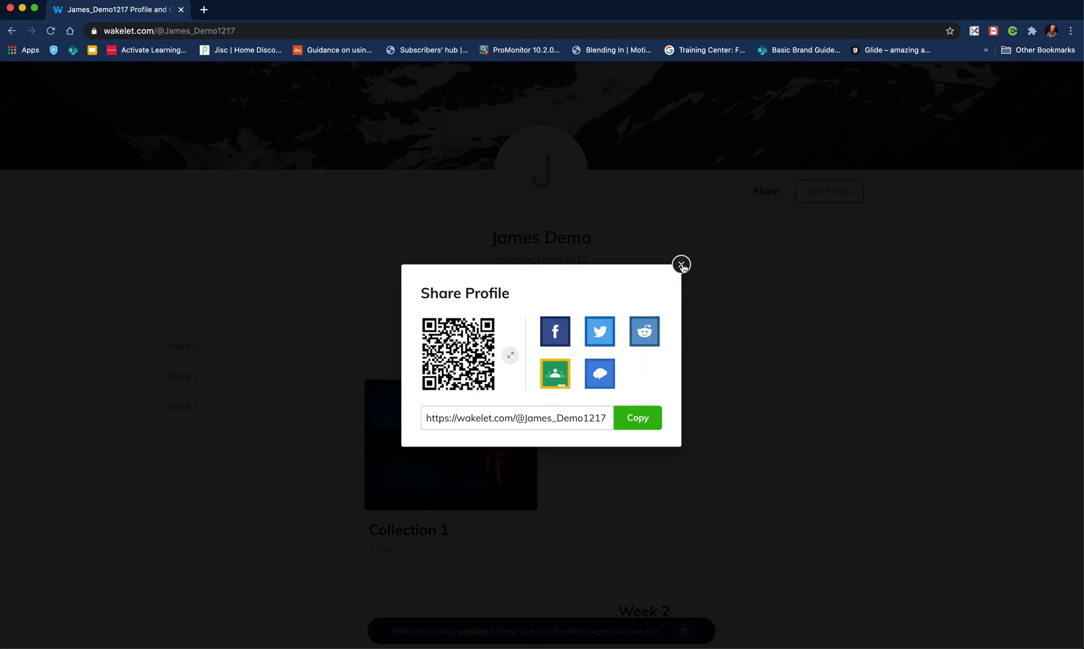
{"action": "left_click", "coordinate": [680, 265]}
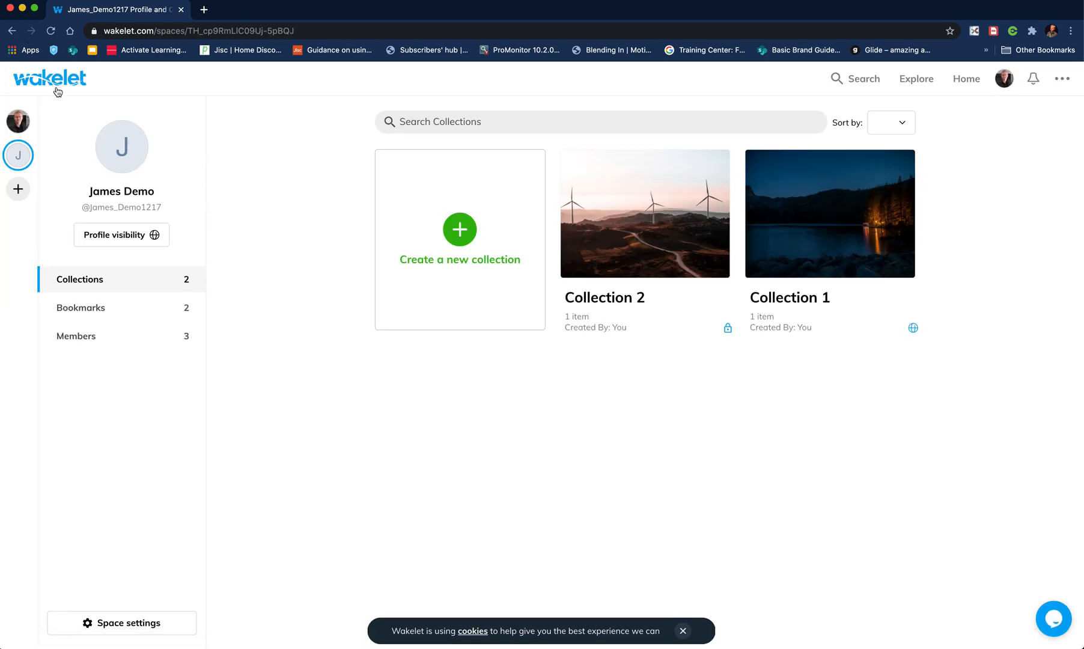
{"action": "mouse_move", "coordinate": [253, 226]}
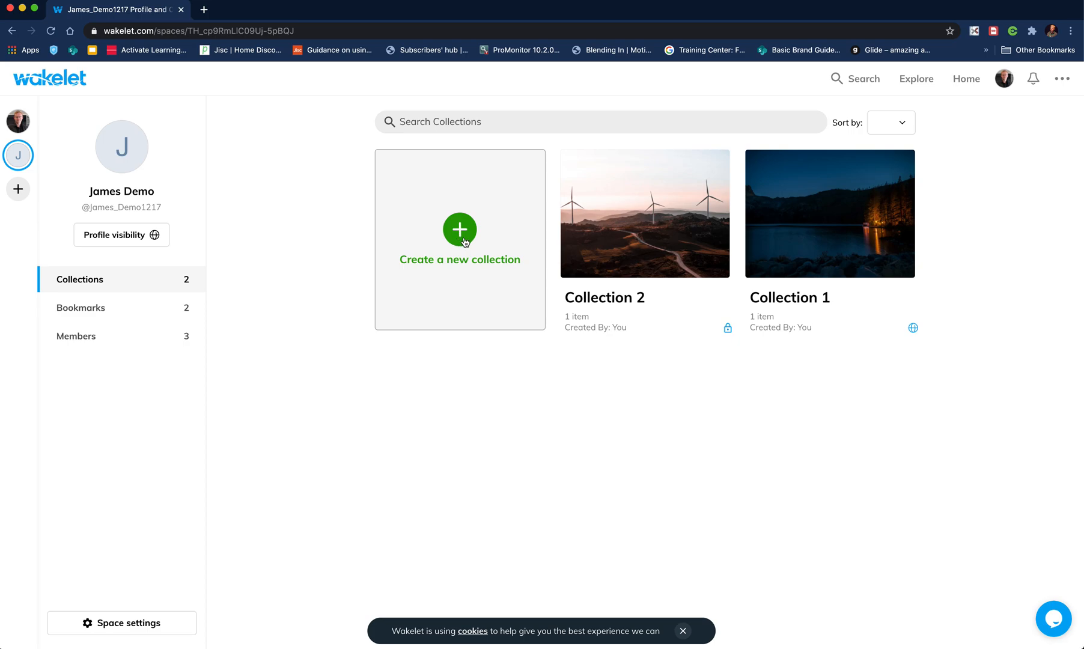
Step: Start a new collection with a cover image, titled 'Resources for week 3 lesson'
{"action": "left_click", "coordinate": [459, 240]}
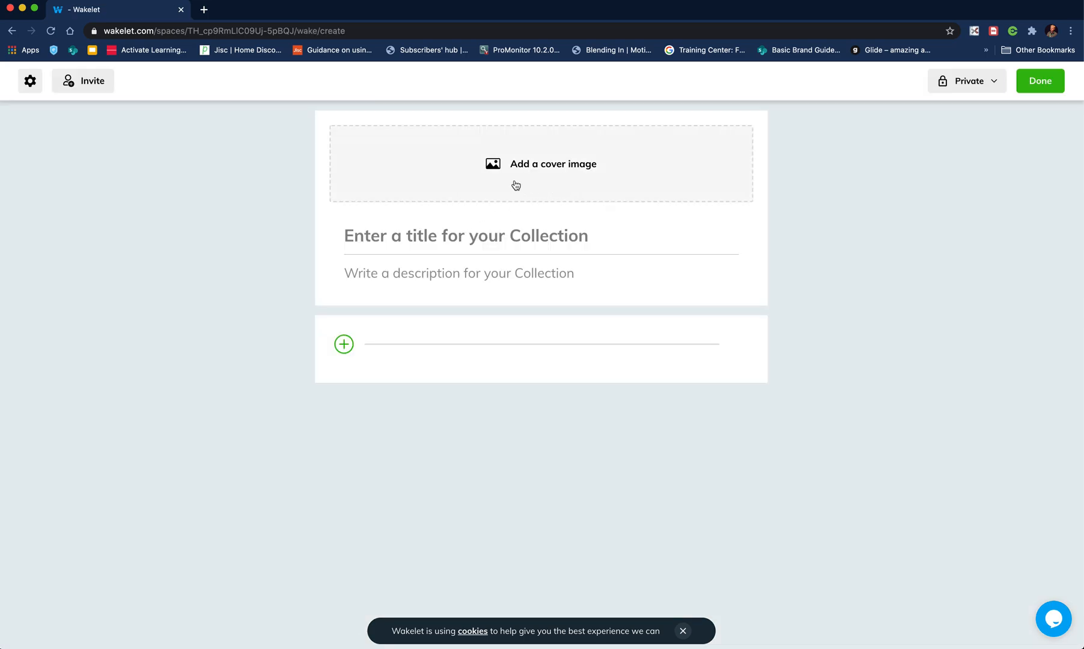
{"action": "mouse_move", "coordinate": [542, 221]}
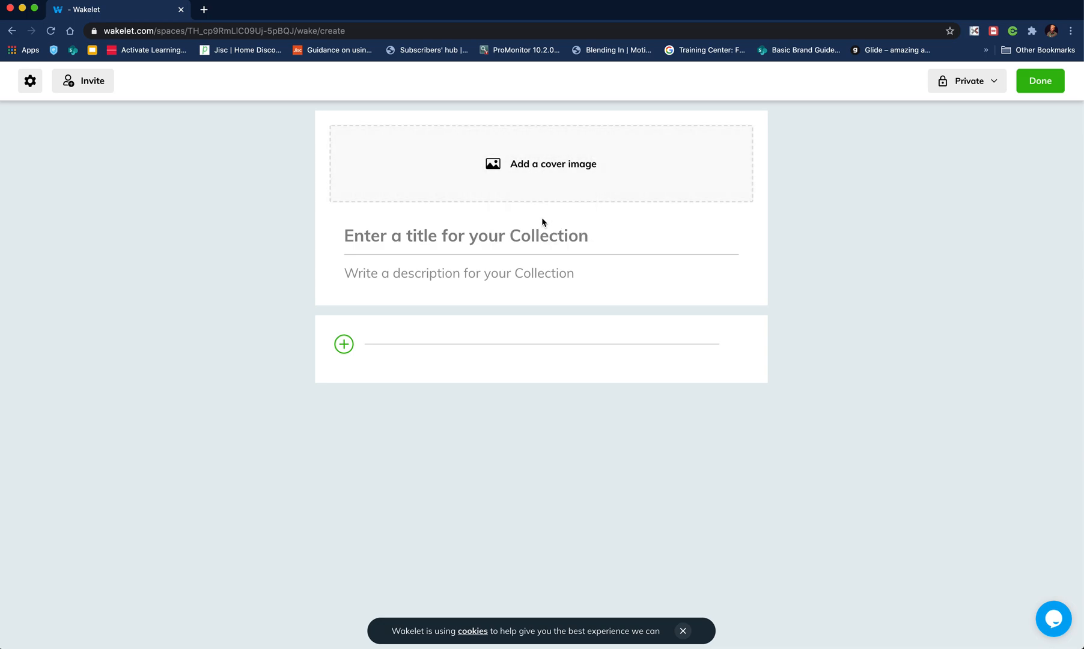
{"action": "left_click", "coordinate": [541, 164]}
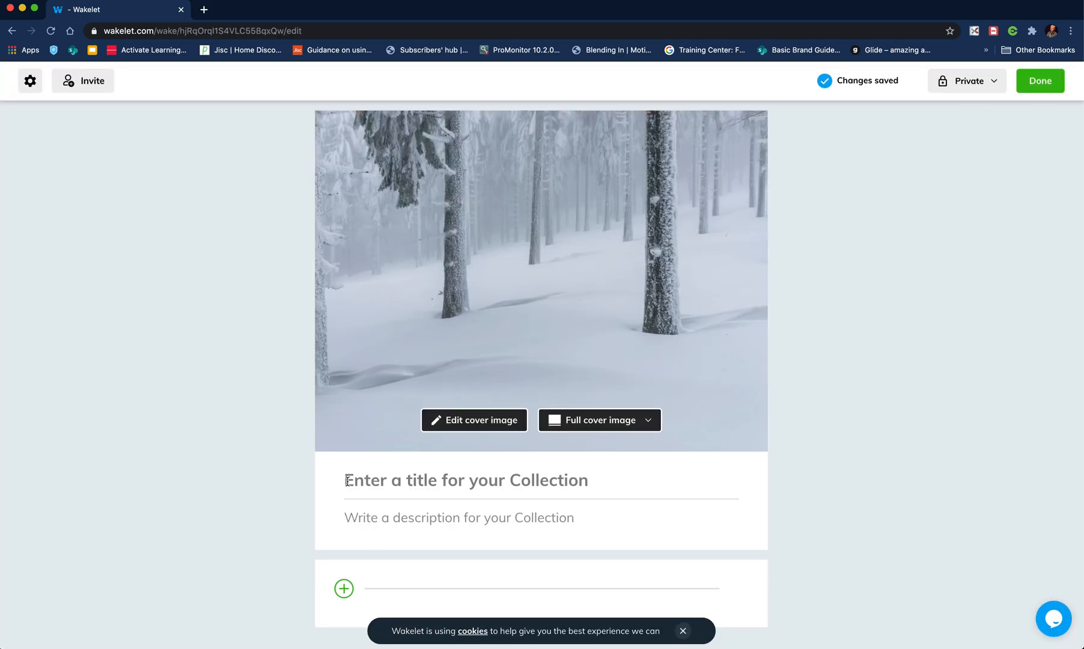
{"action": "type", "text": "Resources"}
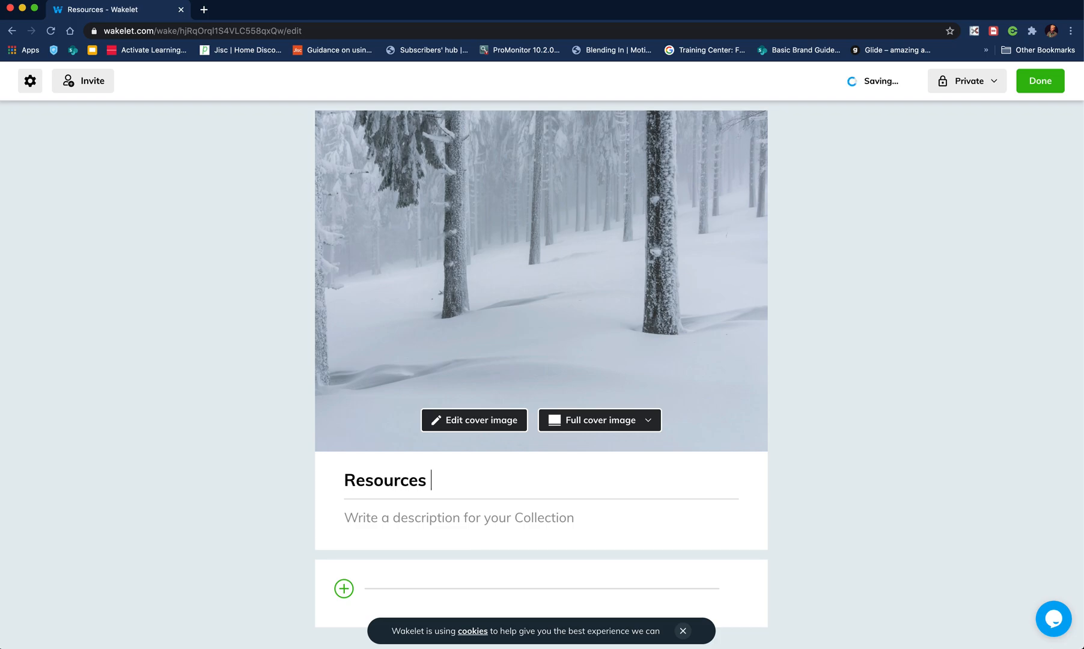
{"action": "type", "text": "for"}
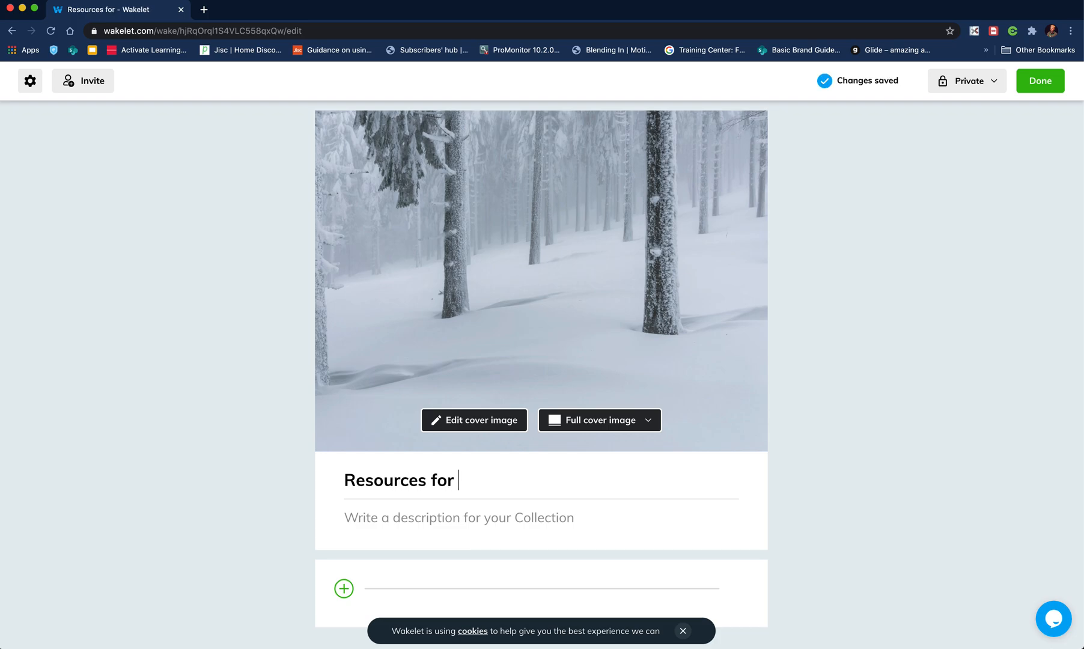
{"action": "type", "text": "week"}
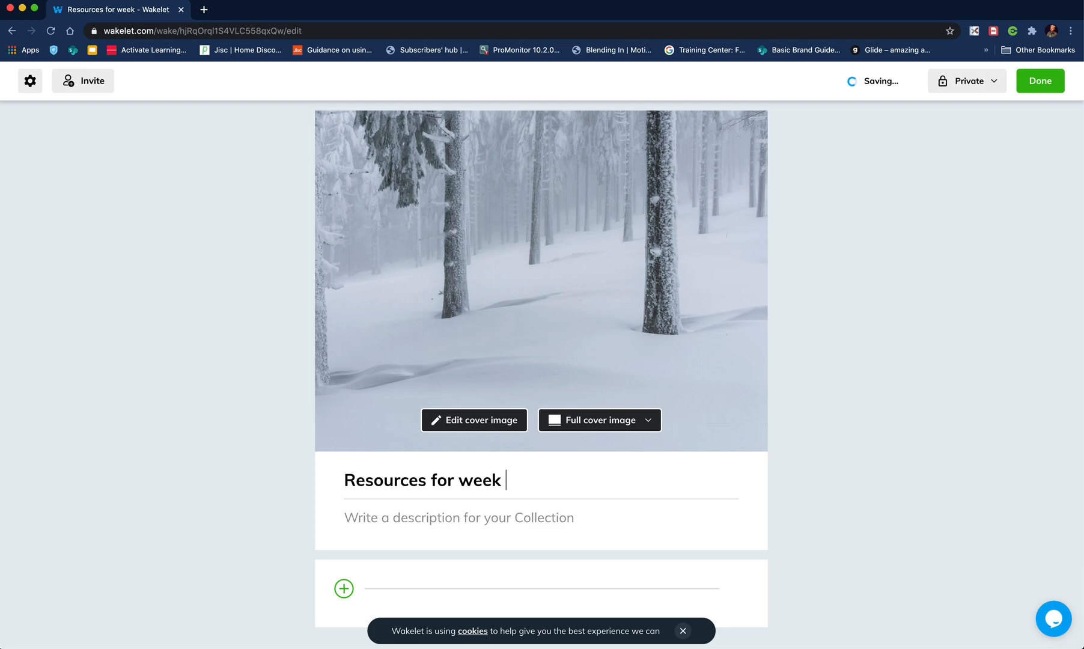
{"action": "type", "text": "3 lesson"}
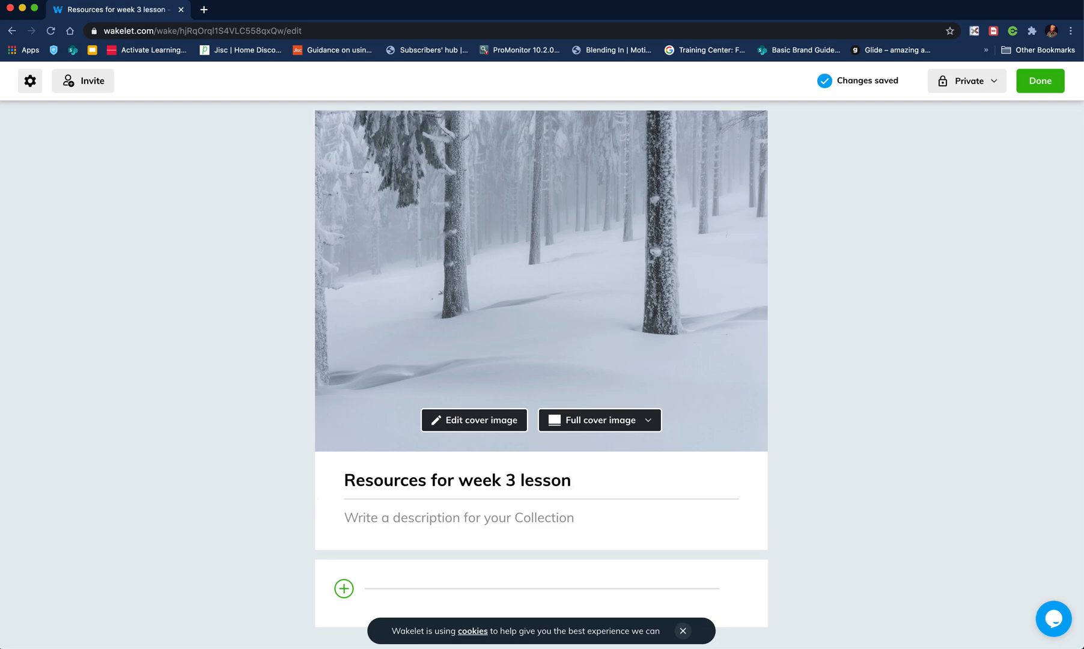
Step: Write the collection description beginning 'Here you will find the…' for this week
{"action": "type", "text": "Here you w"}
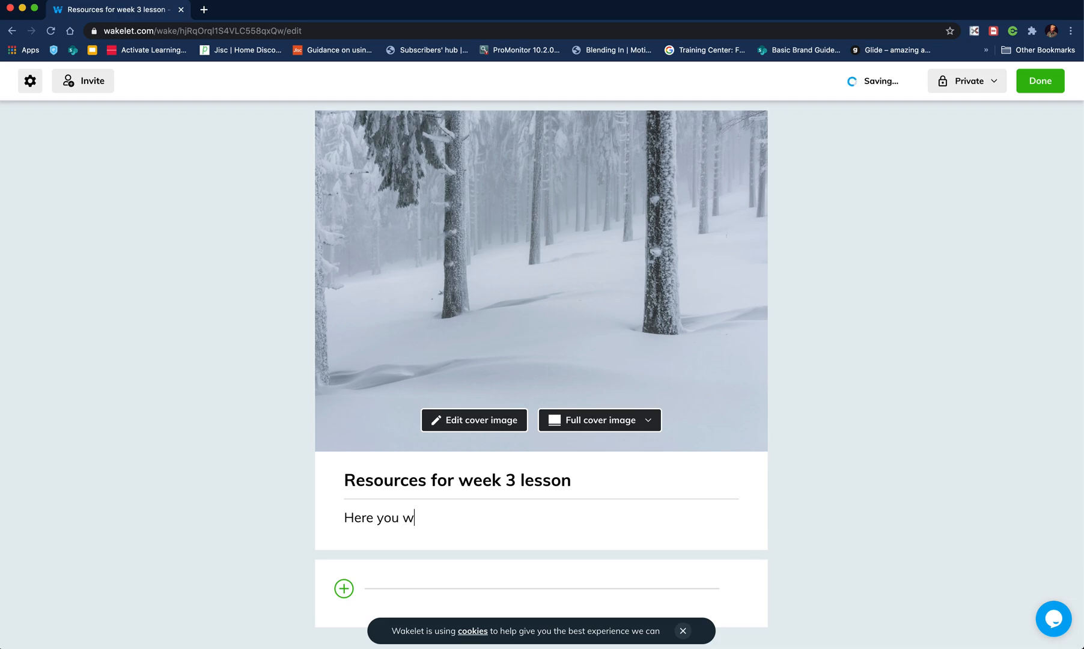
{"action": "type", "text": "il fin"}
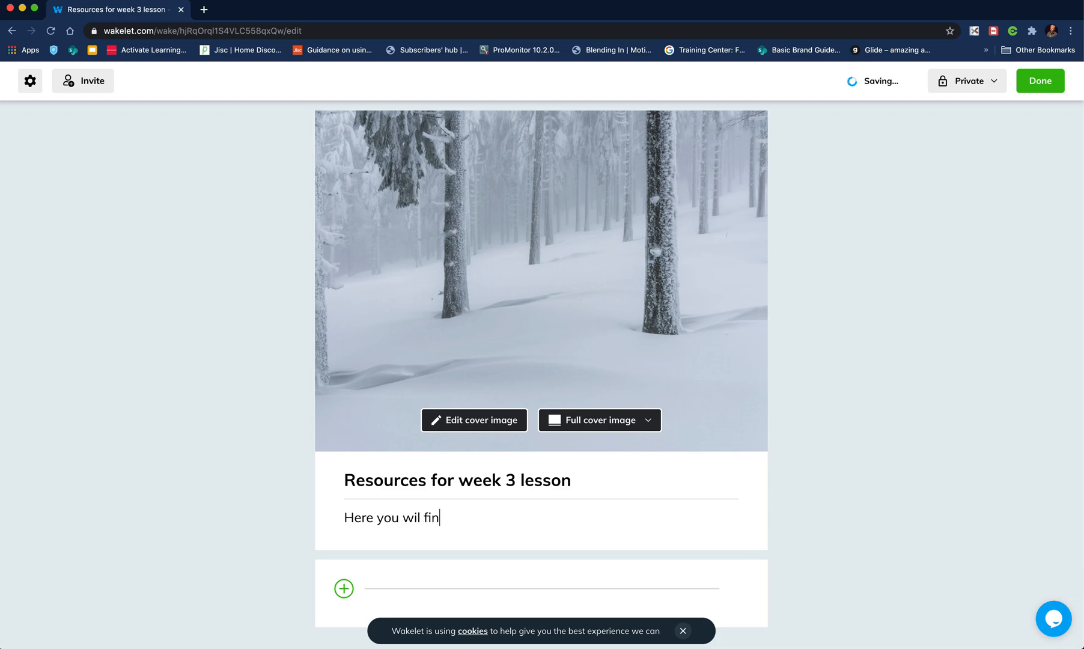
{"action": "type", "text": "d"}
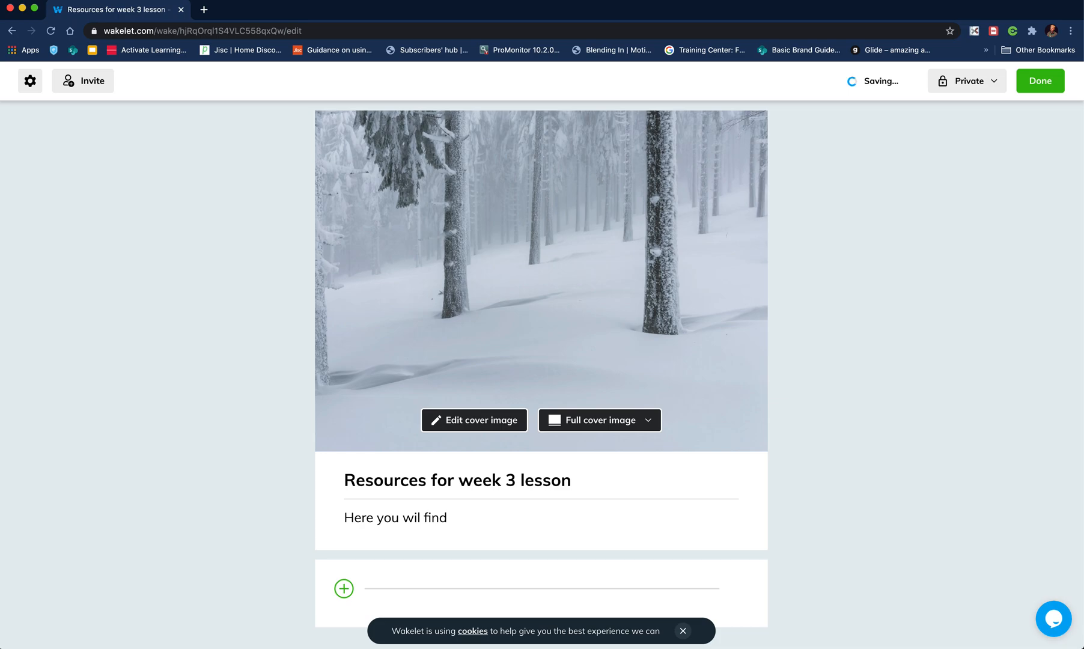
{"action": "type", "text": "the activities"}
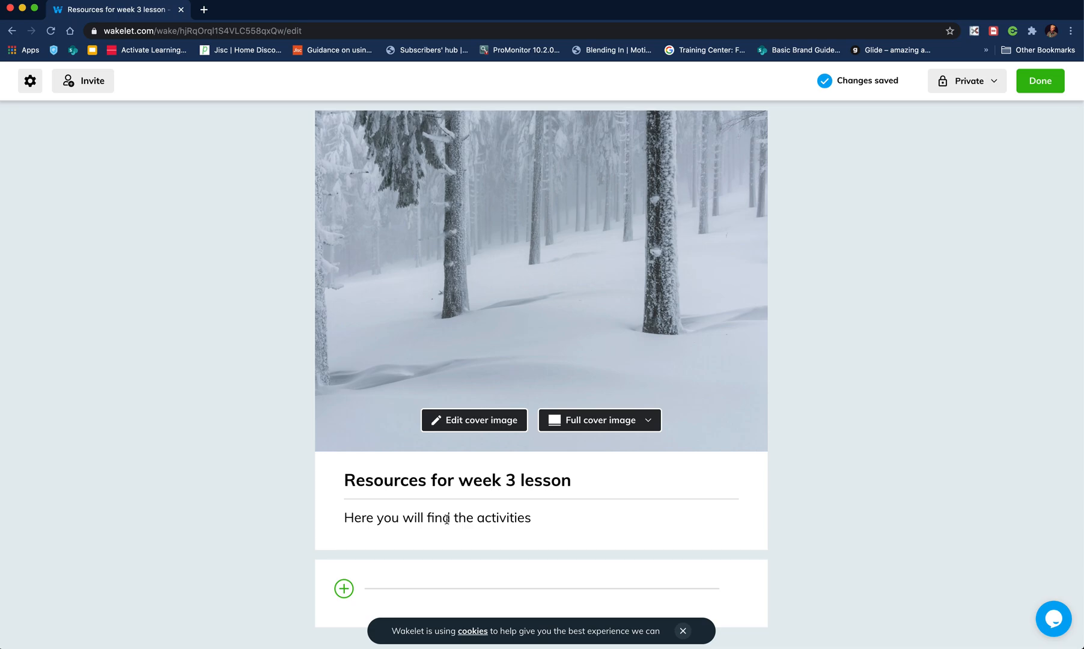
{"action": "type", "text": "for"}
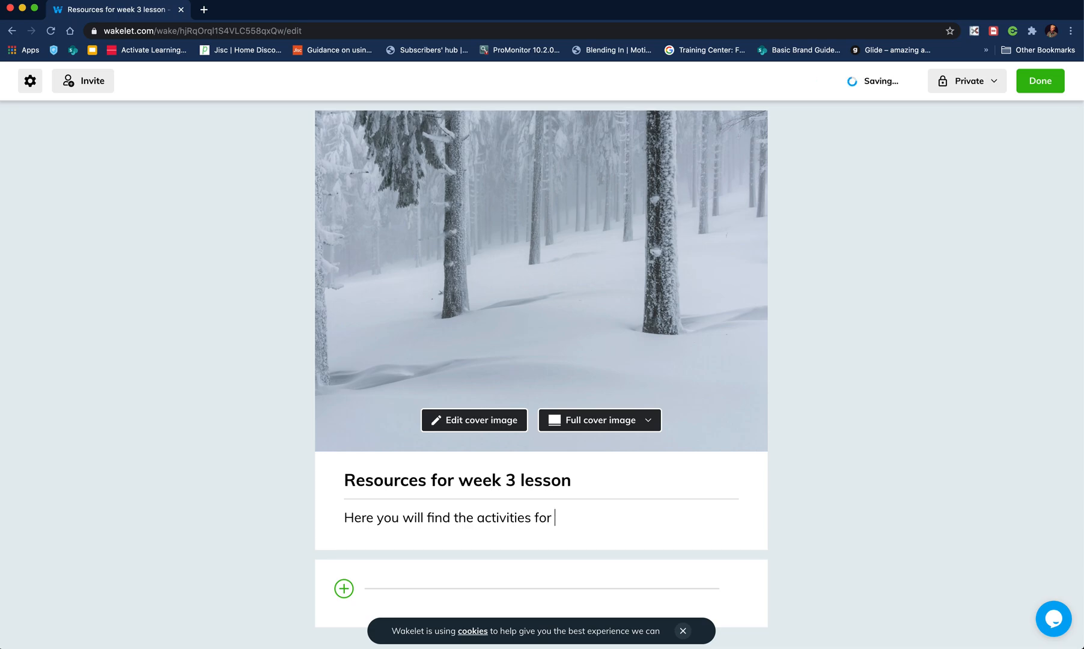
{"action": "type", "text": "this week"}
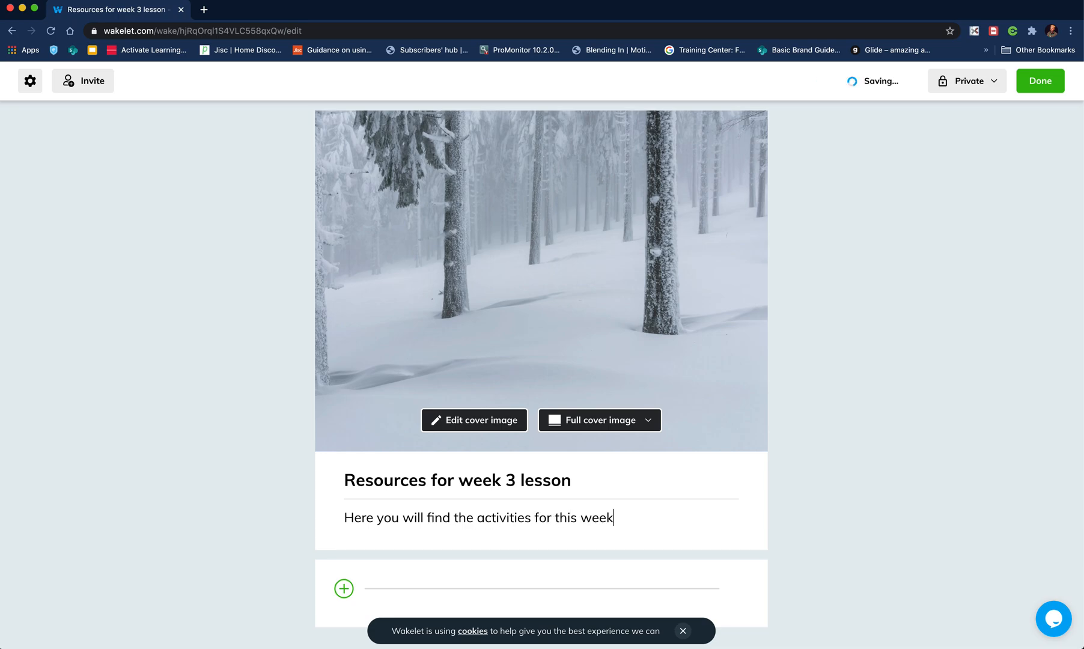
Step: Choose to add a YouTube item, then open a new browser tab
{"action": "left_click", "coordinate": [344, 588]}
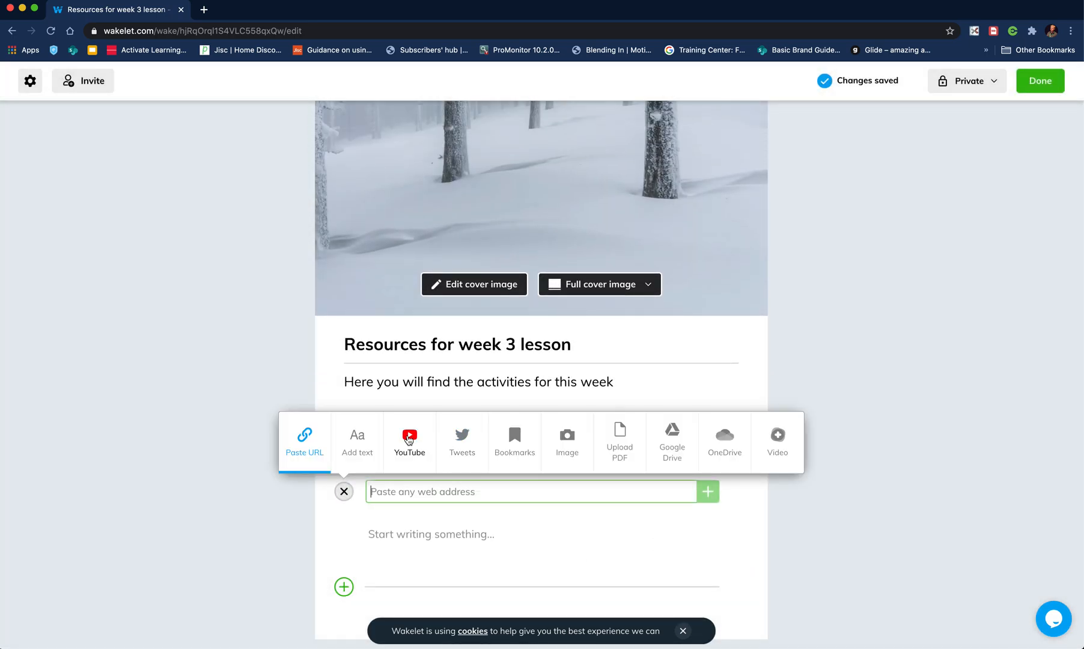
{"action": "left_click", "coordinate": [408, 440]}
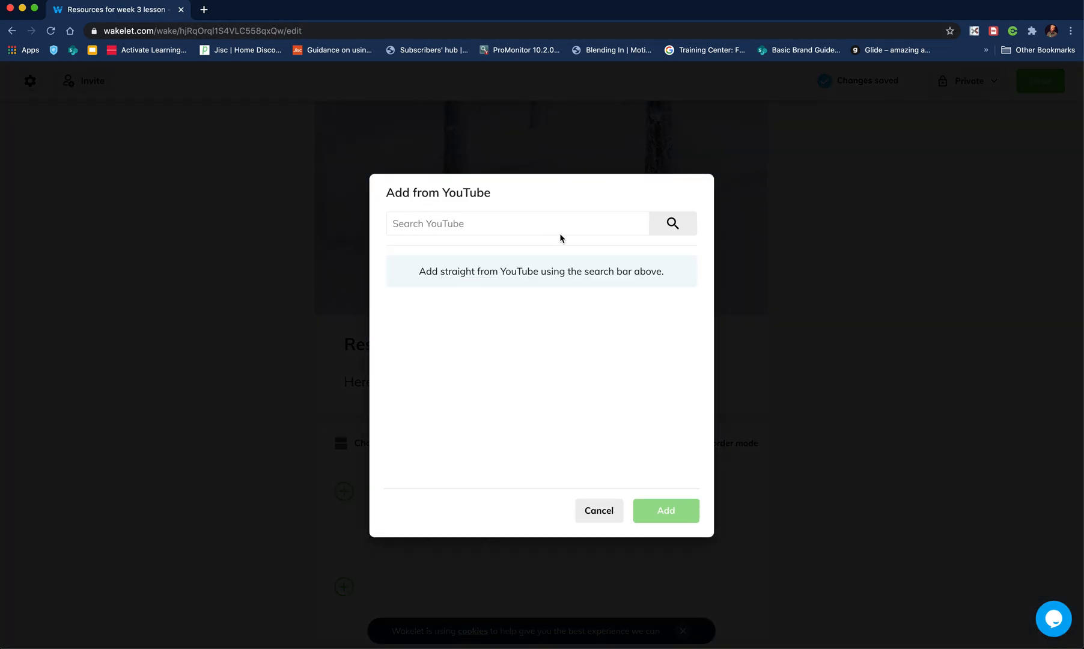
{"action": "left_click", "coordinate": [347, 10]}
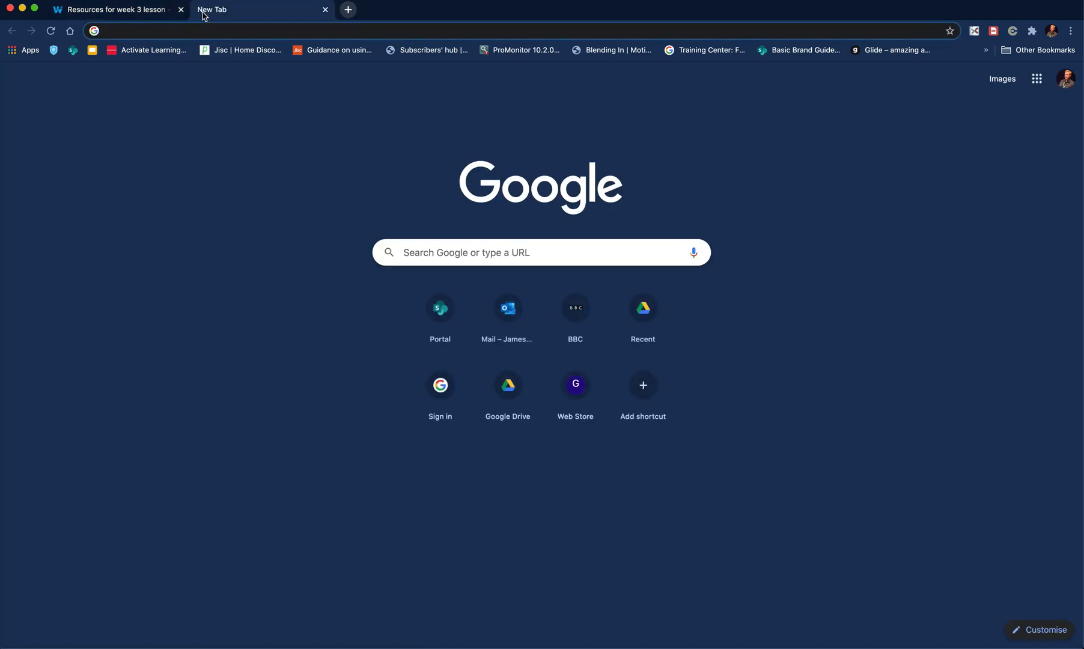
Step: Search 'james kieft', reach his YouTube channel, and copy the Whiteboard video's share link
{"action": "type", "text": "james kieft"}
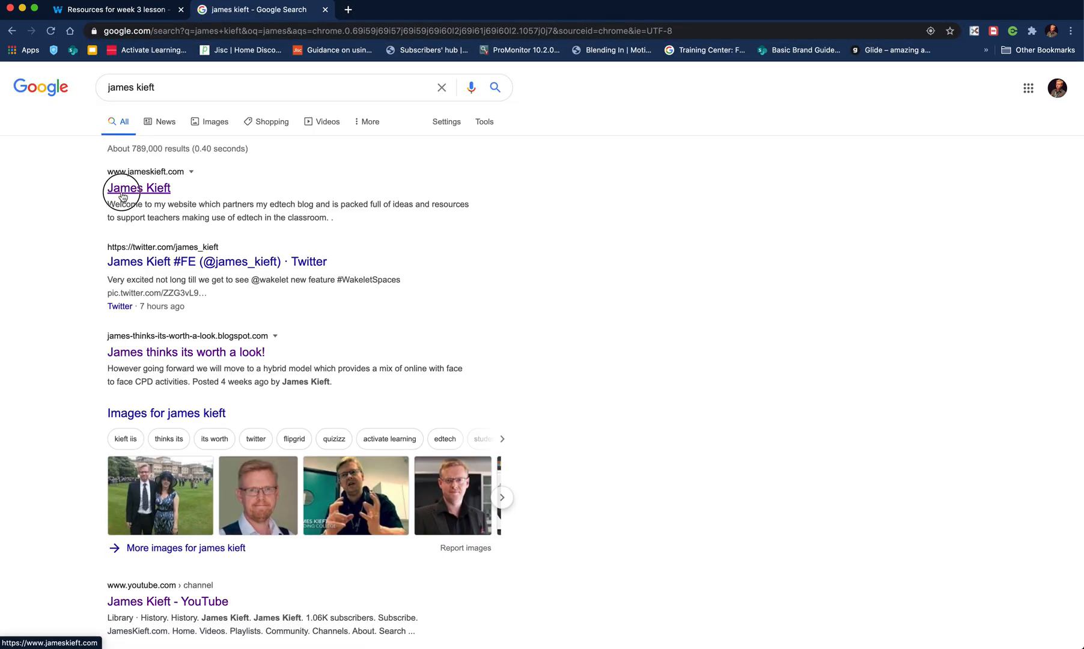
{"action": "left_click", "coordinate": [137, 188]}
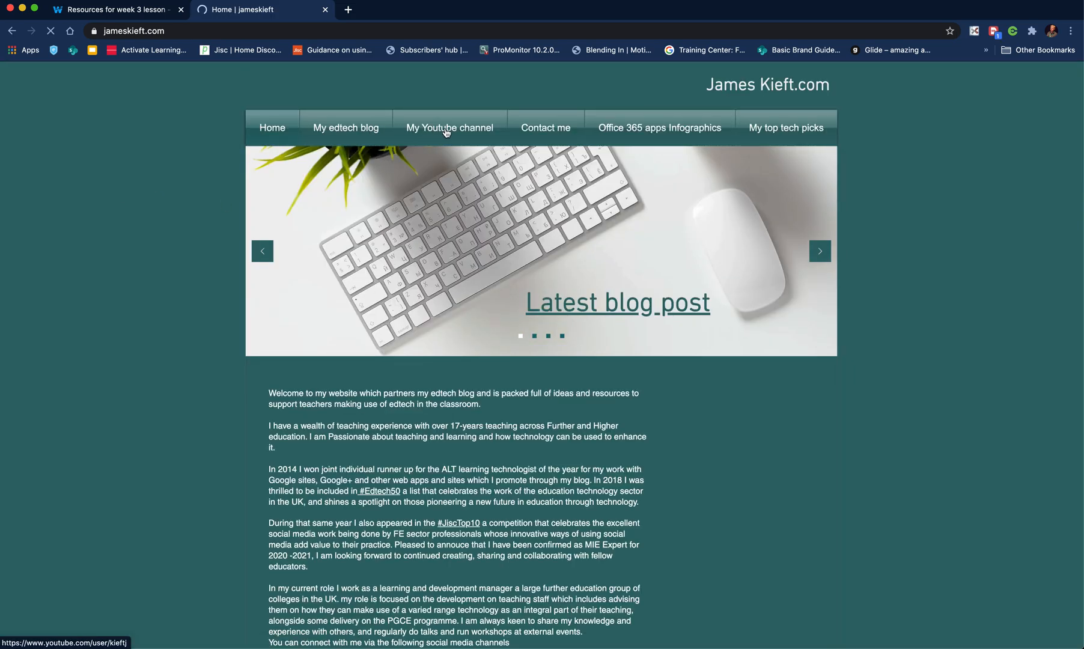
{"action": "left_click", "coordinate": [448, 128]}
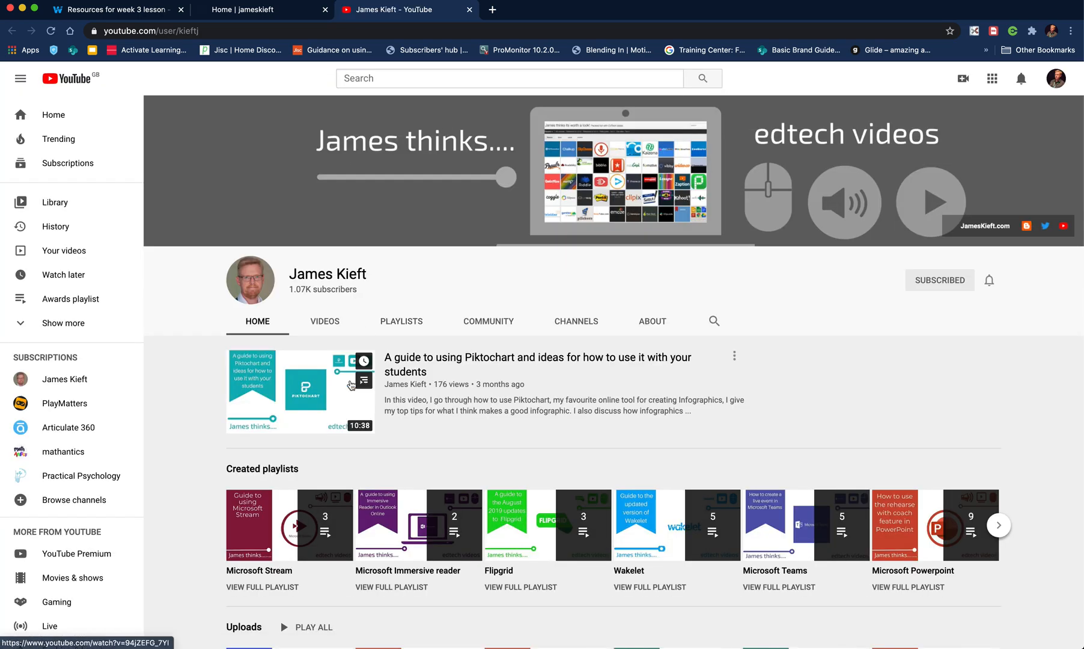
{"action": "left_click", "coordinate": [325, 321]}
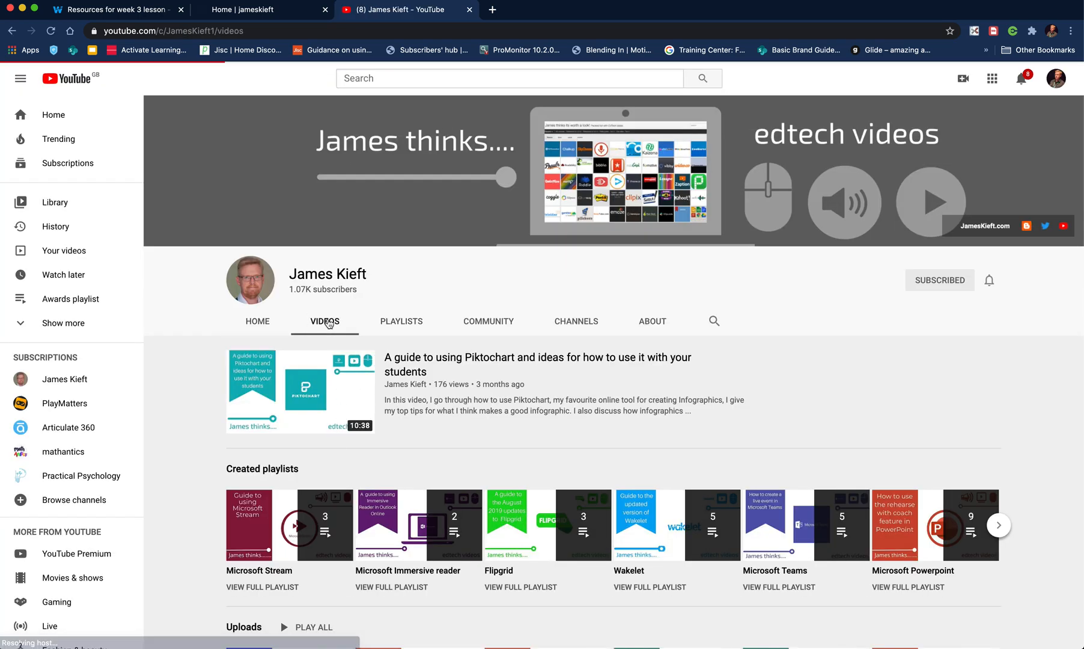
{"action": "left_click", "coordinate": [325, 321]}
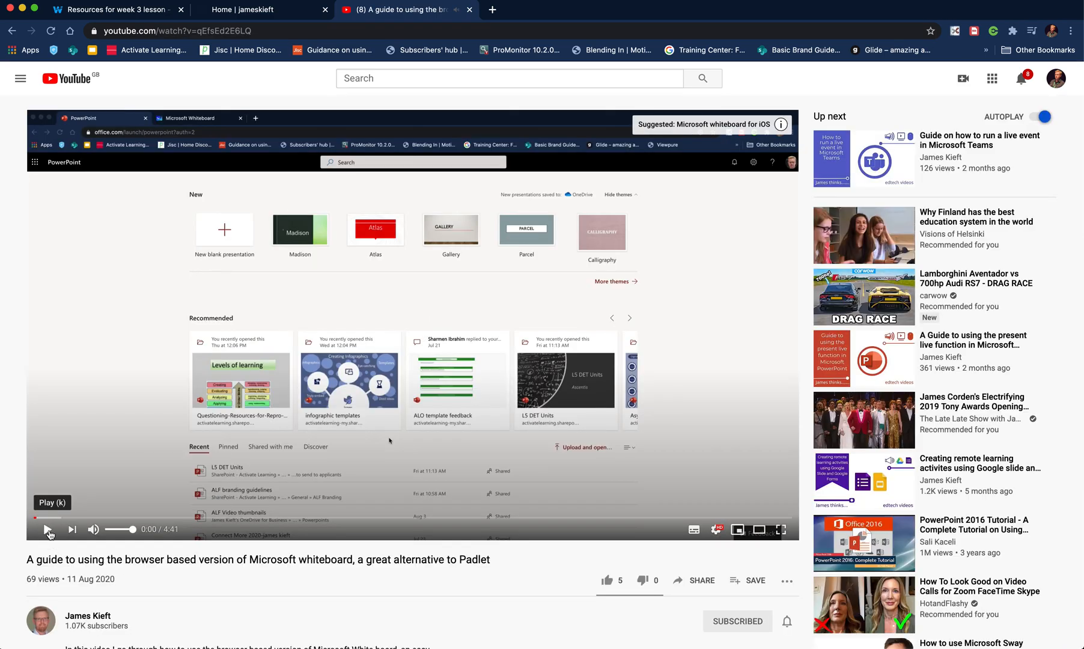
{"action": "left_click", "coordinate": [701, 581]}
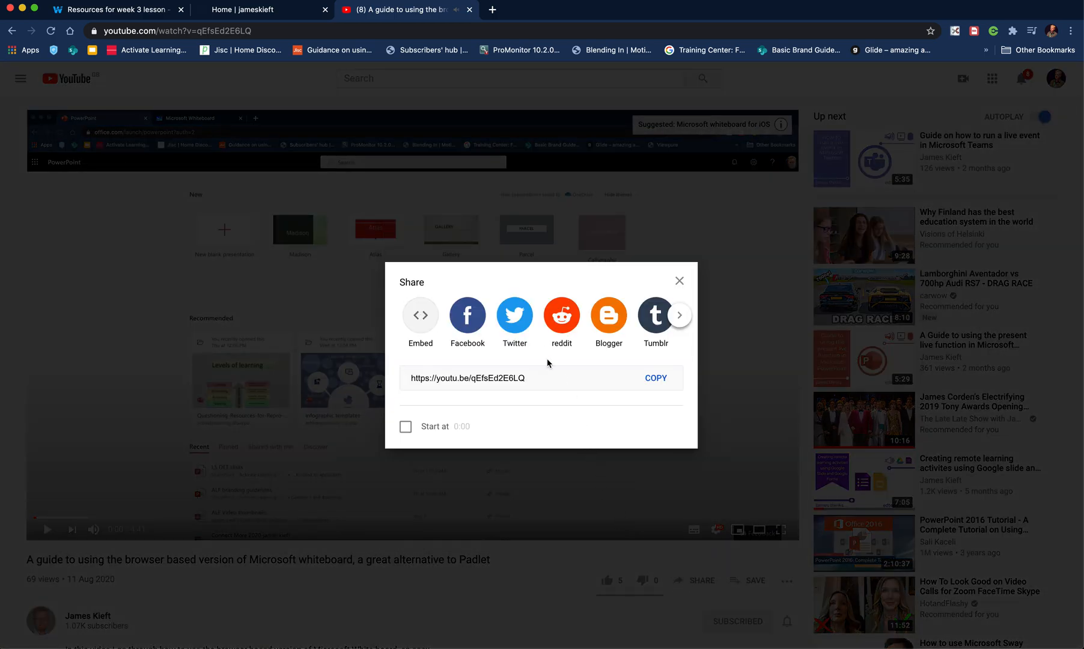
{"action": "left_click", "coordinate": [655, 378]}
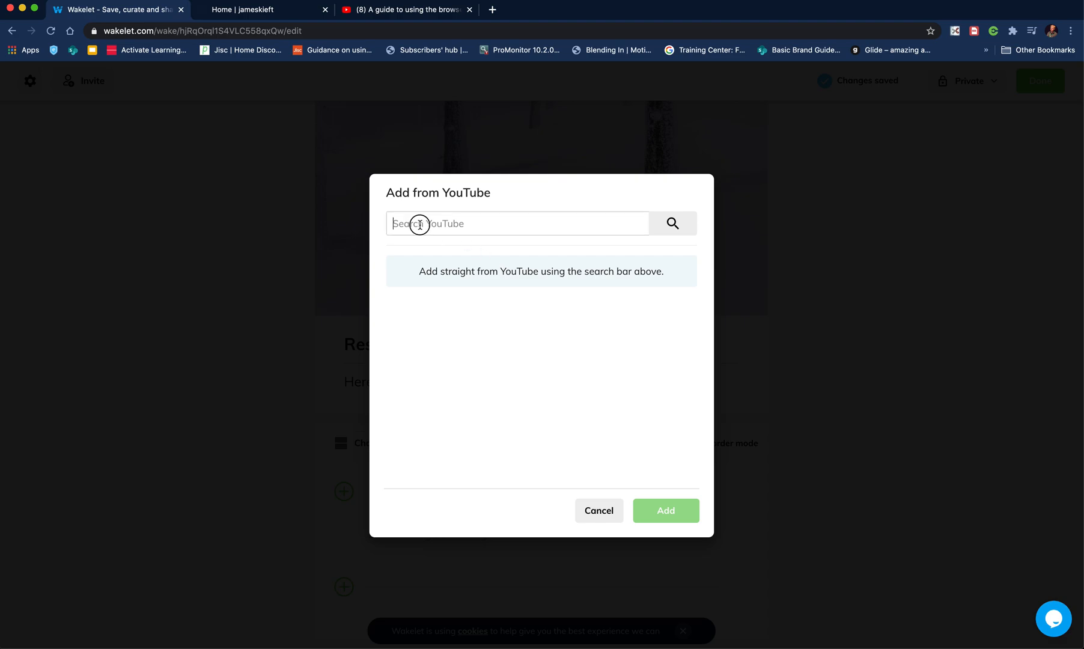
{"action": "type", "text": "https://youtu.be/qEfsEd2E6LQ"}
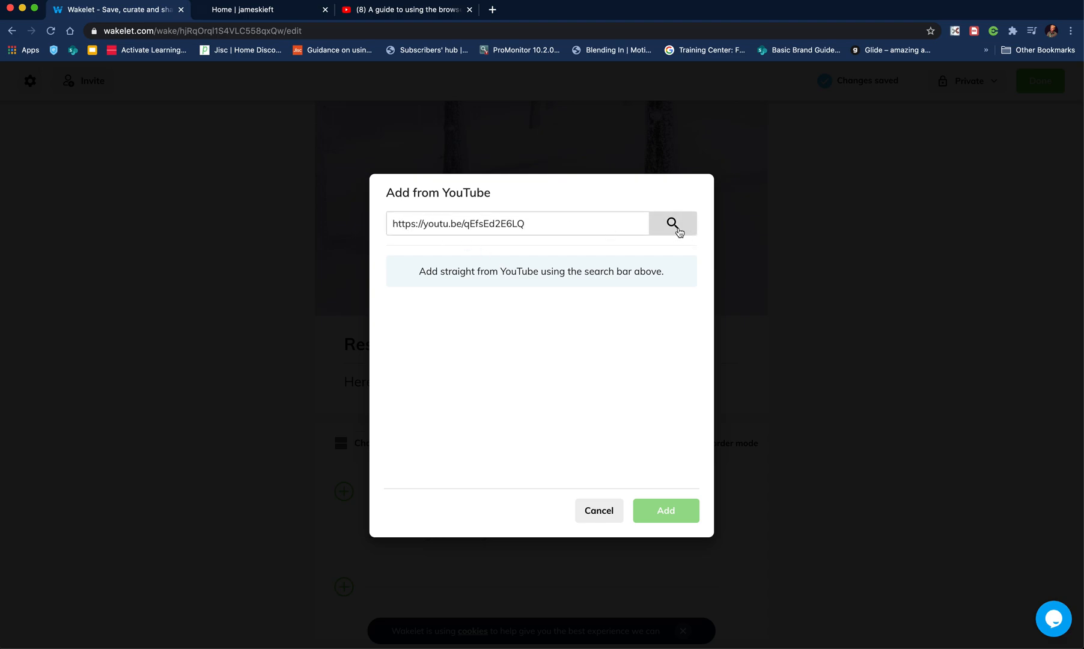
{"action": "left_click", "coordinate": [671, 223]}
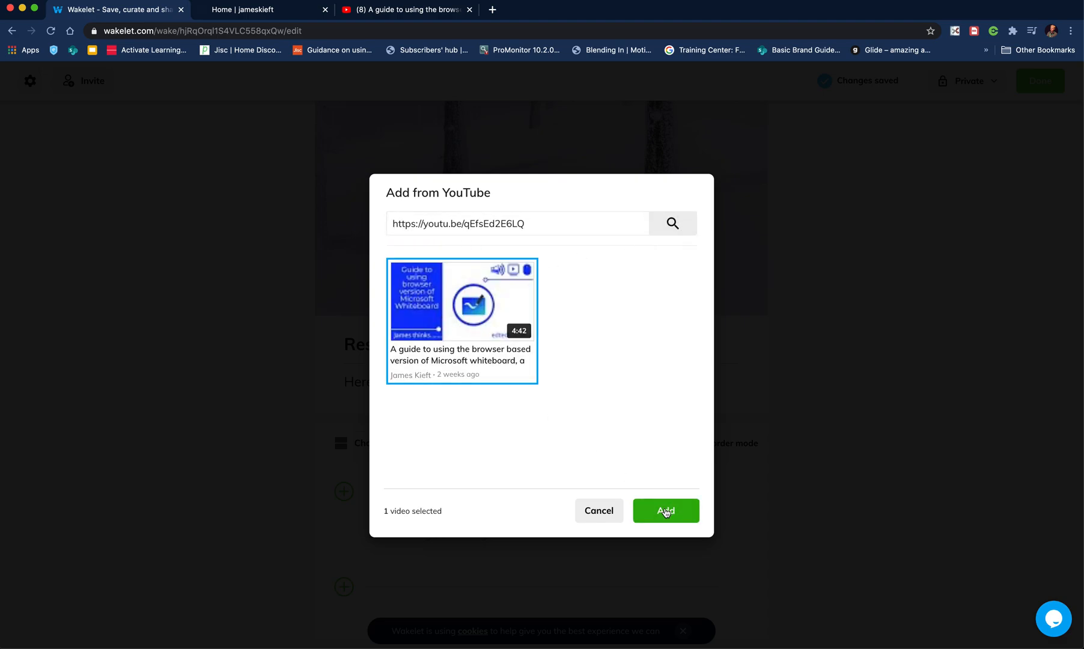
{"action": "left_click", "coordinate": [664, 511]}
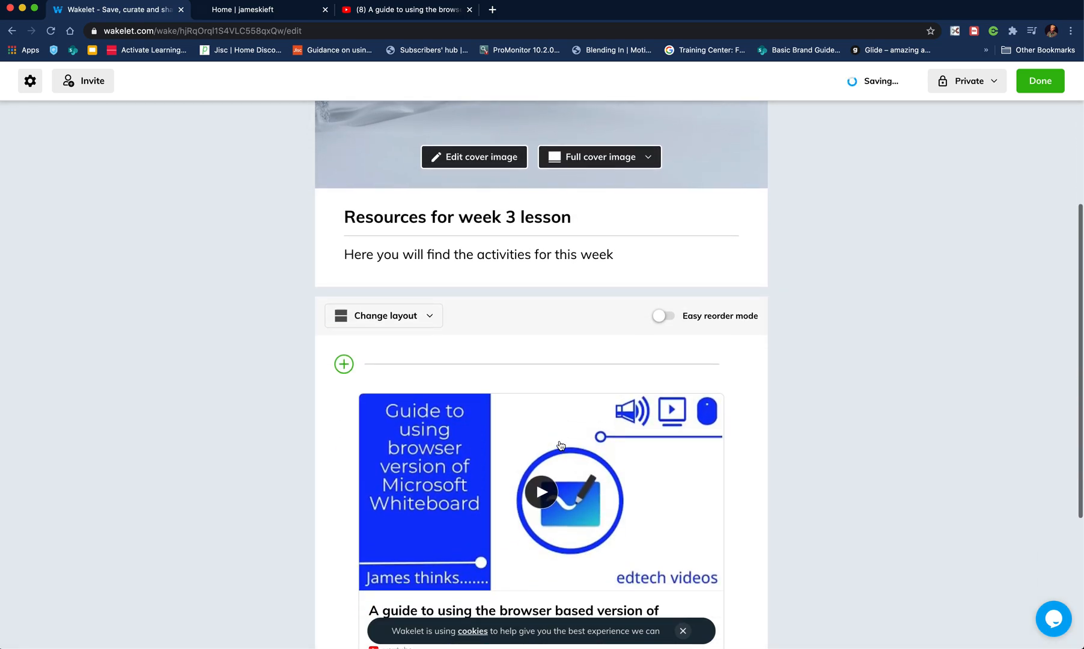
{"action": "mouse_move", "coordinate": [726, 316]}
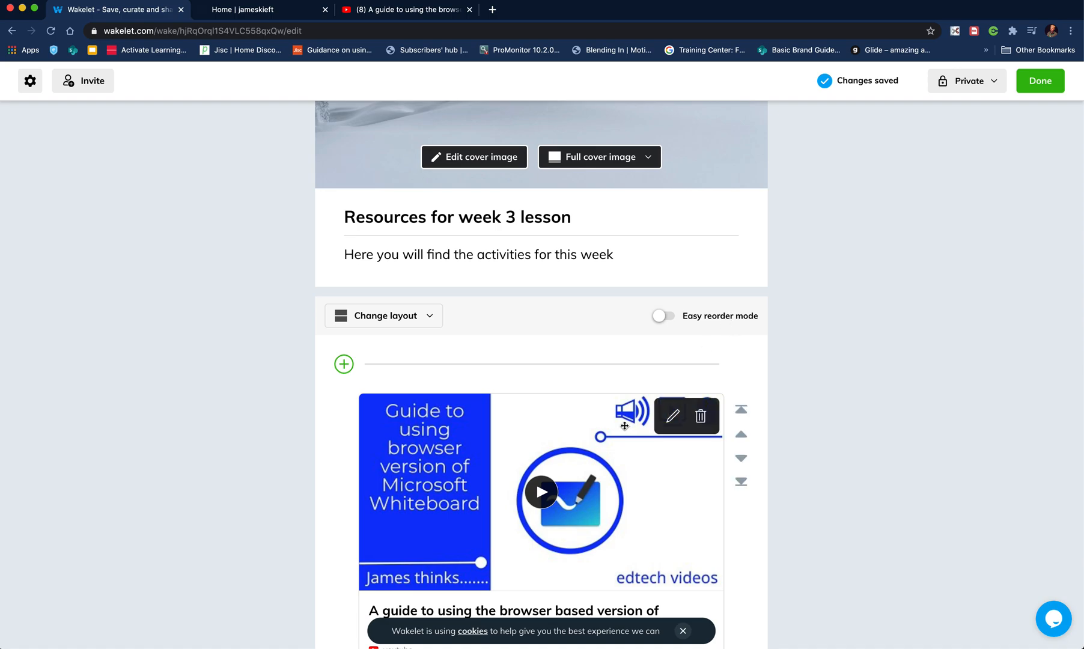
{"action": "scroll", "scroll_direction": "down", "scroll_amount": 3}
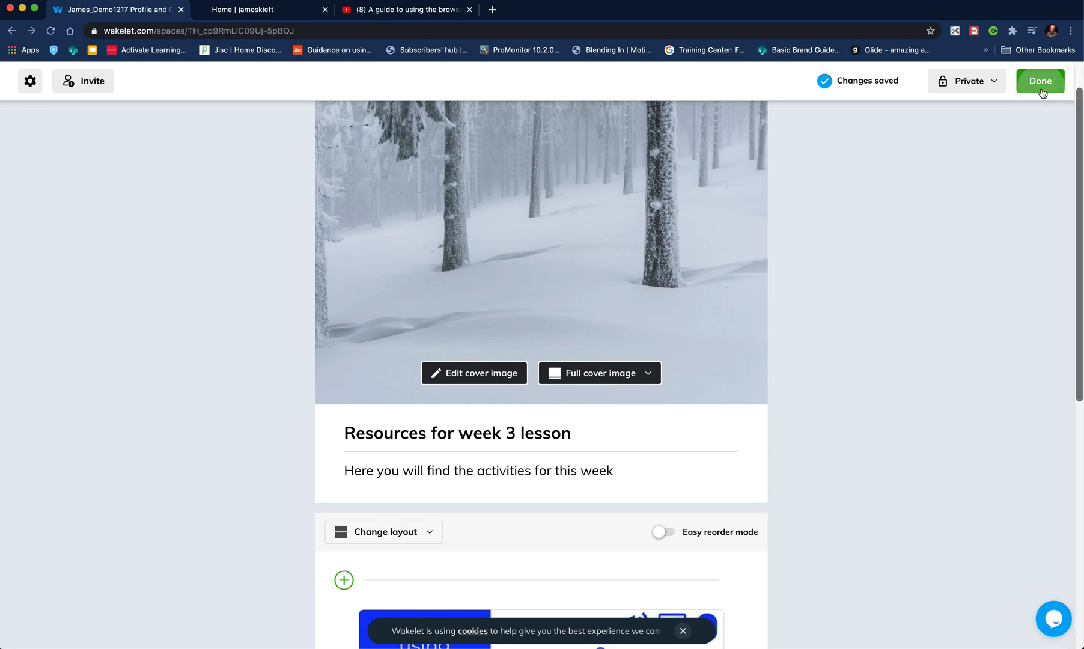
Step: Finish editing the collection with Done and return to the space page
{"action": "left_click", "coordinate": [1038, 81]}
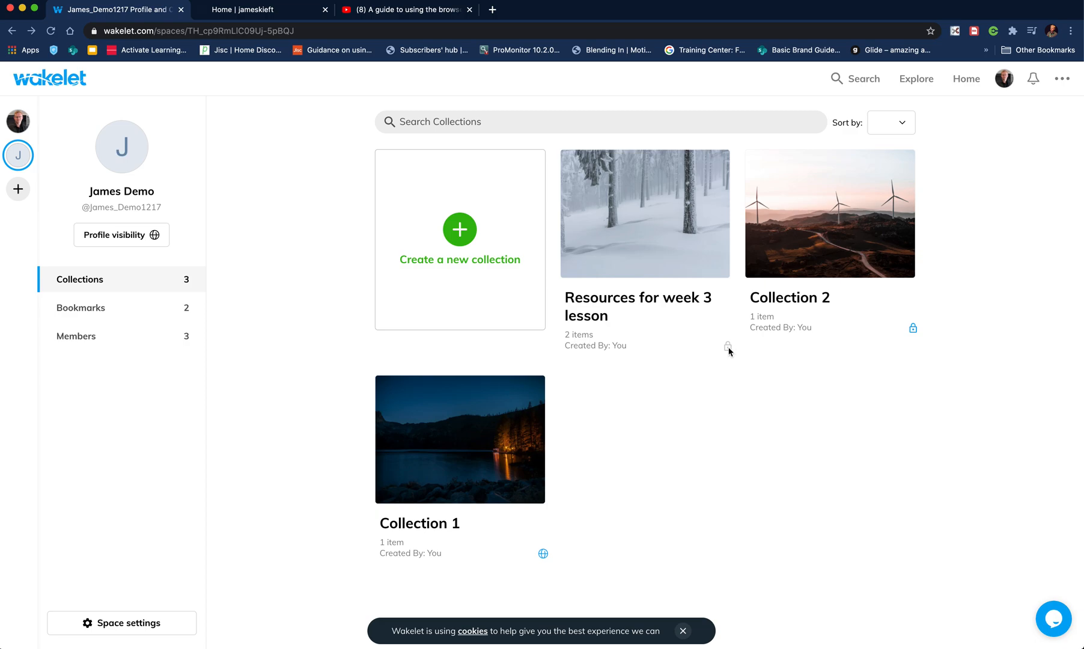
{"action": "mouse_move", "coordinate": [544, 554]}
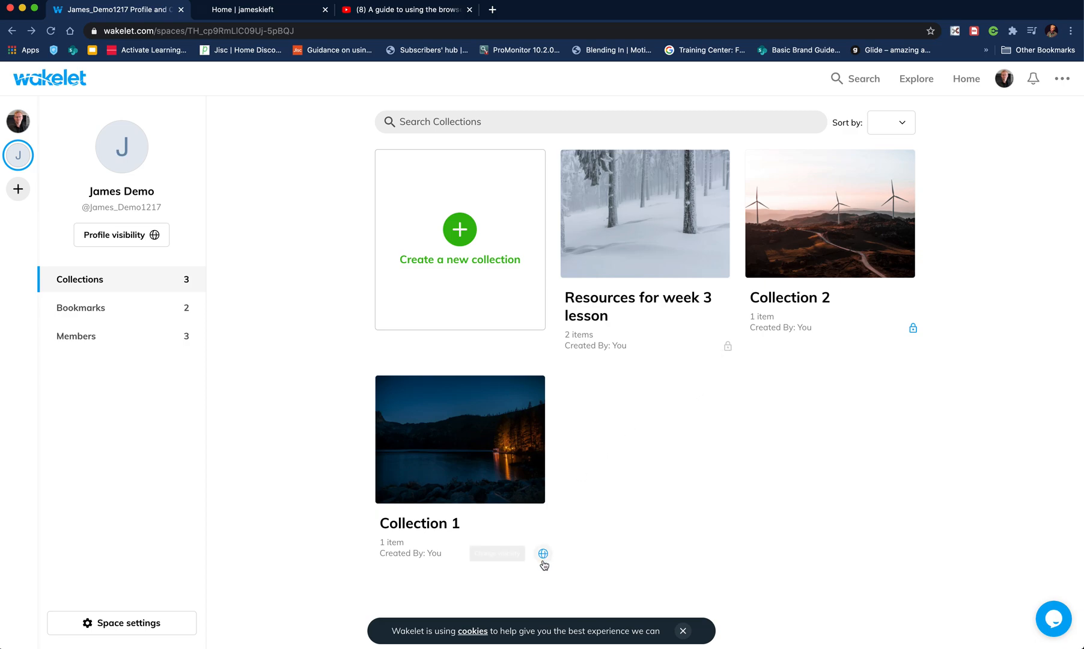
{"action": "mouse_move", "coordinate": [731, 348]}
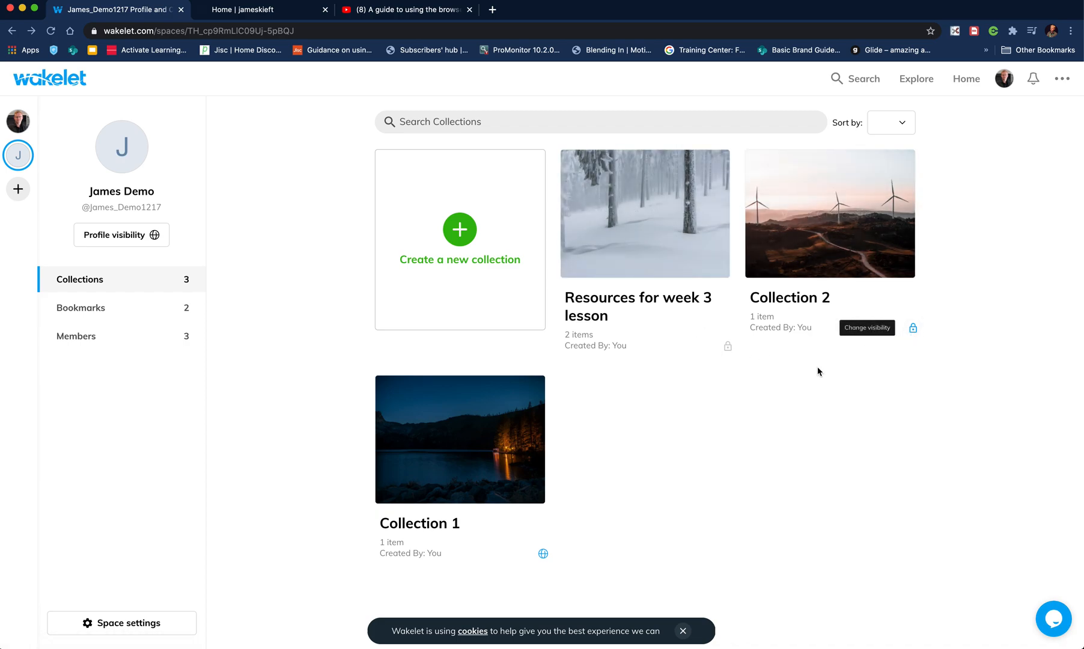
{"action": "mouse_move", "coordinate": [437, 552]}
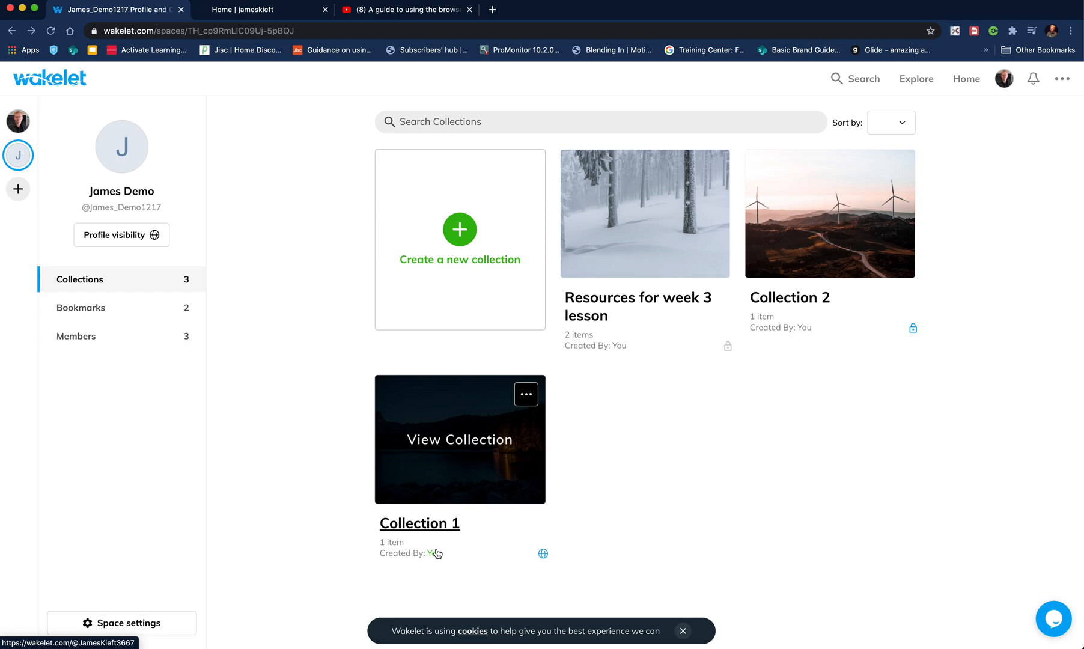
{"action": "mouse_move", "coordinate": [343, 263]}
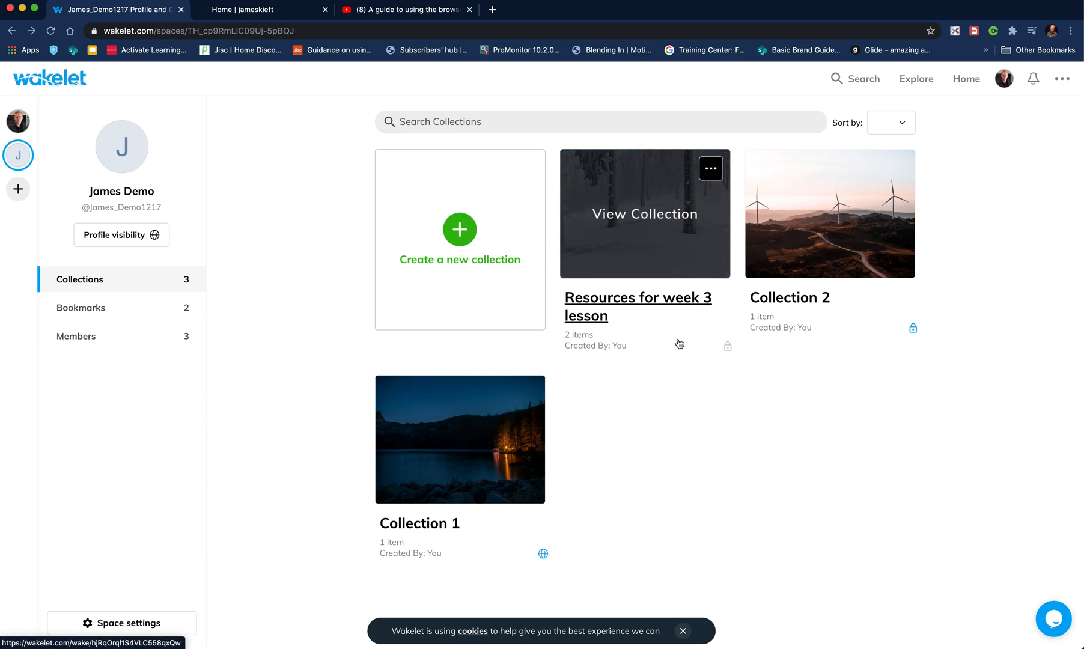
{"action": "mouse_move", "coordinate": [730, 356]}
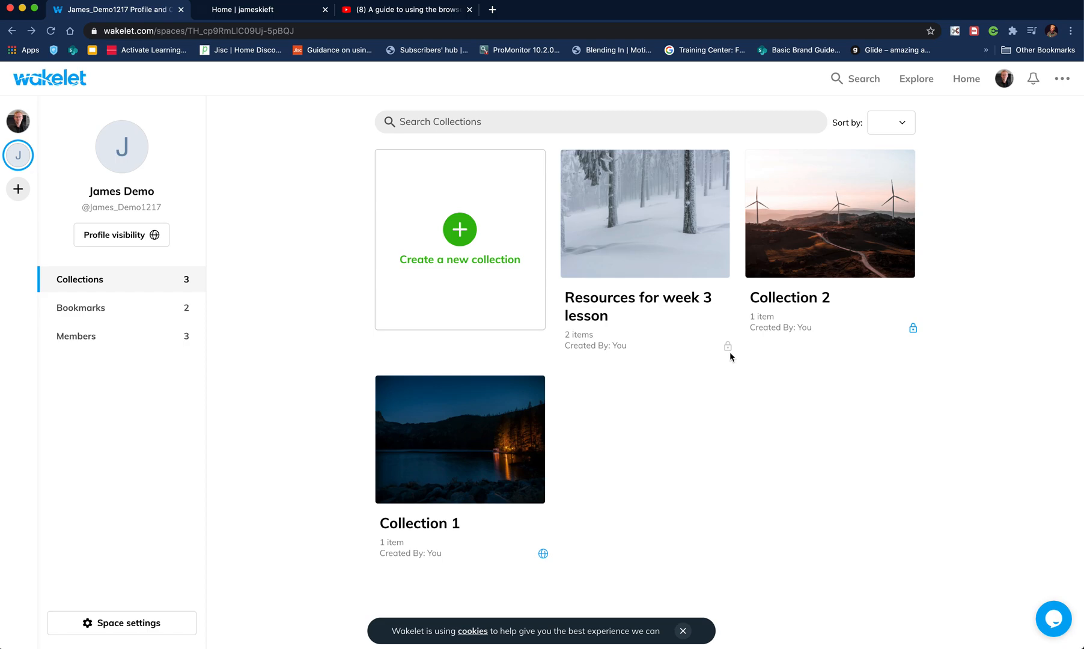
{"action": "mouse_move", "coordinate": [80, 247]}
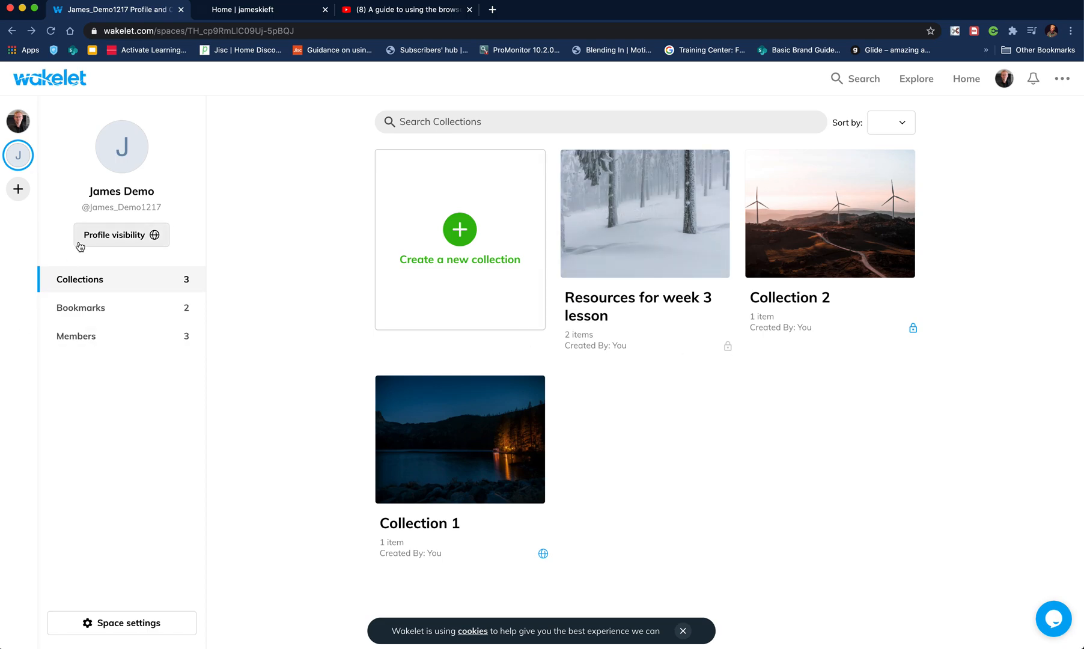
{"action": "left_click", "coordinate": [18, 155]}
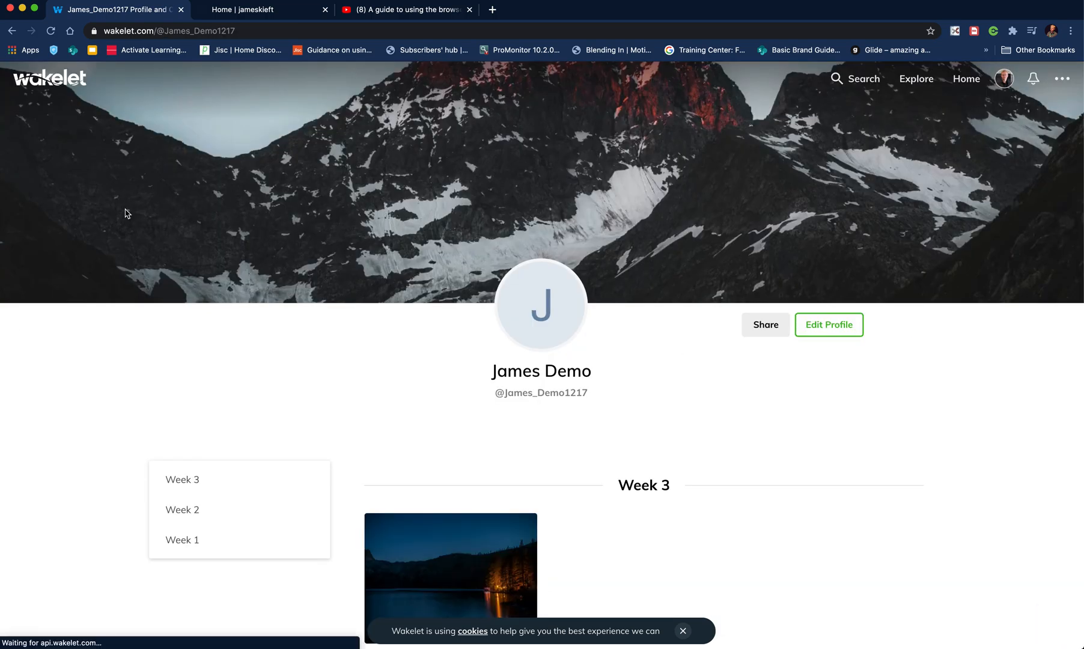
{"action": "scroll", "scroll_direction": "down", "scroll_amount": 3}
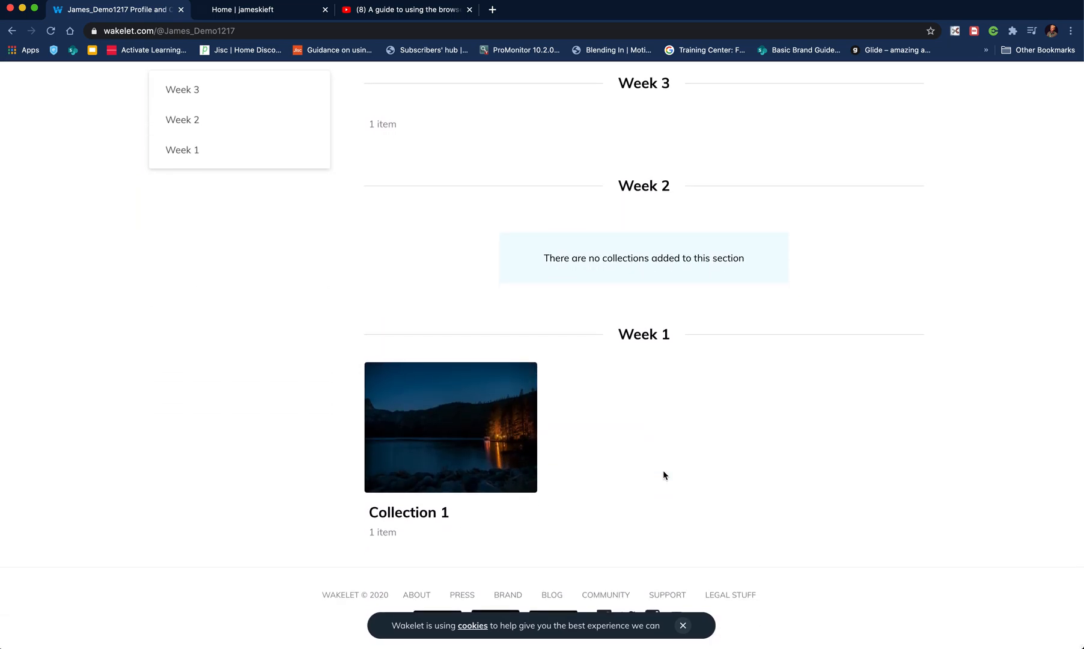
{"action": "scroll", "scroll_direction": "down", "scroll_amount": 3}
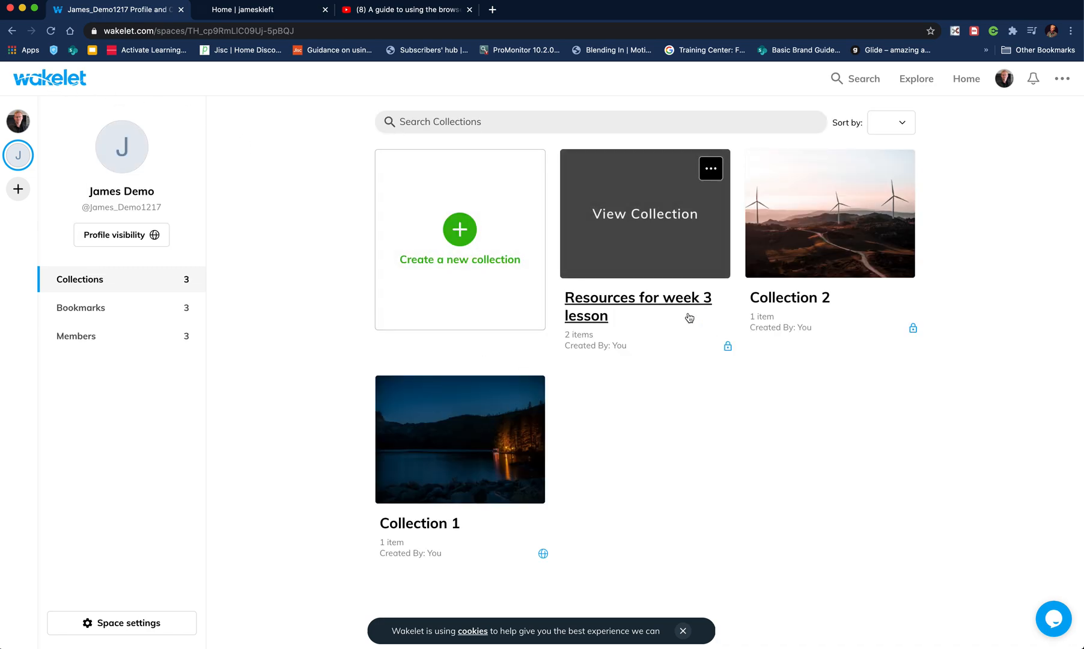
{"action": "mouse_move", "coordinate": [669, 304]}
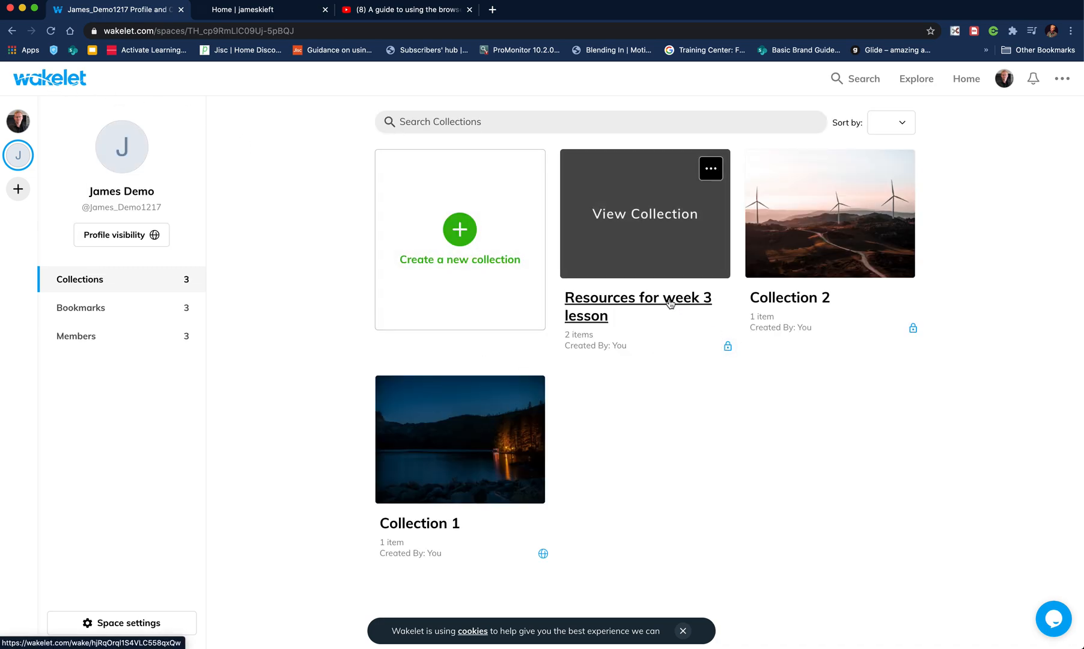
Step: Set the Resources for week 3 lesson collection to Public and scroll the profile to it
{"action": "left_click", "coordinate": [636, 307]}
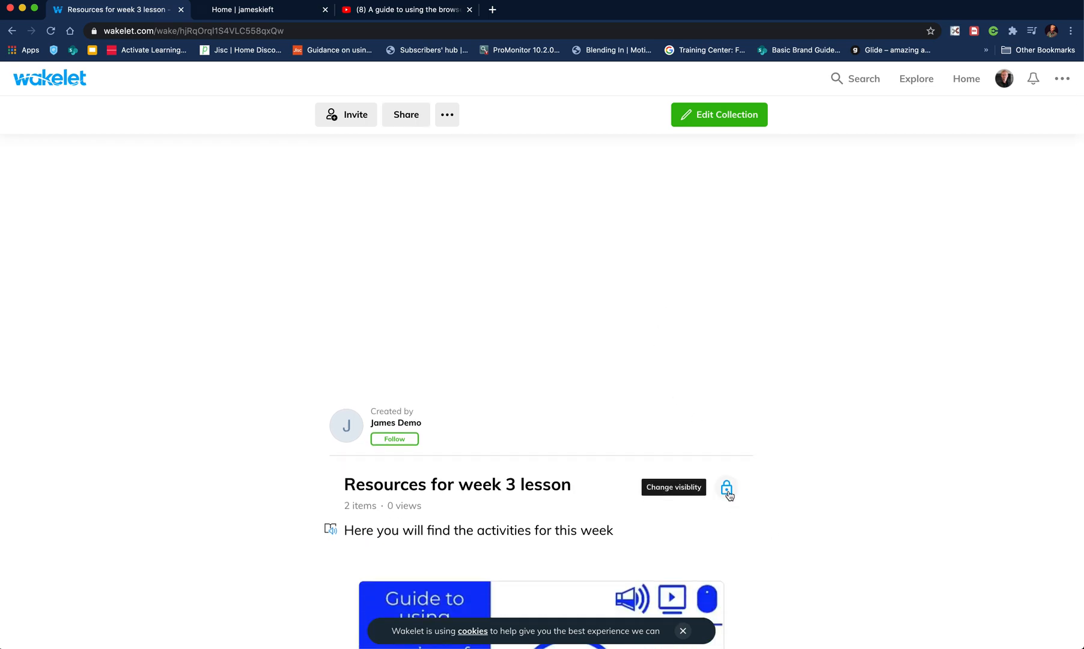
{"action": "left_click", "coordinate": [726, 488]}
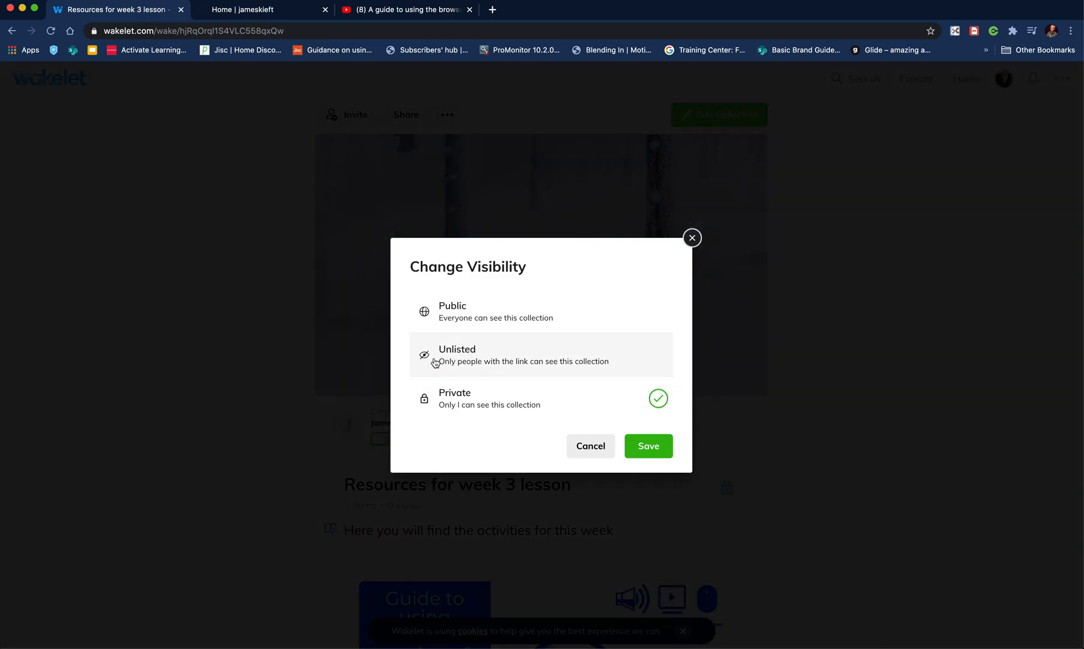
{"action": "left_click", "coordinate": [647, 445]}
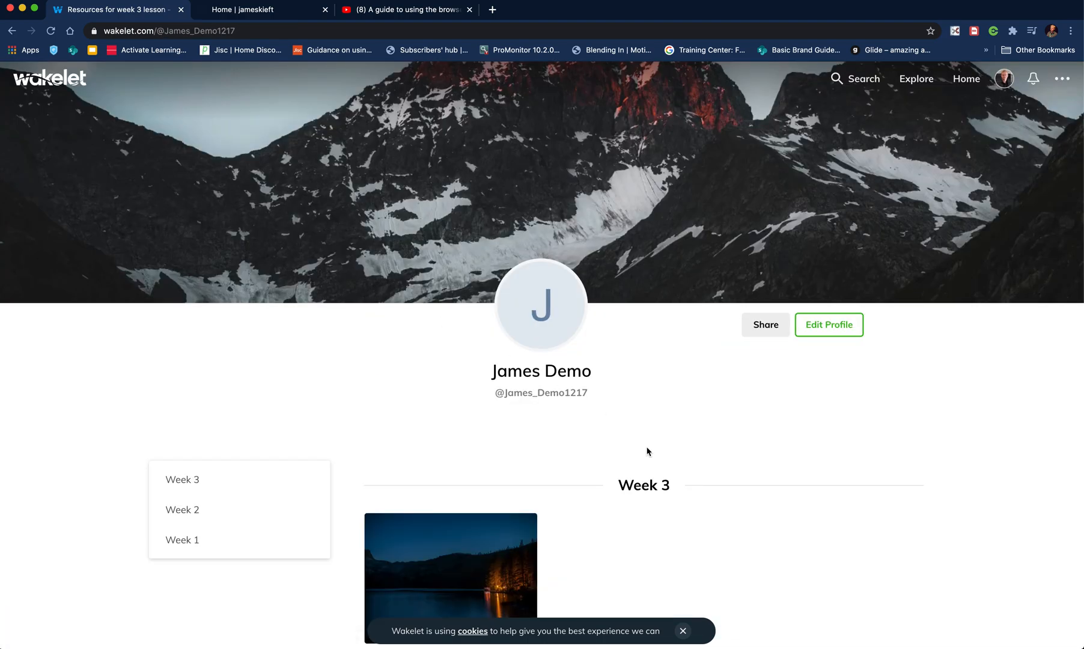
{"action": "scroll", "scroll_direction": "down", "scroll_amount": 3}
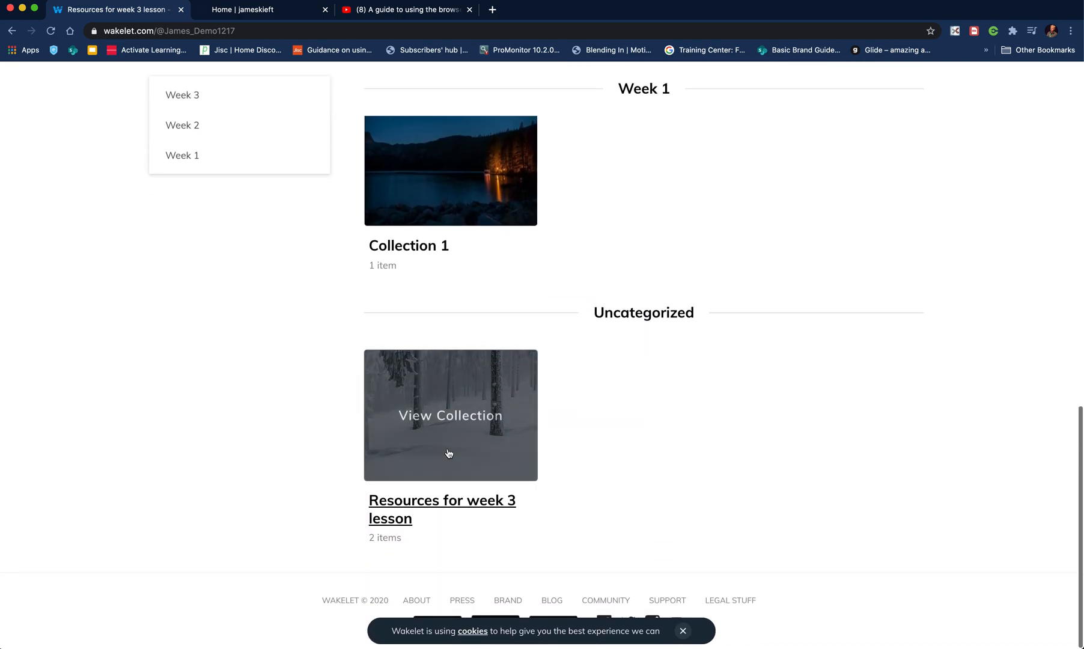
{"action": "mouse_move", "coordinate": [484, 424]}
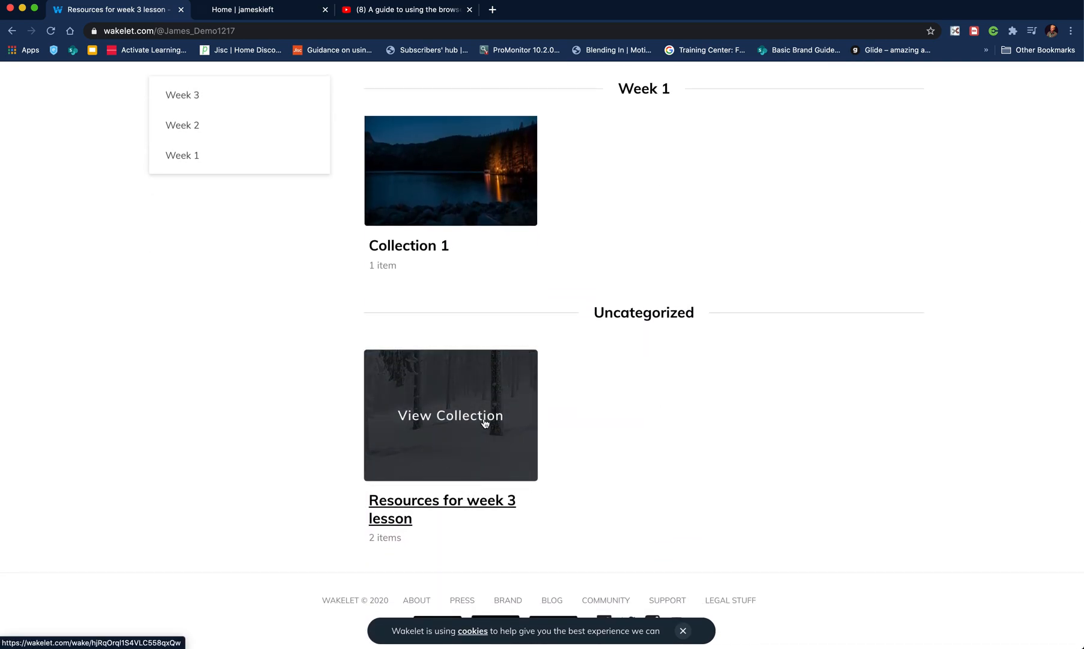
{"action": "left_click", "coordinate": [450, 415]}
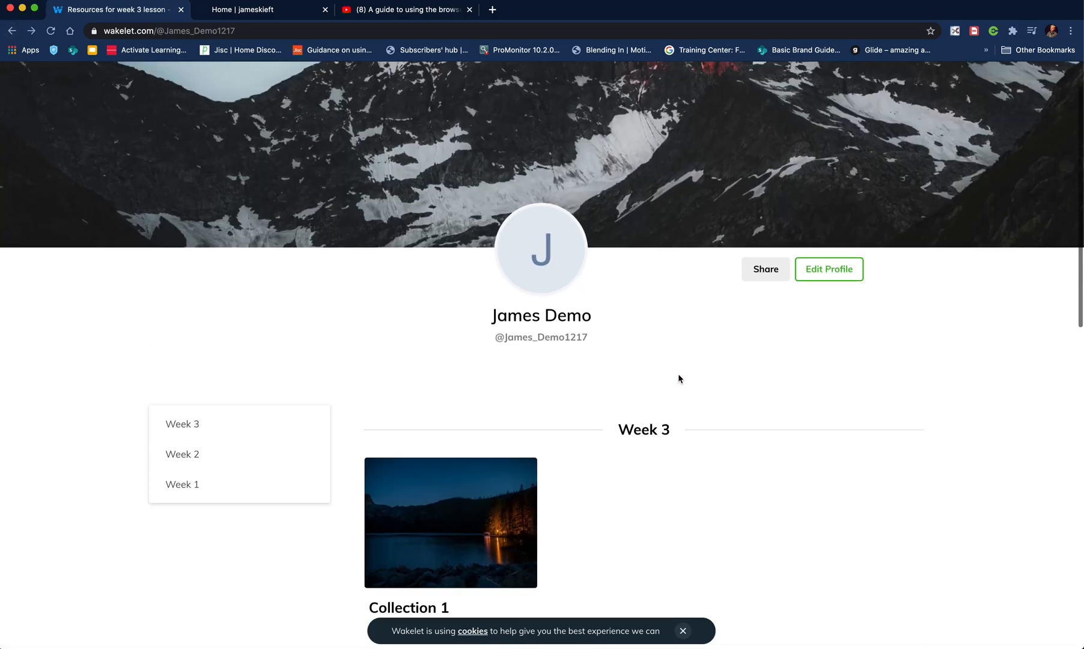
Step: Edit the James Demo profile to add 'Resources for week 3 lesson' under Week 3
{"action": "left_click", "coordinate": [829, 269]}
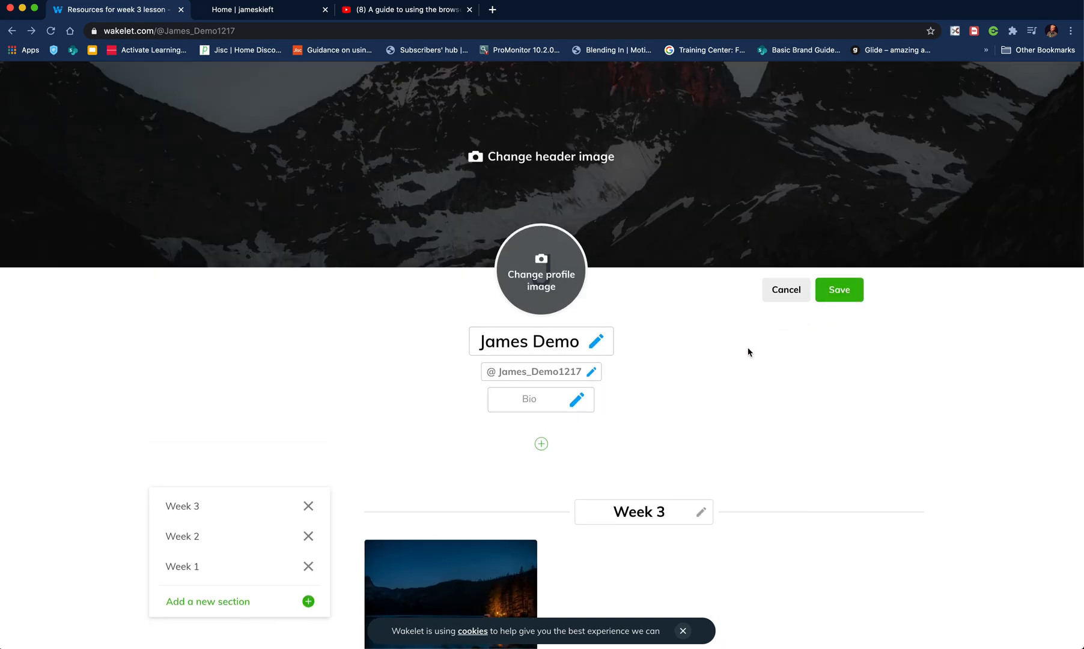
{"action": "scroll", "scroll_direction": "down", "scroll_amount": 3}
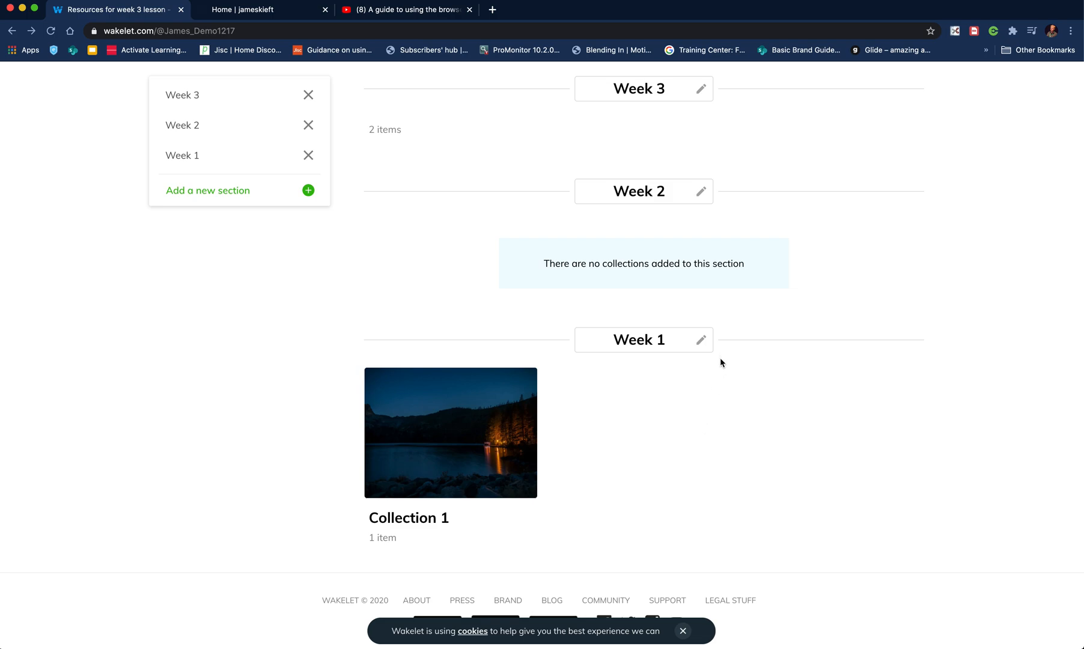
{"action": "mouse_move", "coordinate": [744, 471]}
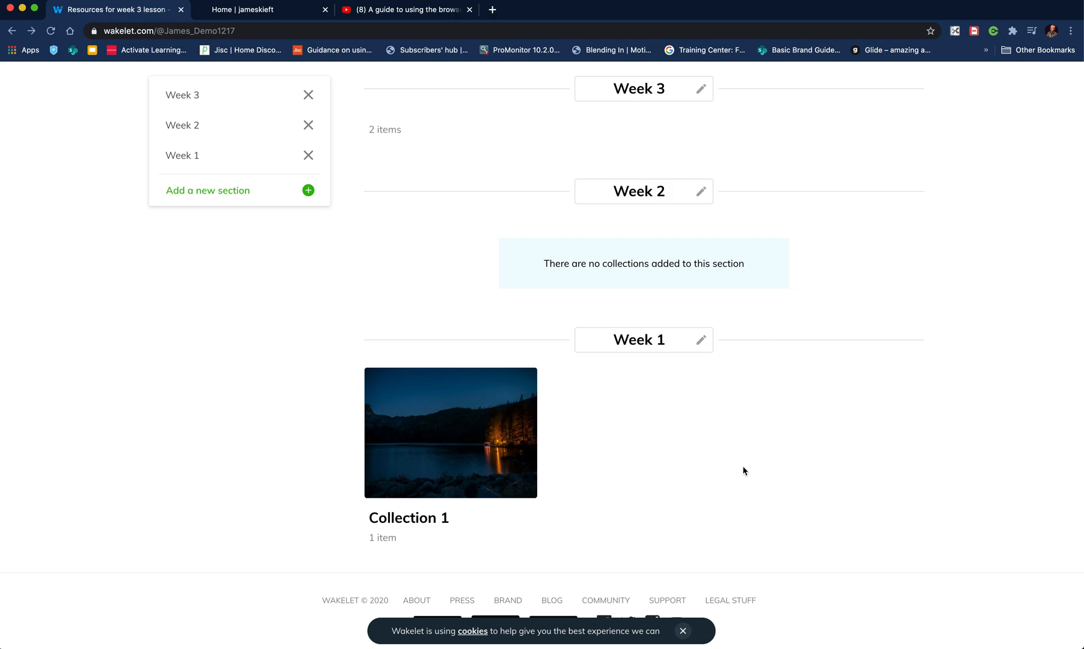
{"action": "mouse_move", "coordinate": [302, 245]}
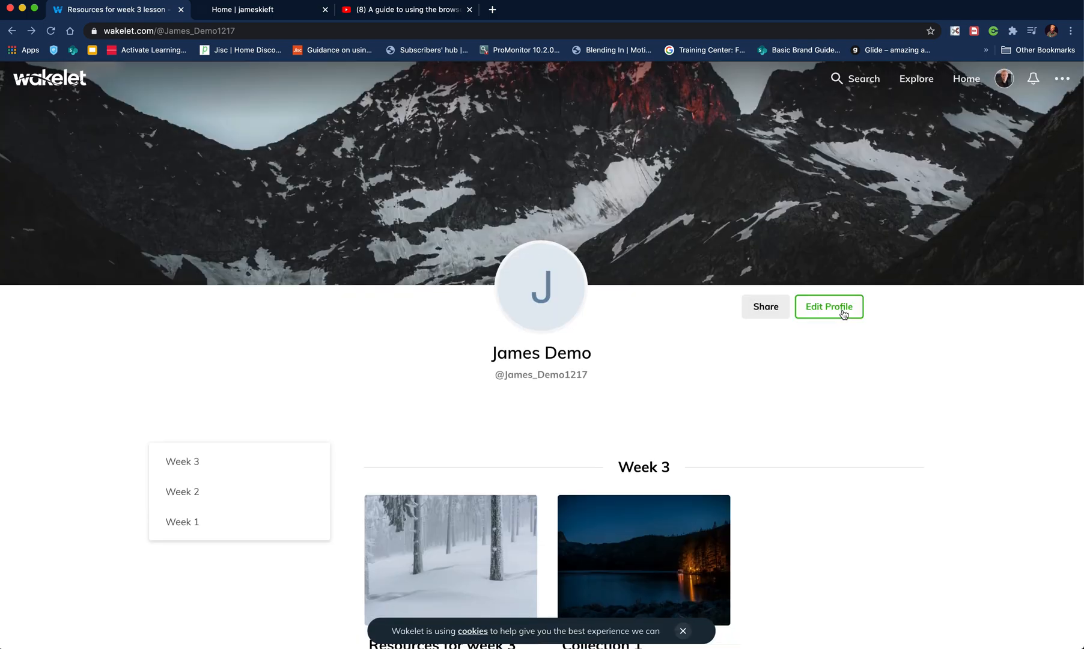
{"action": "scroll", "scroll_direction": "down", "scroll_amount": 3}
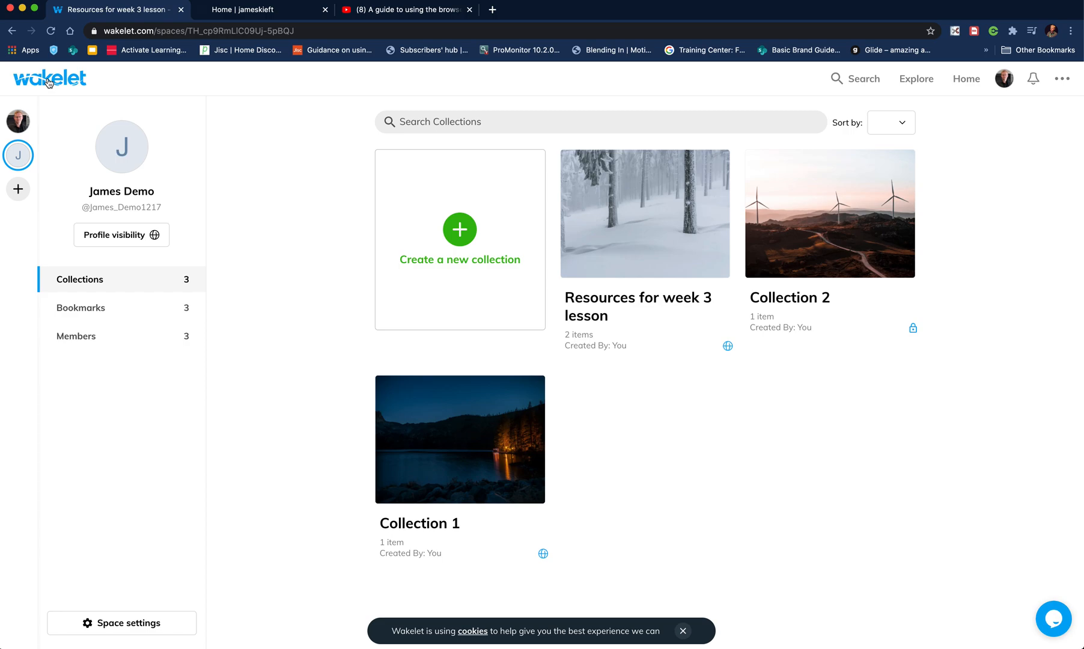
{"action": "mouse_move", "coordinate": [801, 365]}
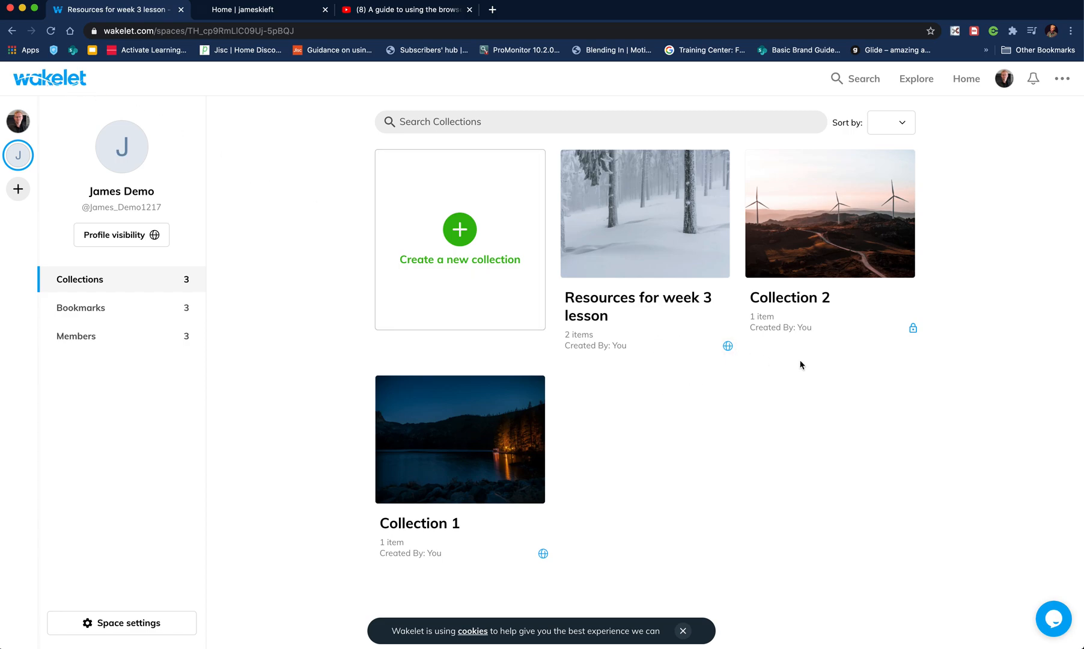
{"action": "mouse_move", "coordinate": [745, 365]}
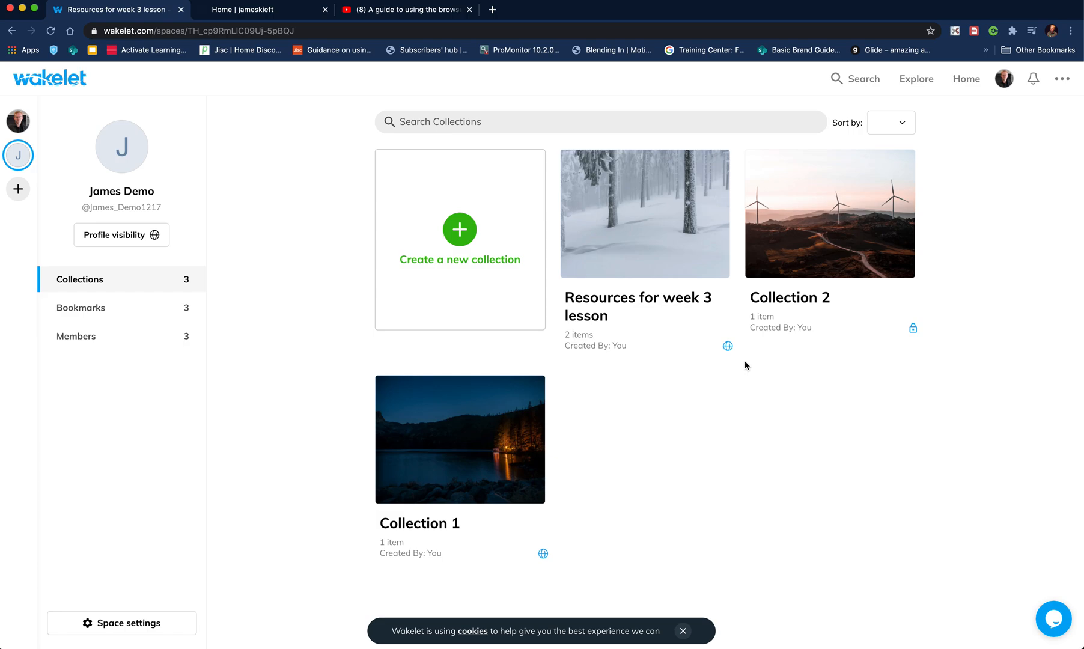
{"action": "mouse_move", "coordinate": [120, 314]}
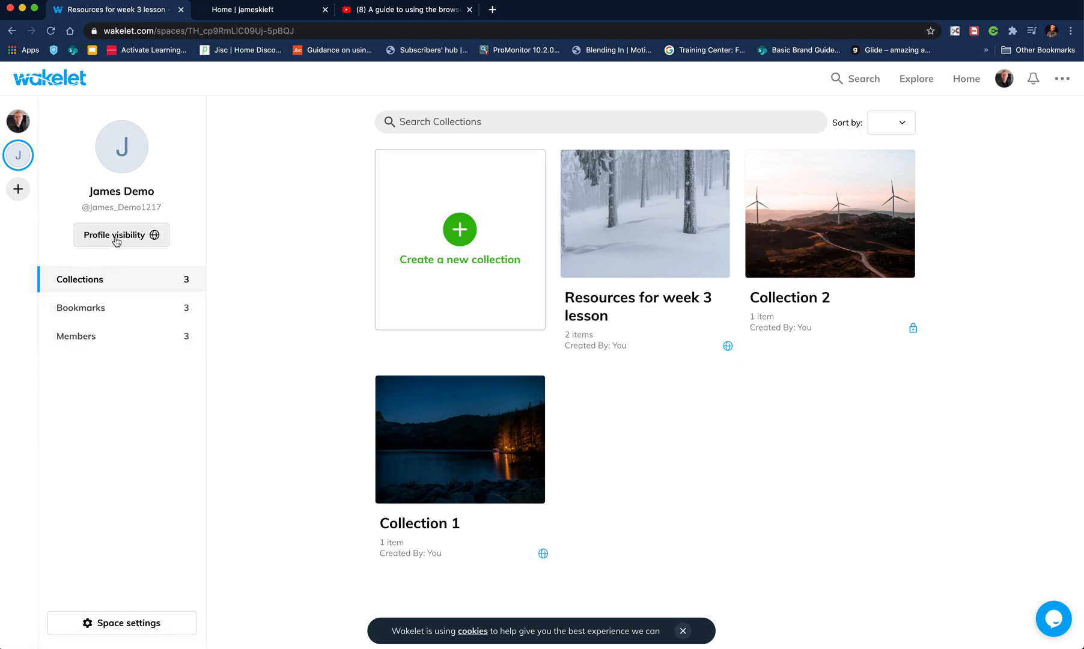
{"action": "mouse_move", "coordinate": [92, 312]}
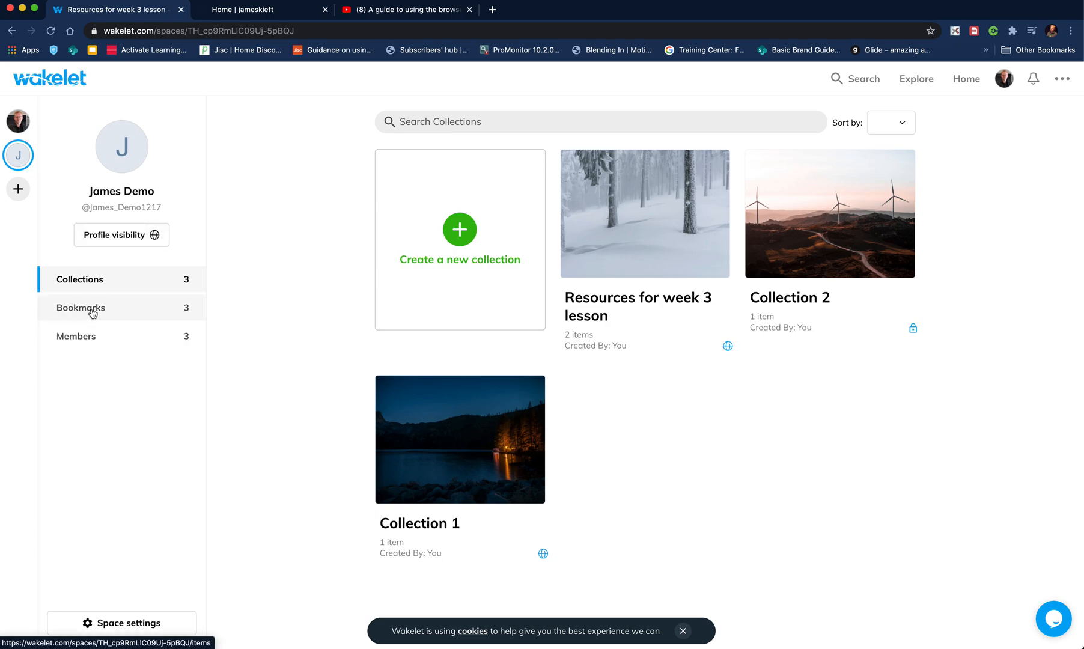
Step: Show the James Demo space's Bookmarks page from the sidebar
{"action": "left_click", "coordinate": [81, 308]}
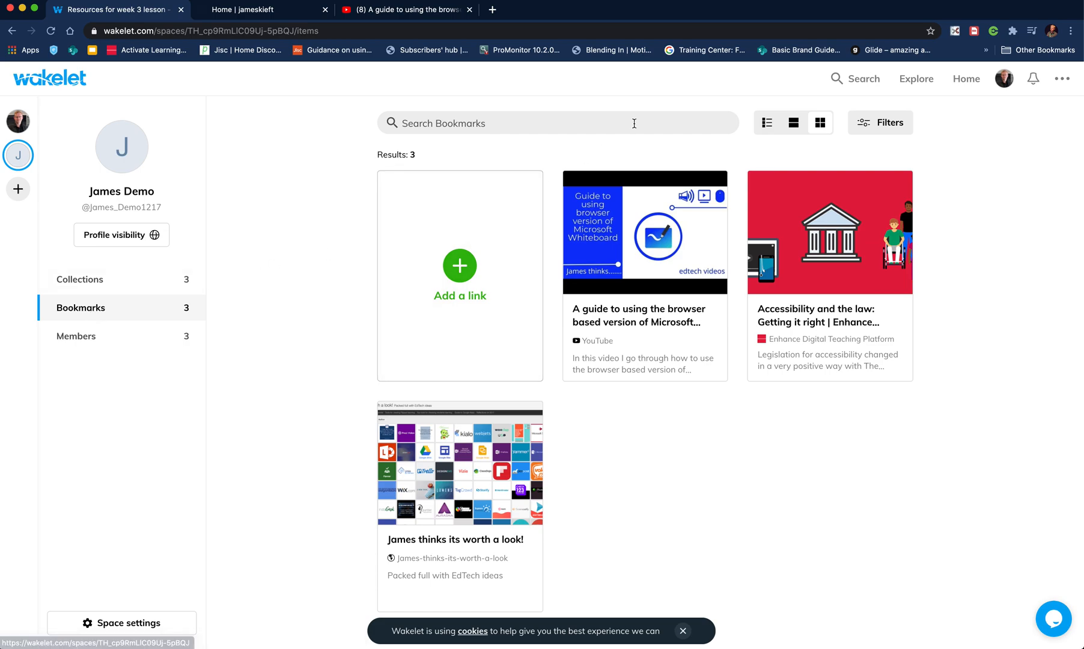
Step: Compare card, list and grid bookmark layouts, settle on grid, and open Filters
{"action": "left_click", "coordinate": [793, 123]}
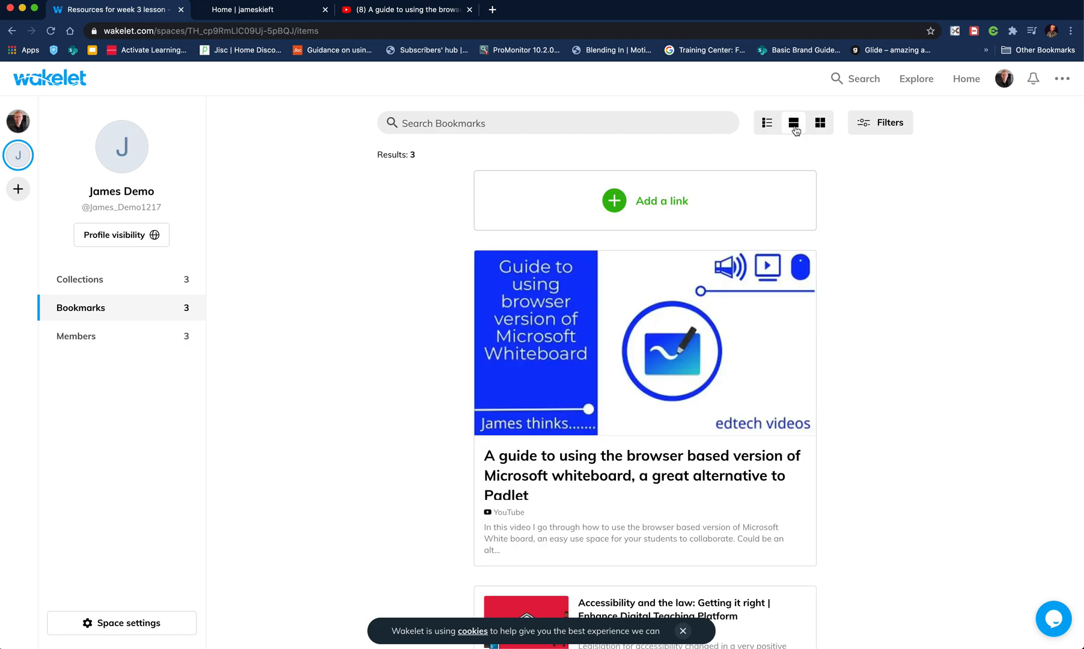
{"action": "left_click", "coordinate": [767, 123]}
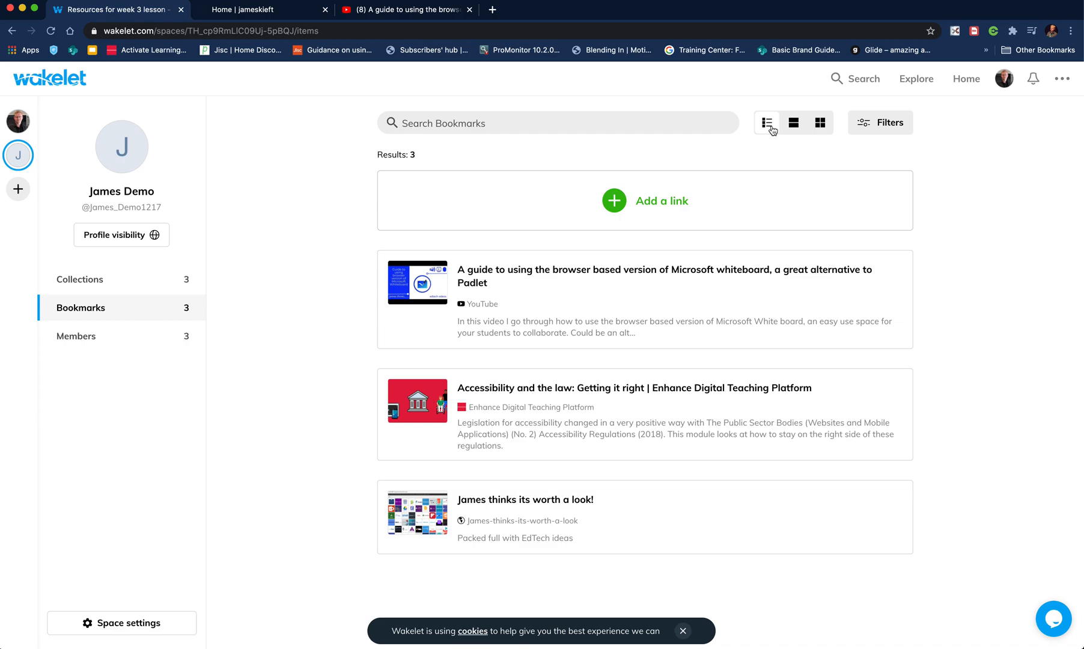
{"action": "left_click", "coordinate": [793, 123]}
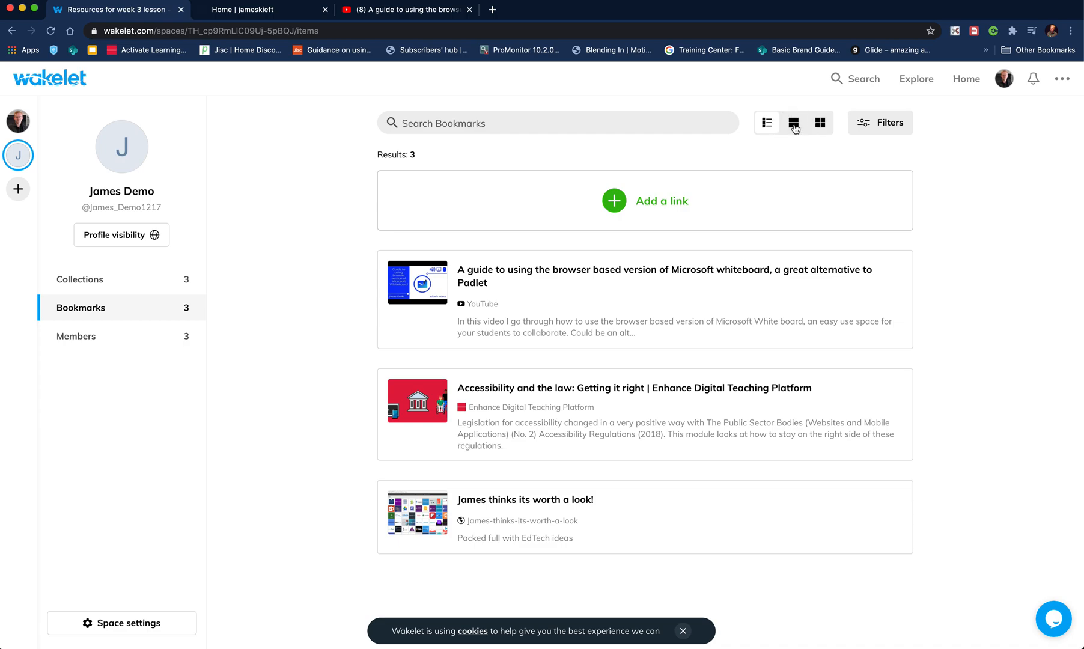
{"action": "left_click", "coordinate": [793, 122]}
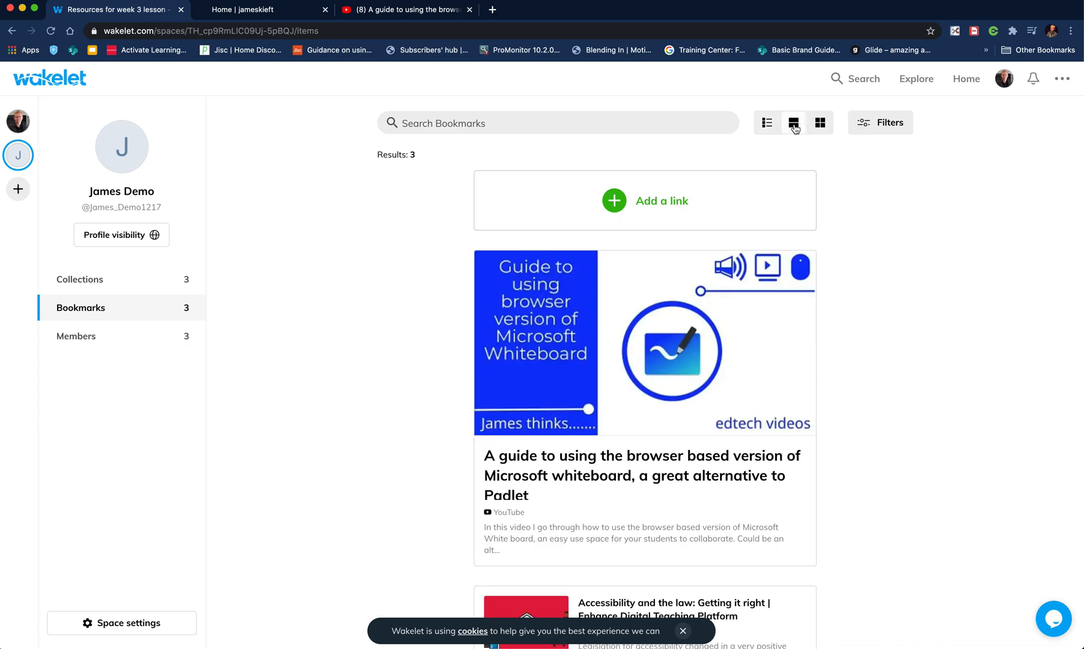
{"action": "left_click", "coordinate": [820, 122]}
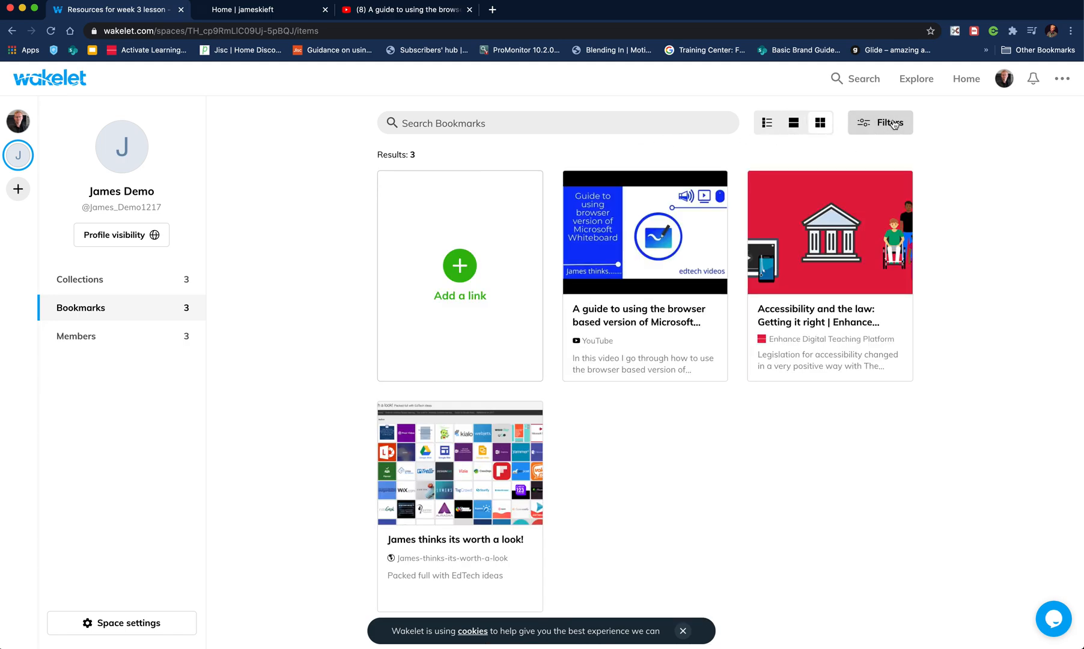
{"action": "left_click", "coordinate": [890, 123]}
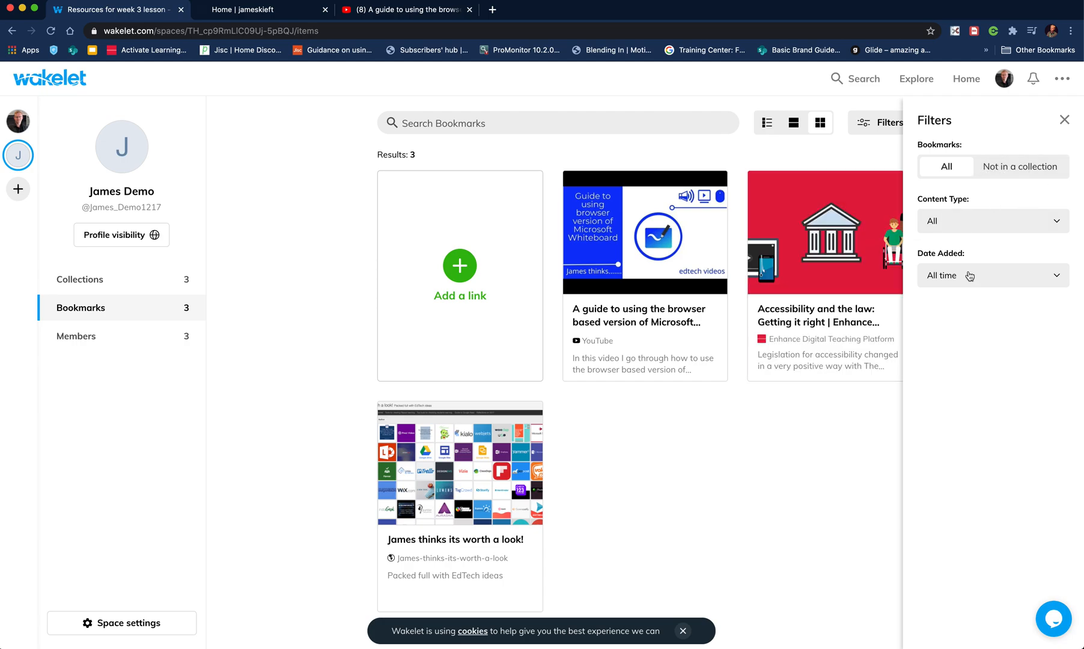
Step: Check the Content Type filter options, close Filters, and show the space's Members page
{"action": "left_click", "coordinate": [991, 221]}
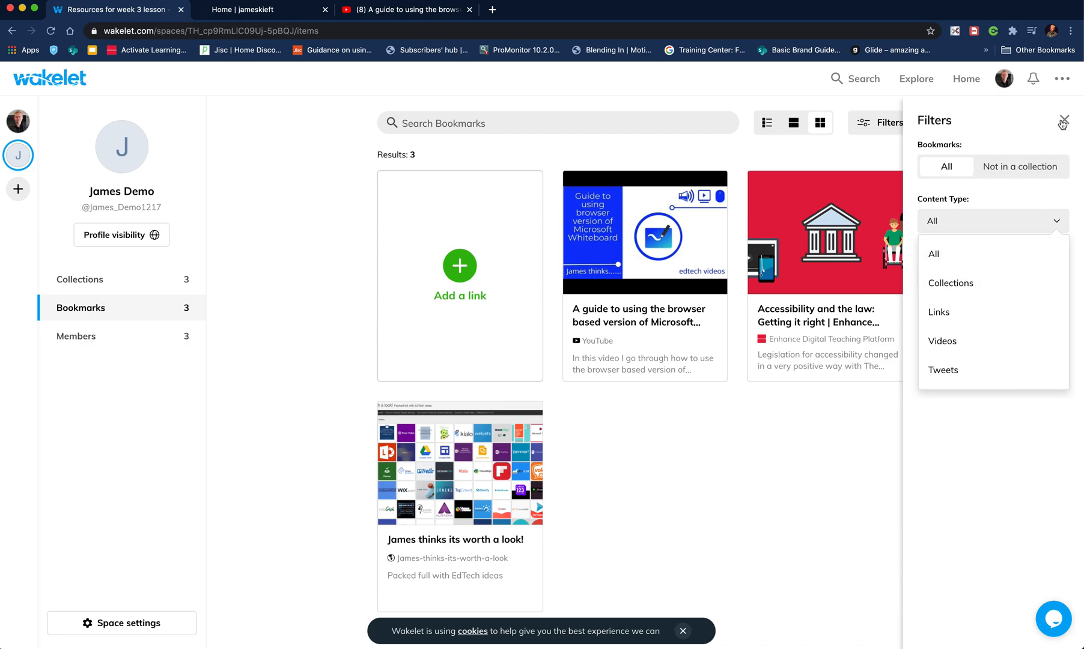
{"action": "left_click", "coordinate": [1067, 120]}
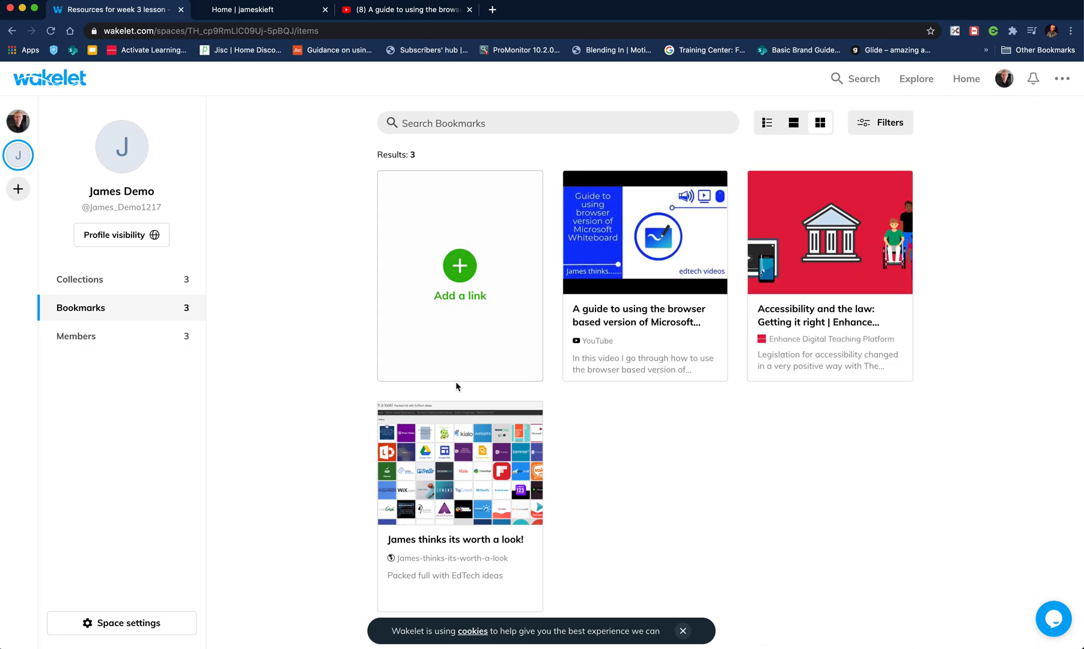
{"action": "left_click", "coordinate": [76, 335]}
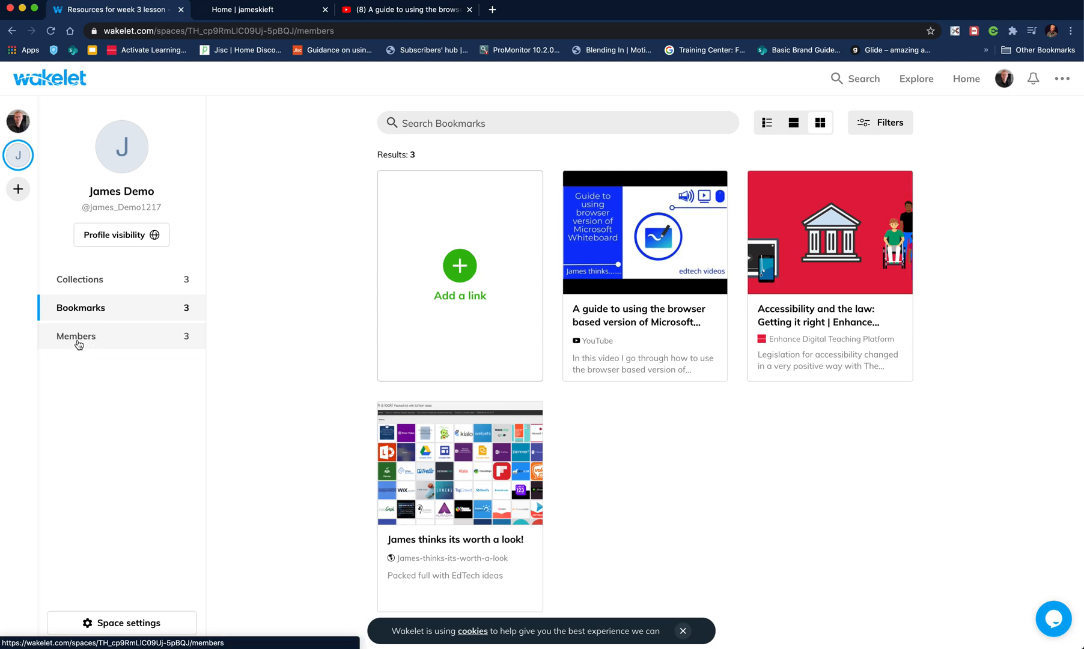
{"action": "left_click", "coordinate": [76, 336]}
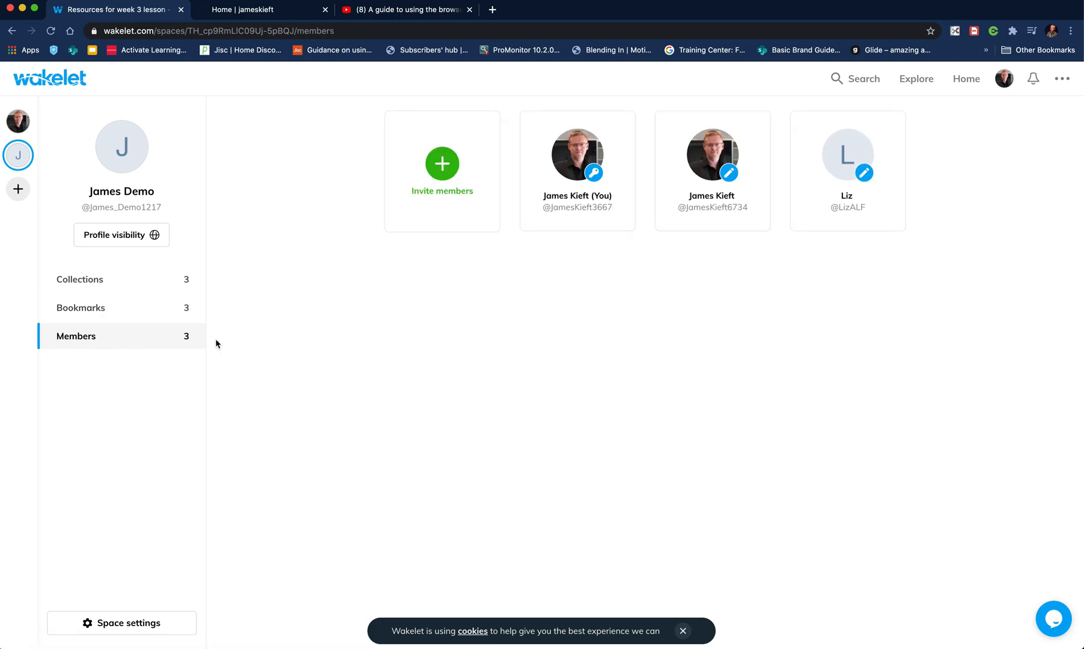
{"action": "mouse_move", "coordinate": [501, 254]}
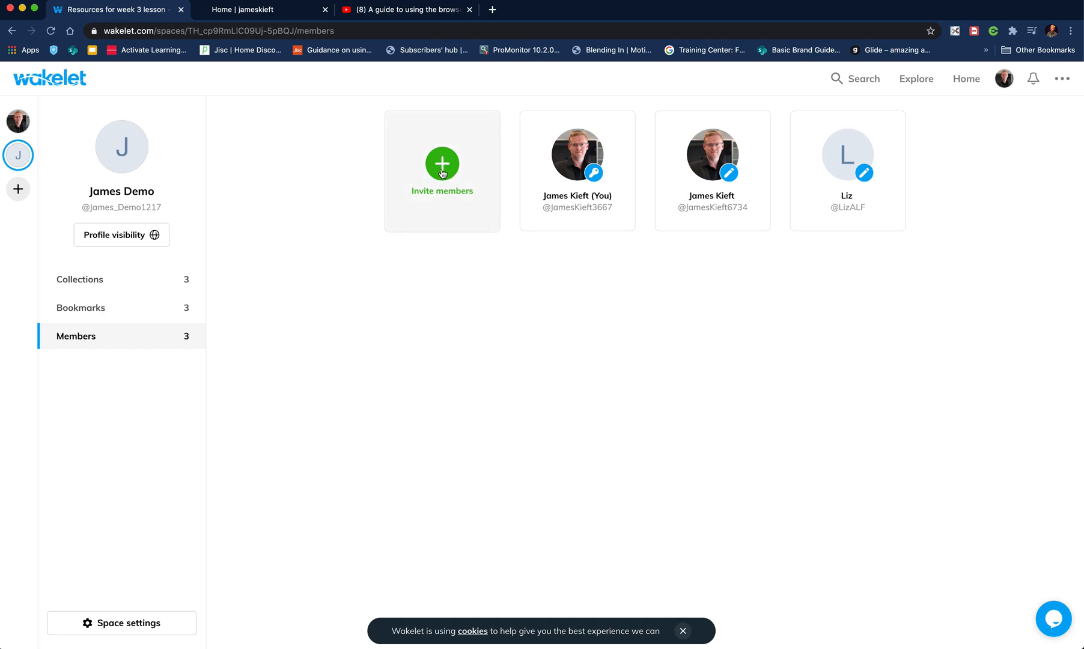
{"action": "left_click", "coordinate": [442, 170]}
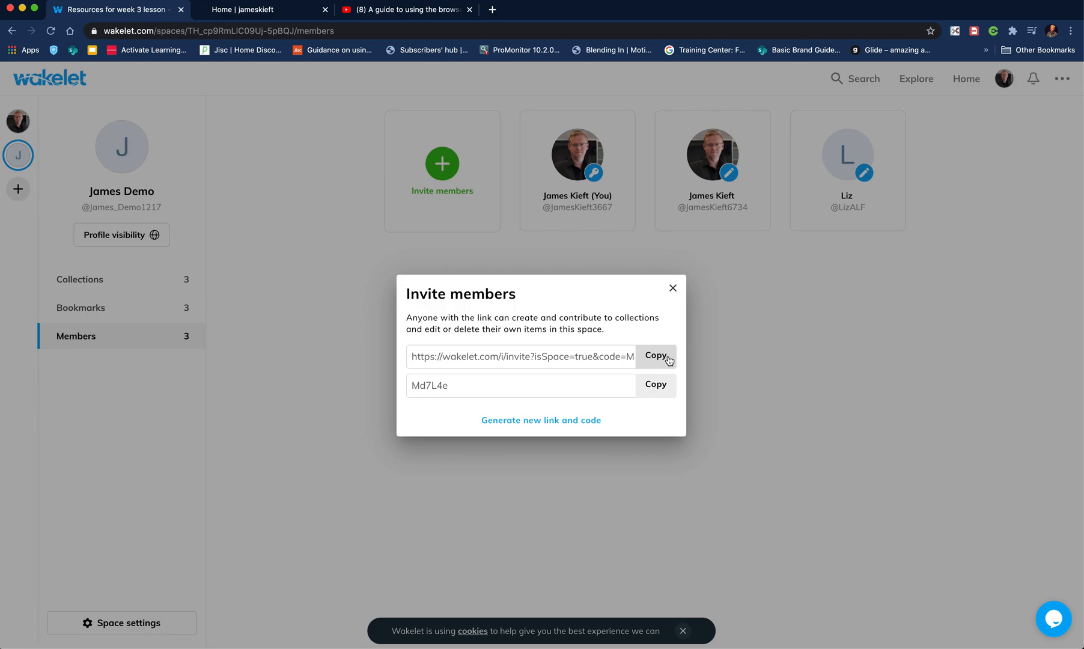
{"action": "mouse_move", "coordinate": [490, 406]}
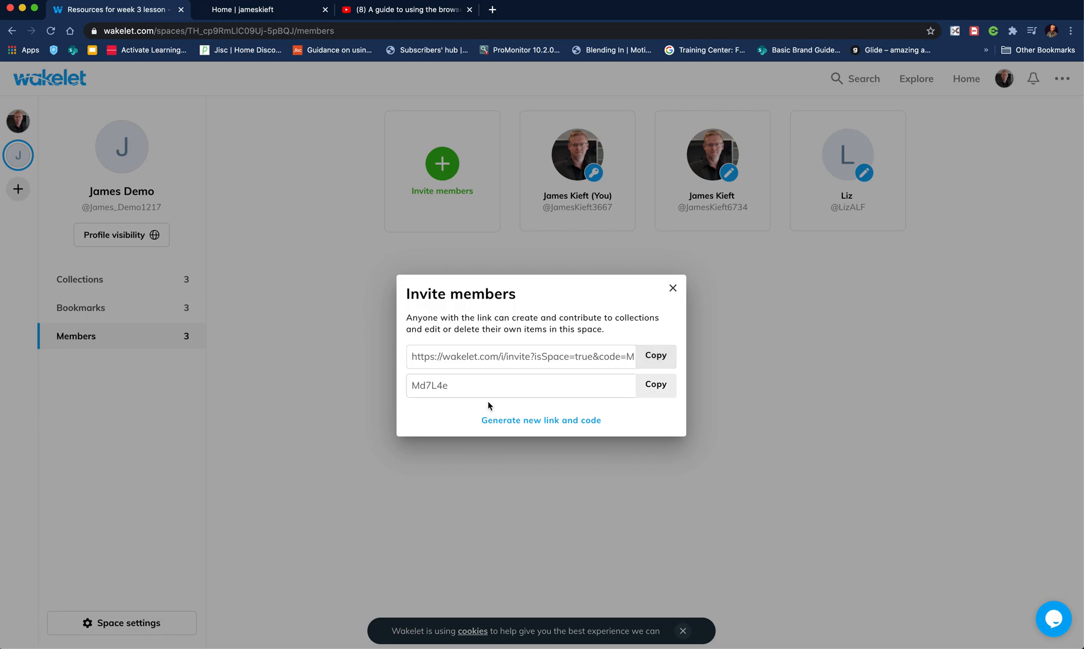
{"action": "mouse_move", "coordinate": [463, 390]}
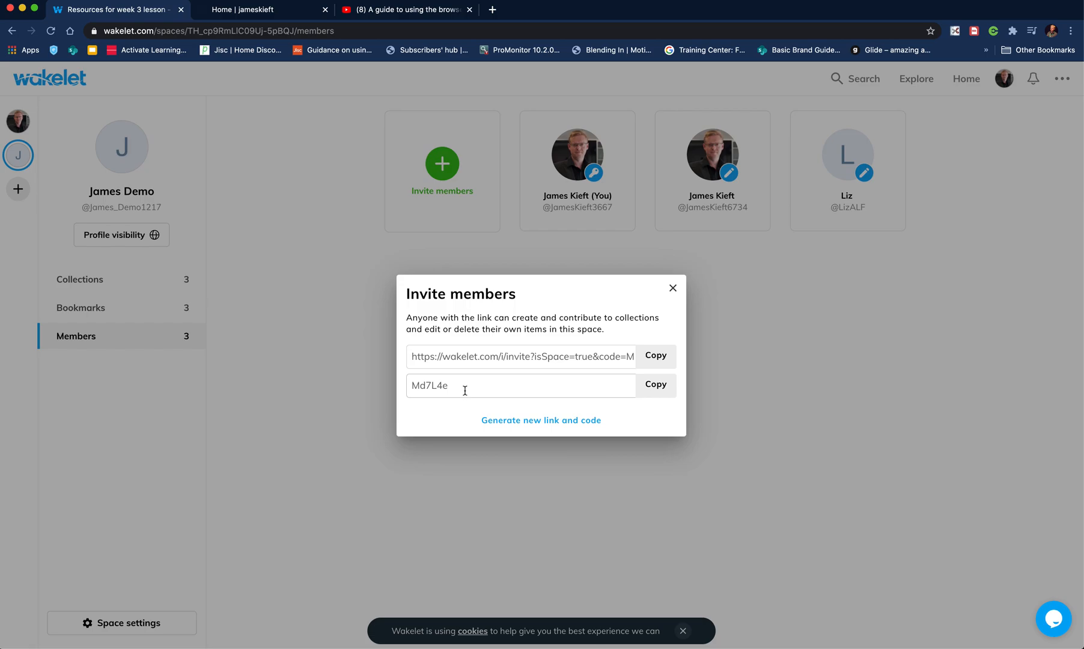
{"action": "mouse_move", "coordinate": [464, 390]}
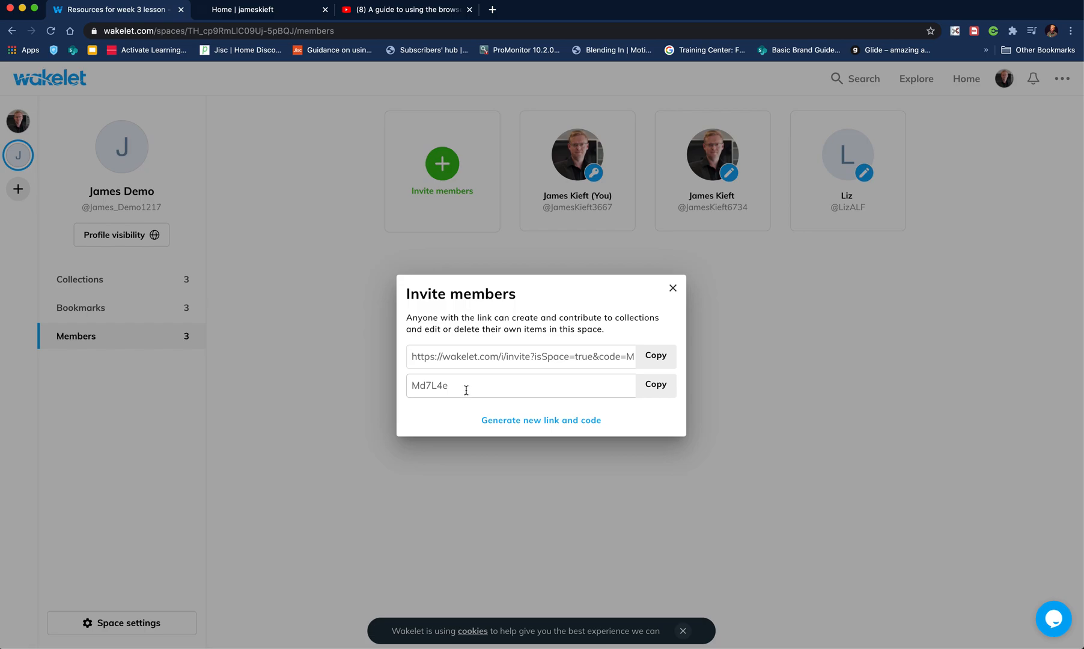
{"action": "left_click", "coordinate": [671, 287]}
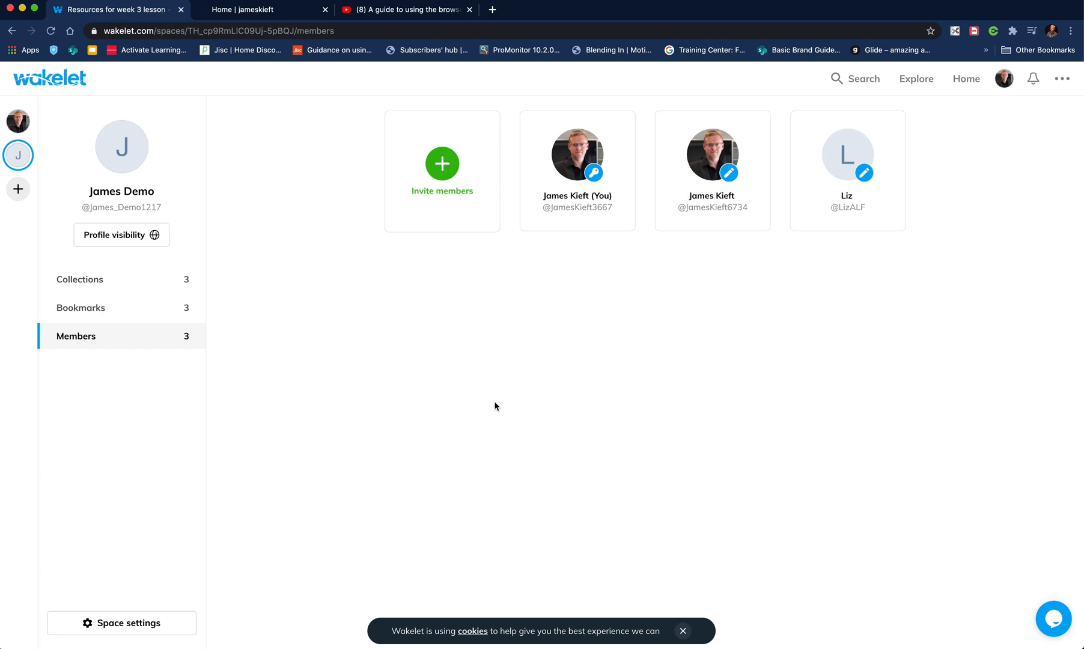
{"action": "mouse_move", "coordinate": [418, 190]}
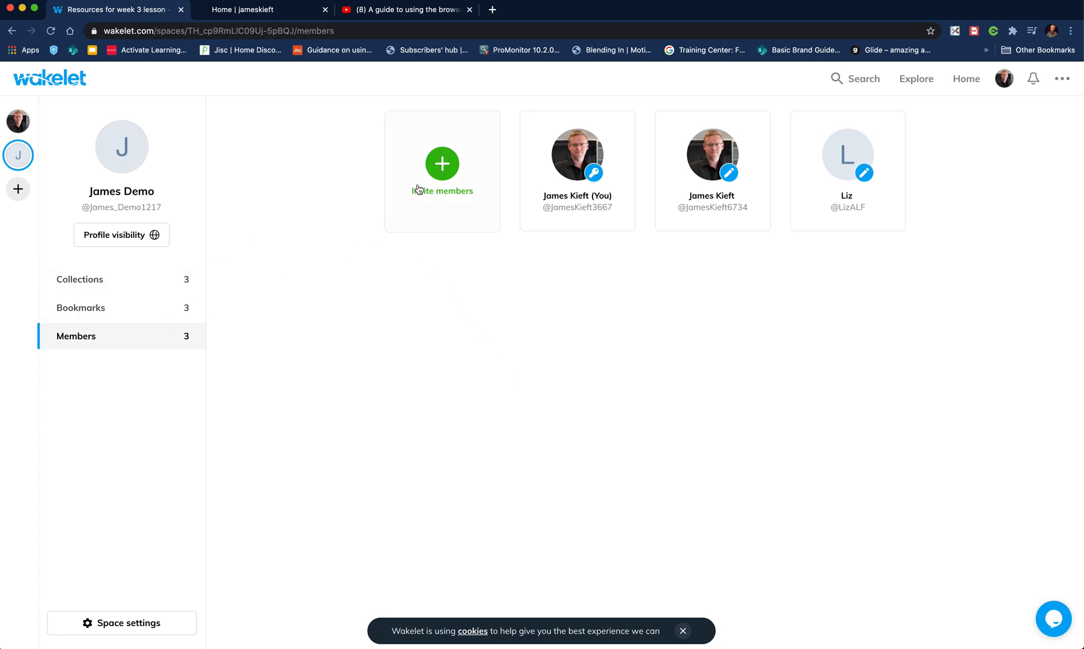
{"action": "mouse_move", "coordinate": [245, 343]}
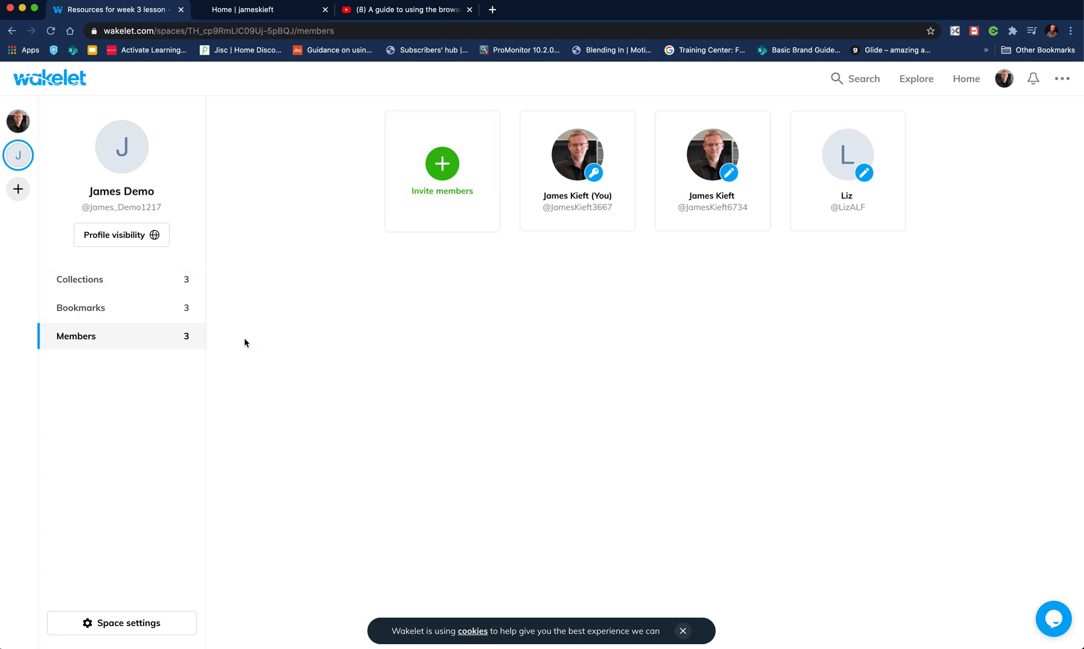
{"action": "left_click", "coordinate": [121, 207]}
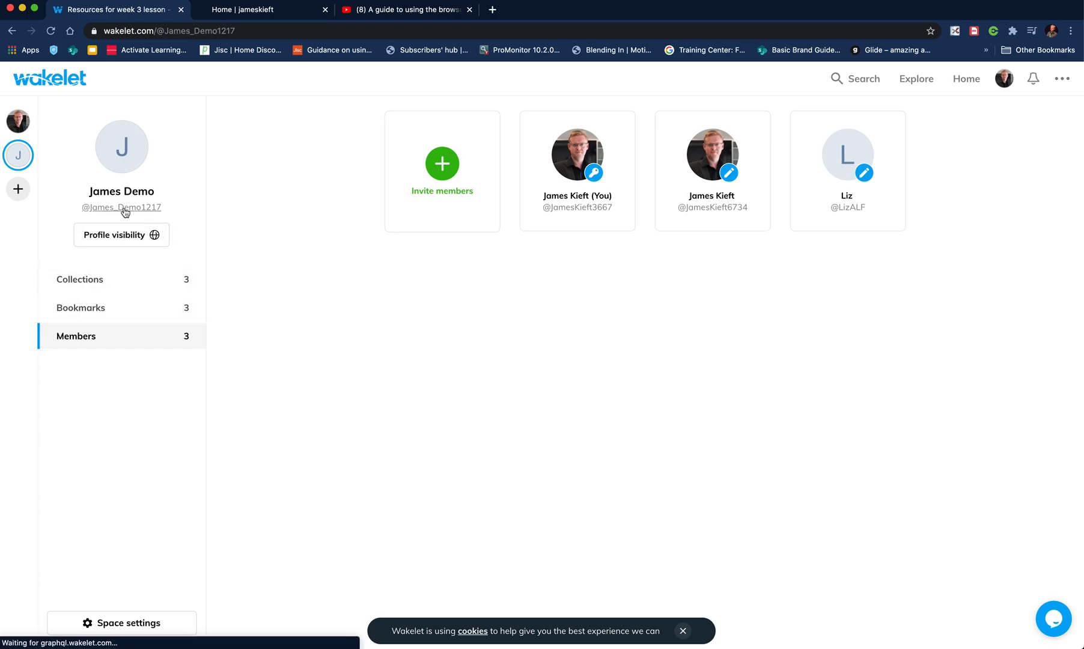
{"action": "left_click", "coordinate": [121, 208]}
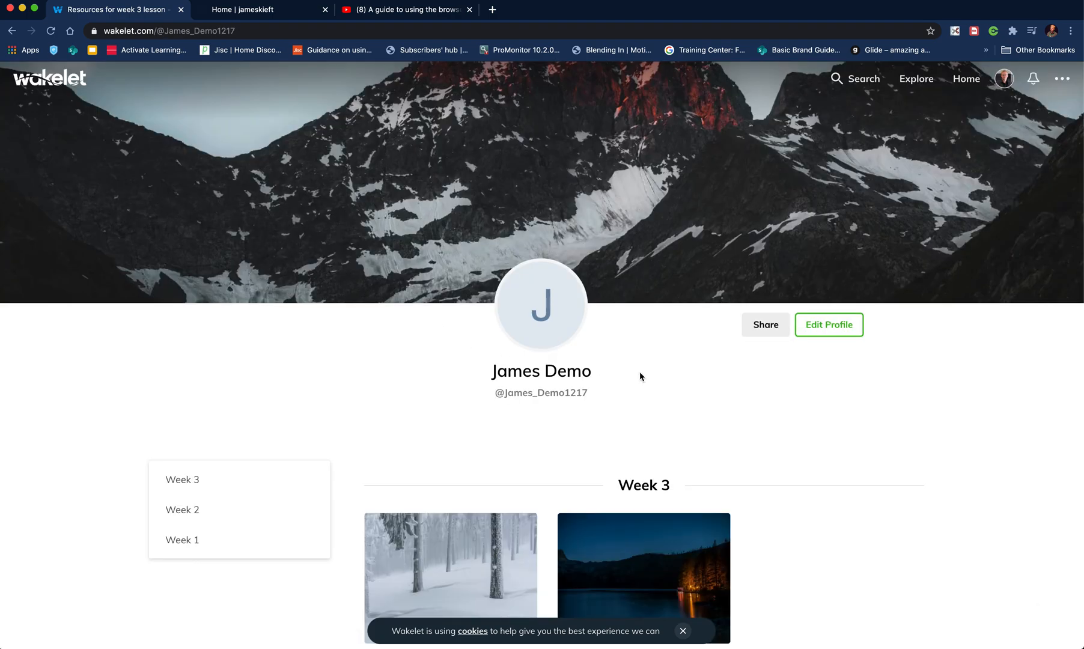
{"action": "mouse_move", "coordinate": [765, 325]}
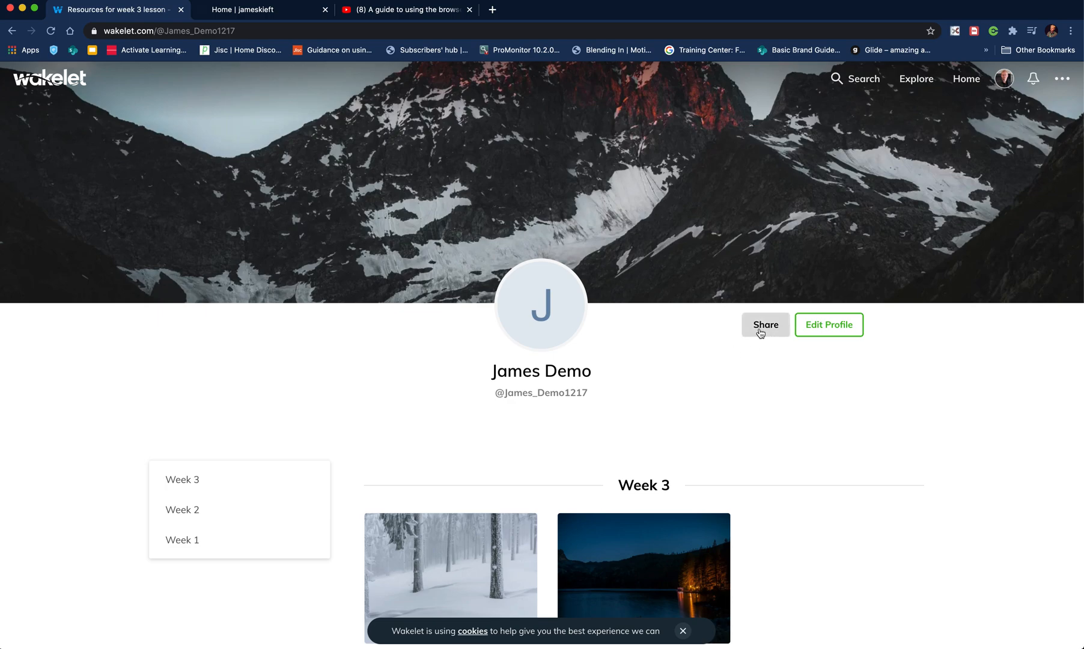
{"action": "mouse_move", "coordinate": [744, 339]}
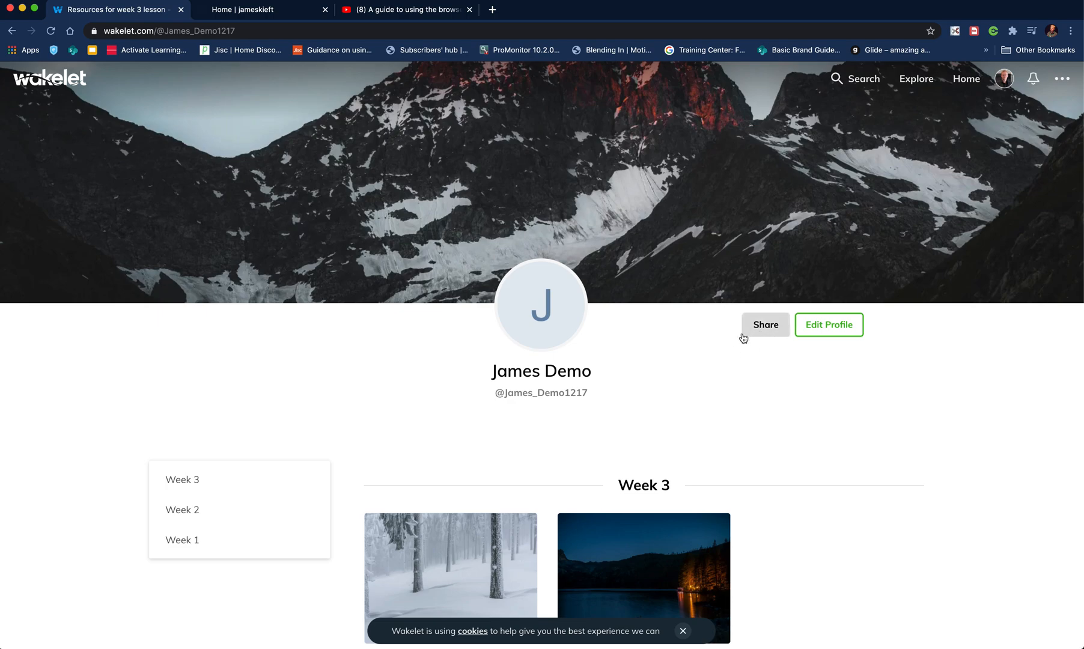
{"action": "mouse_move", "coordinate": [282, 303]}
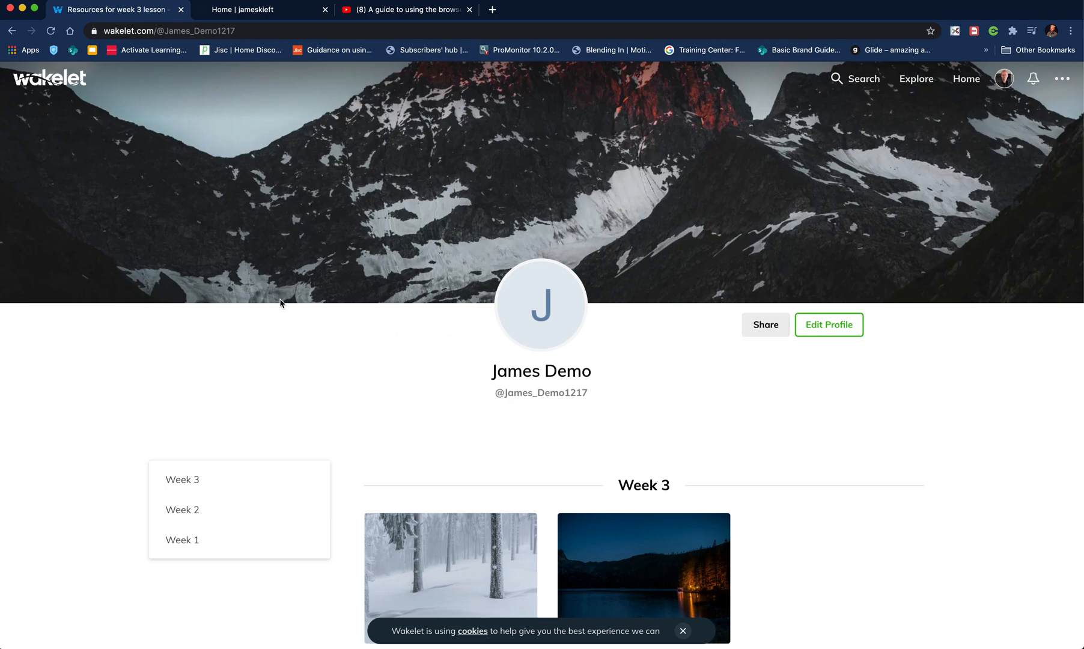